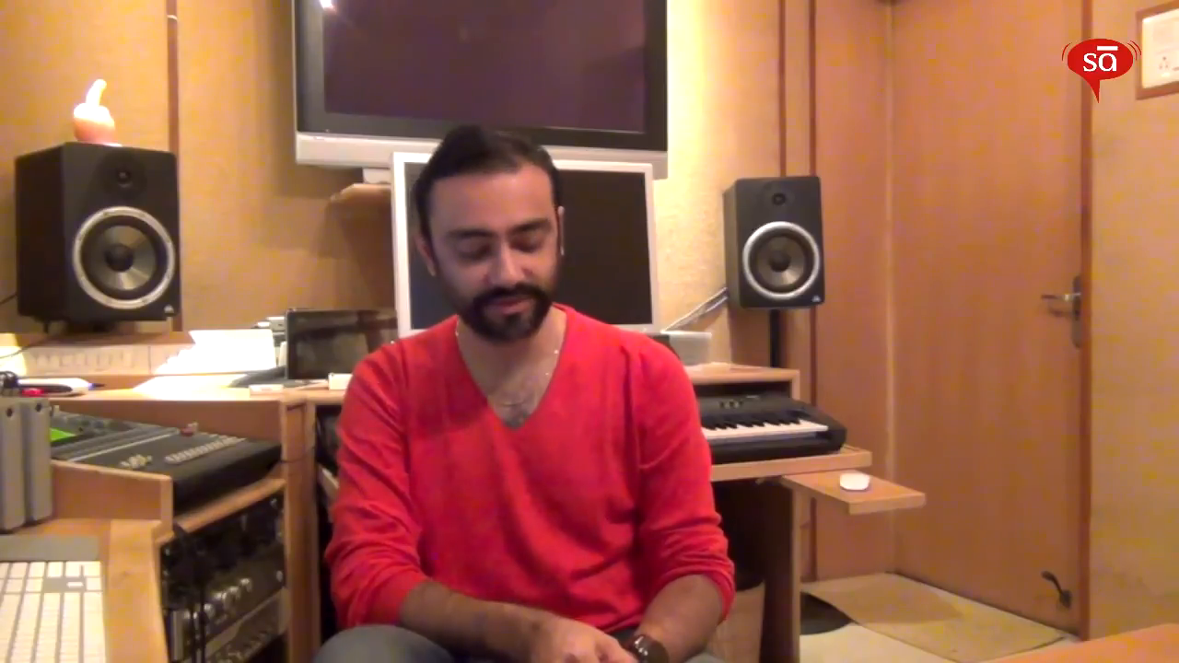
Step: Create a new project with one Software Instrument track and open its Instrument slot list
click(101, 6)
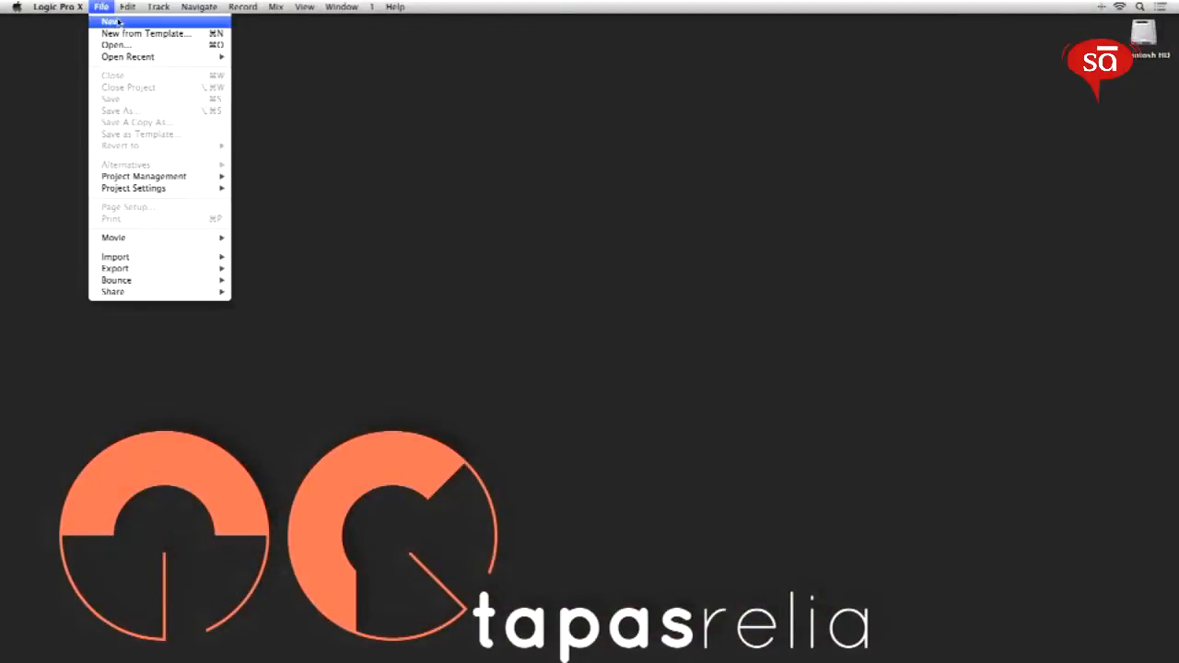
click(109, 21)
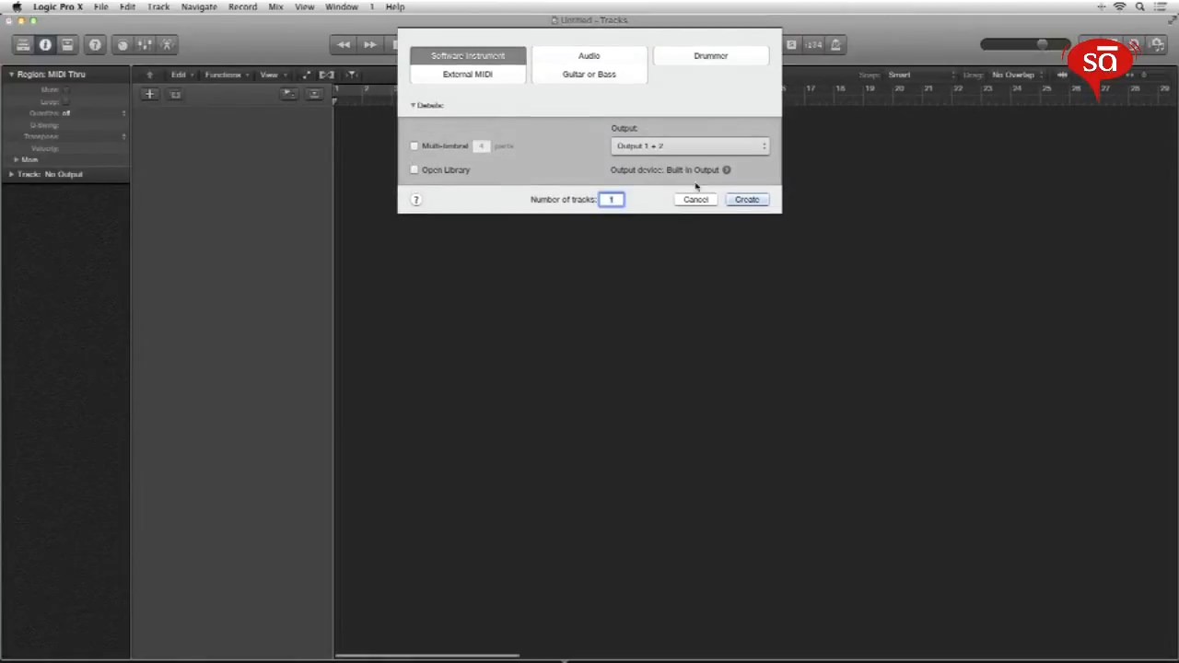
click(745, 199)
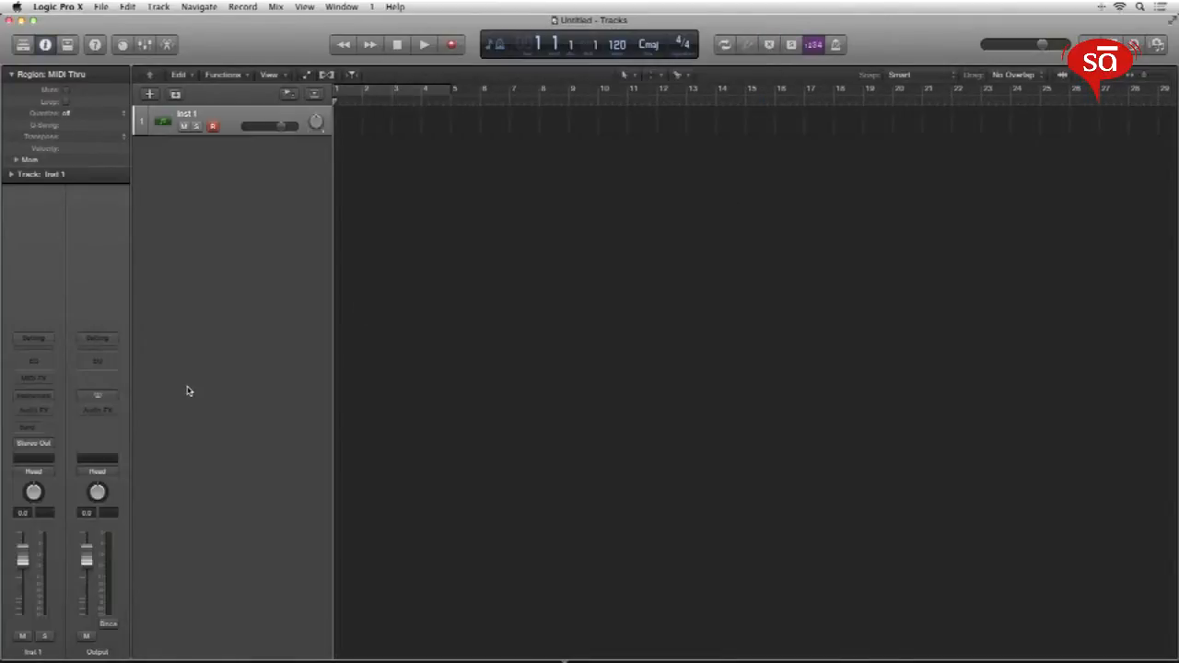
click(34, 395)
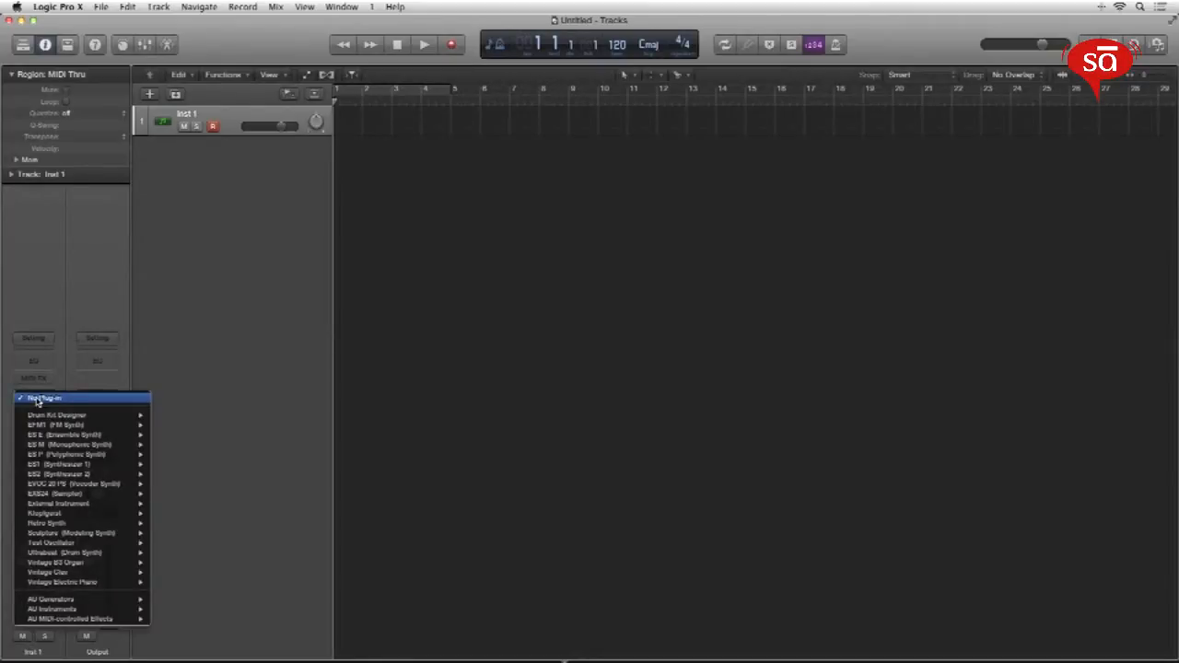
mouse_move(62, 582)
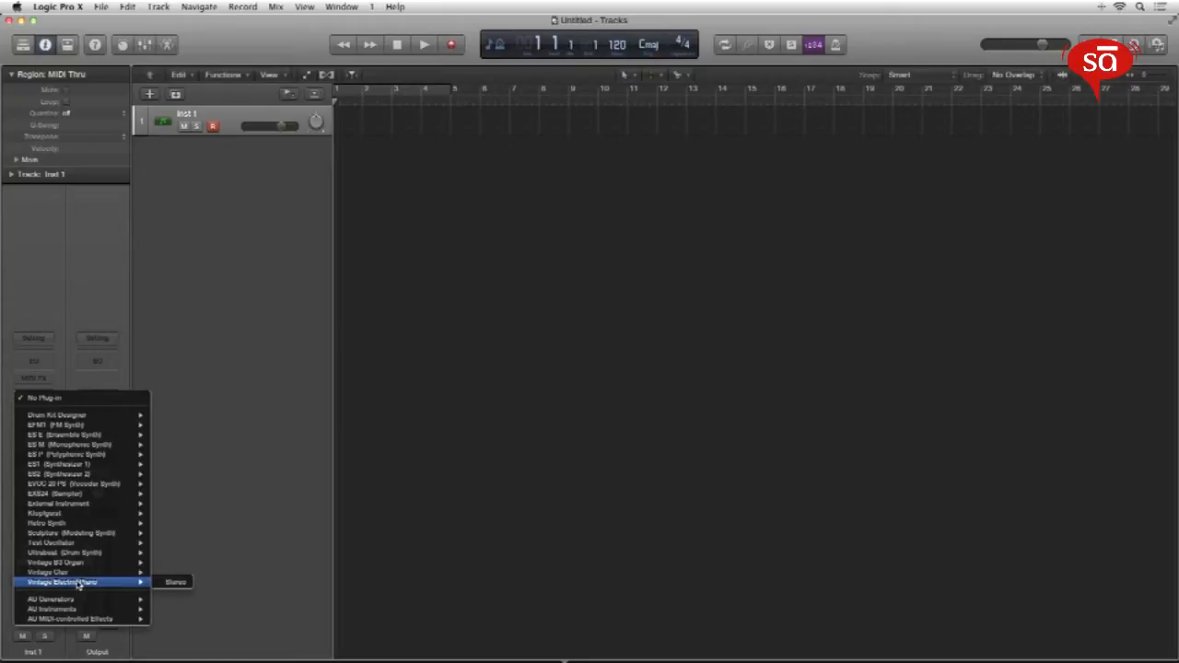
mouse_move(173, 582)
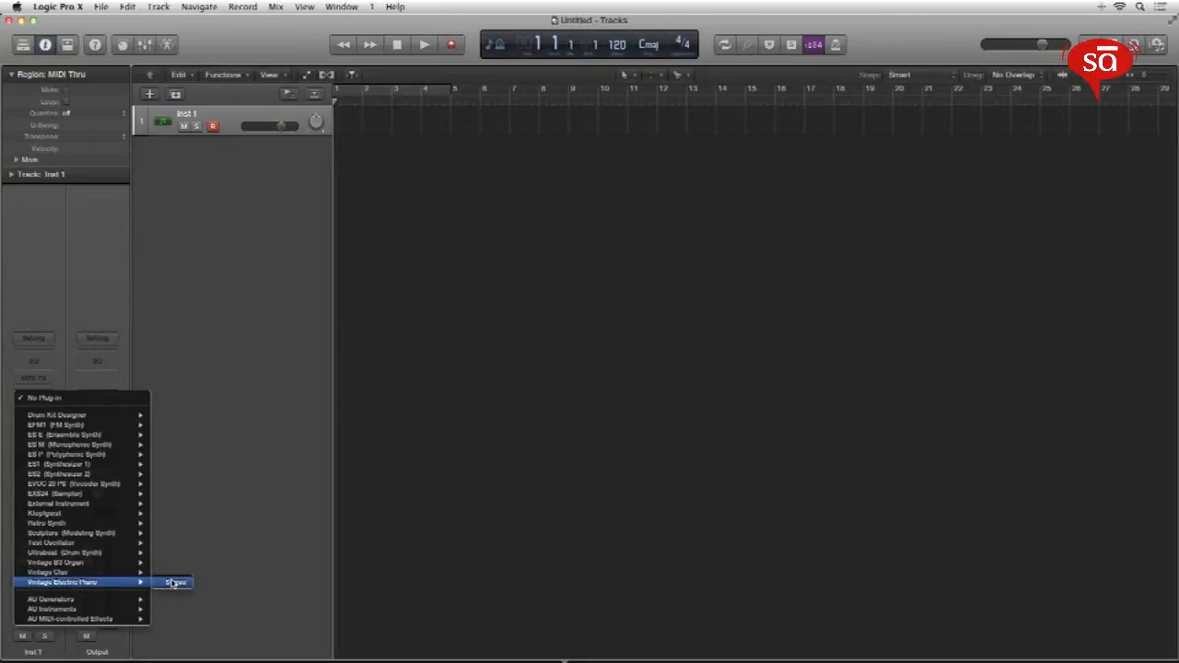
Step: Load Vintage Electric Piano (Stereo) and insert a PlatinumVerb reverb as an Audio FX
click(174, 581)
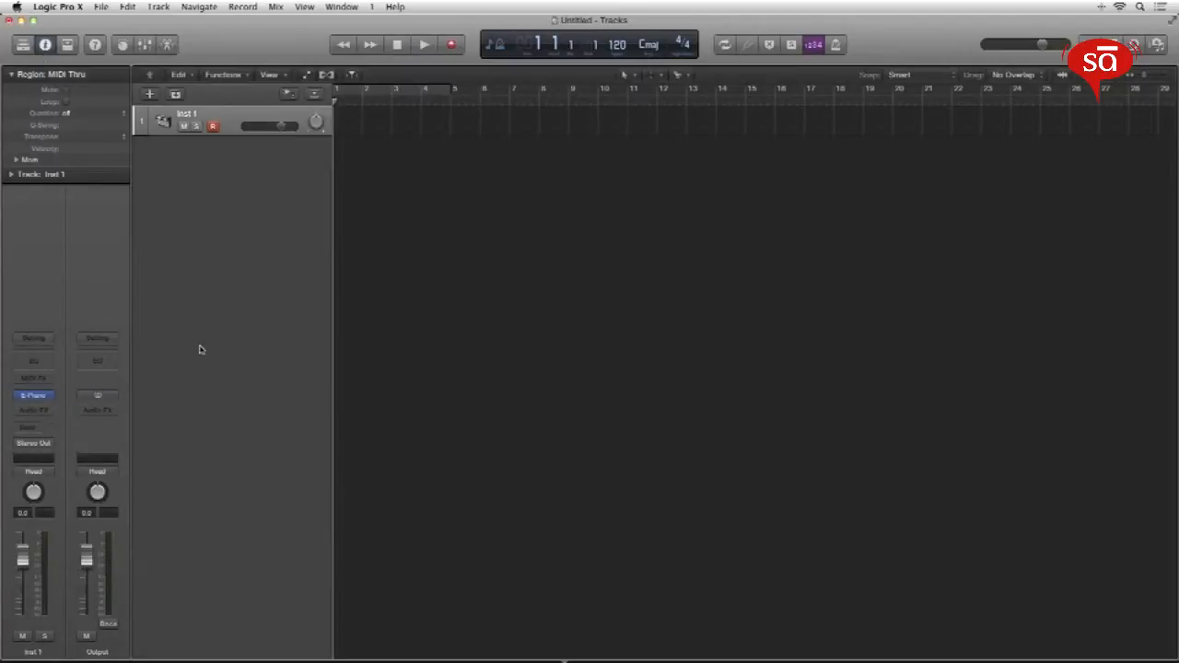
click(33, 395)
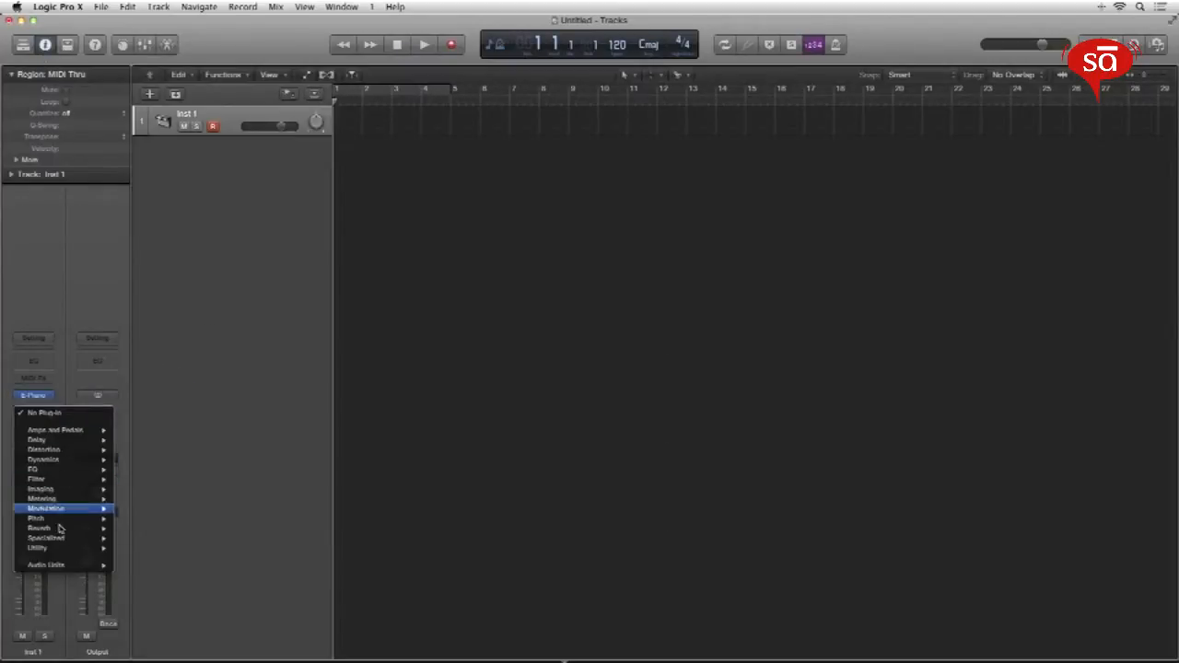
mouse_move(39, 527)
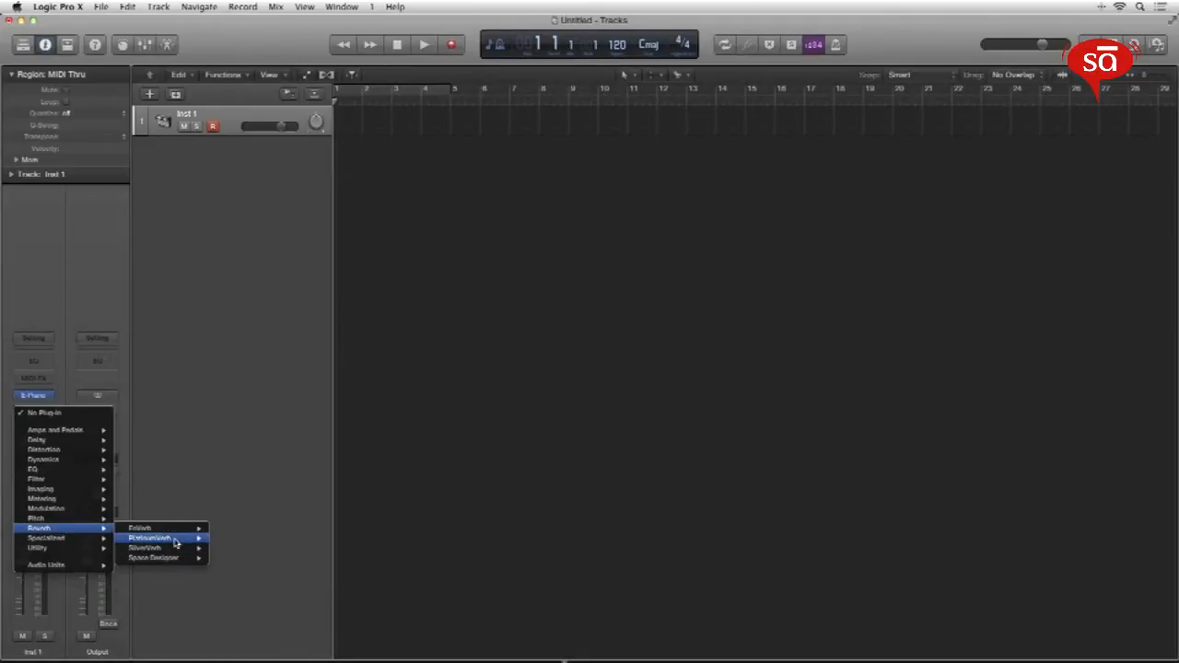
click(150, 538)
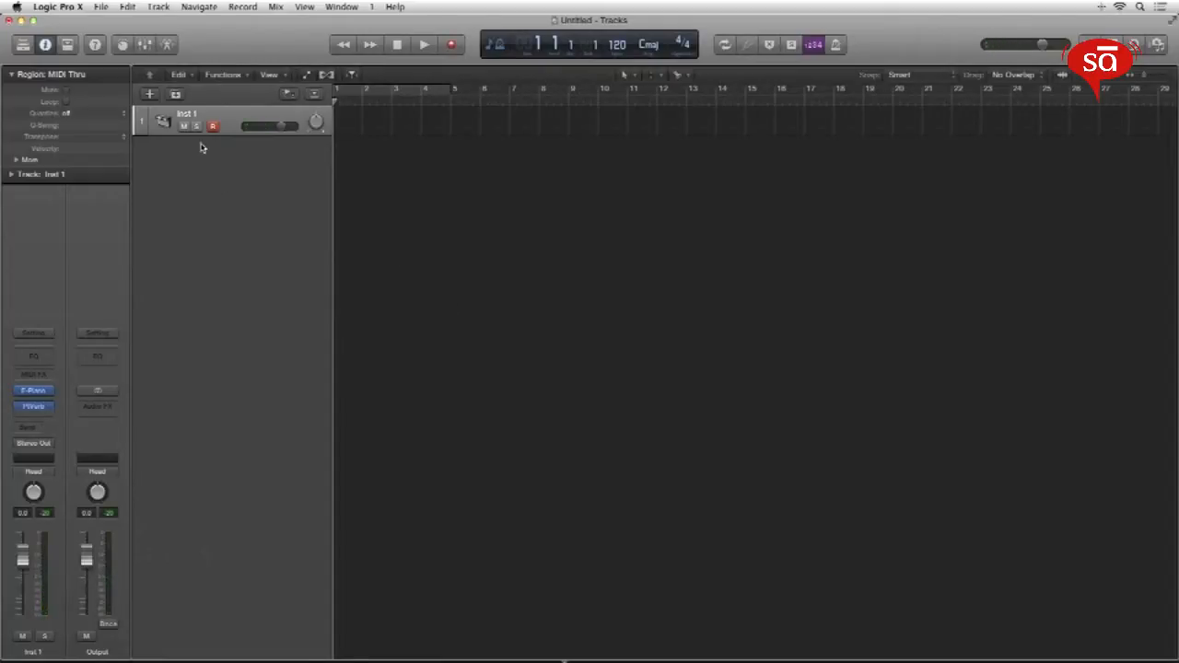
Step: Rename the 'Inst 1' track to 'EP'
double_click(188, 113)
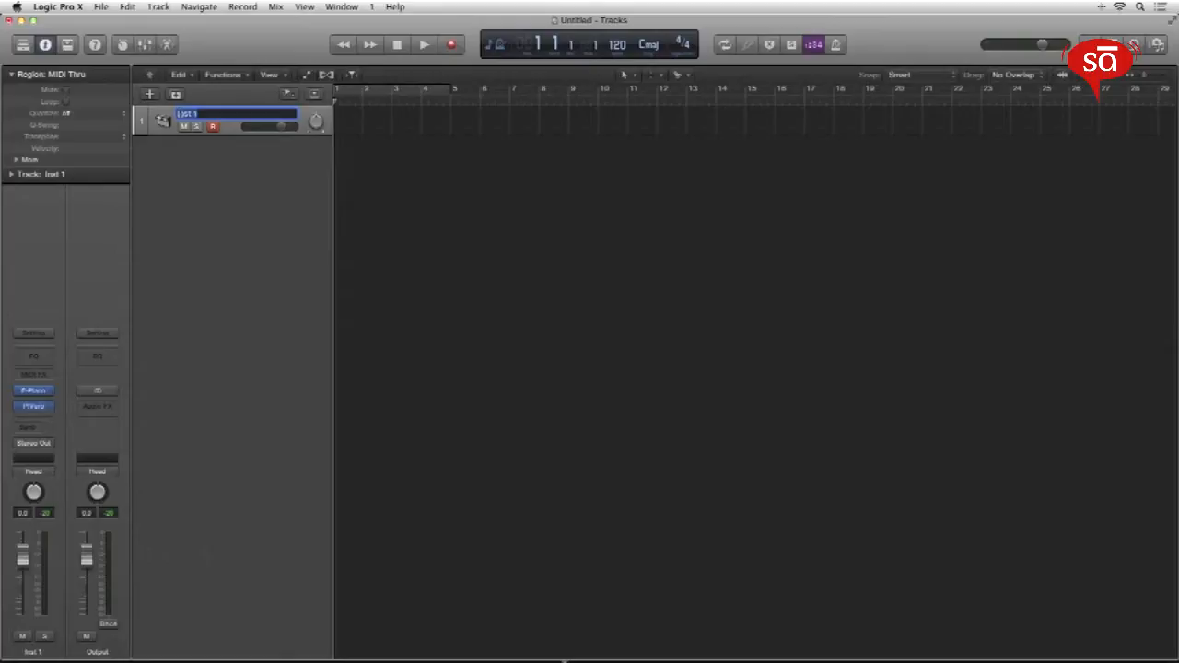
text(EP)
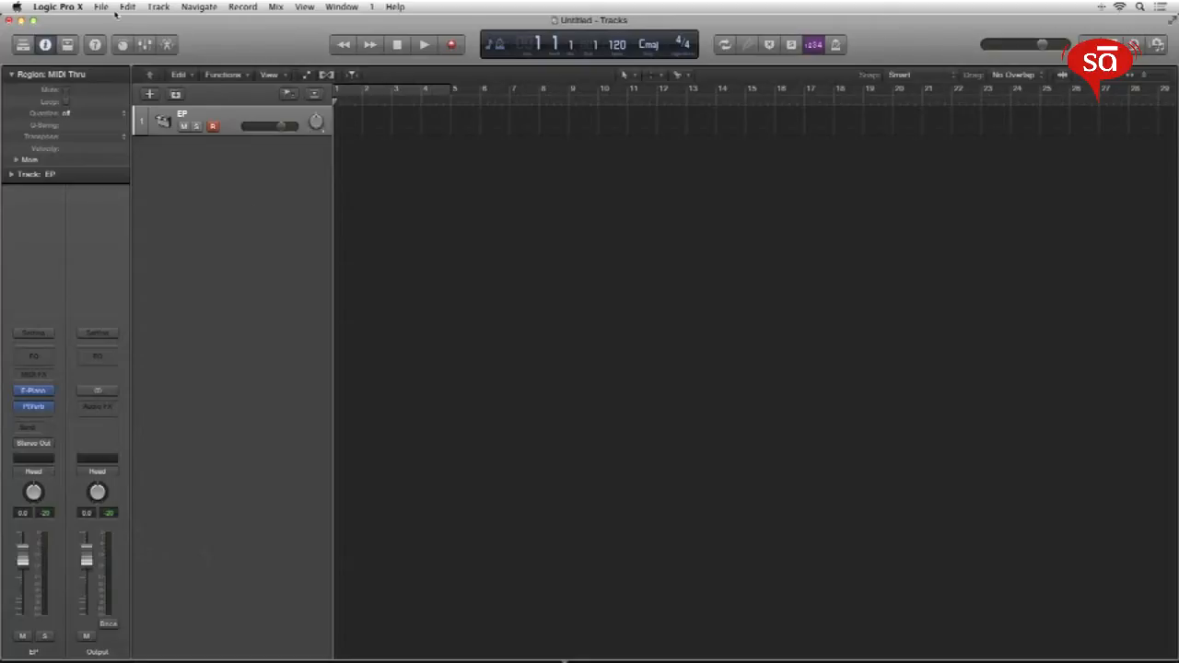
click(100, 6)
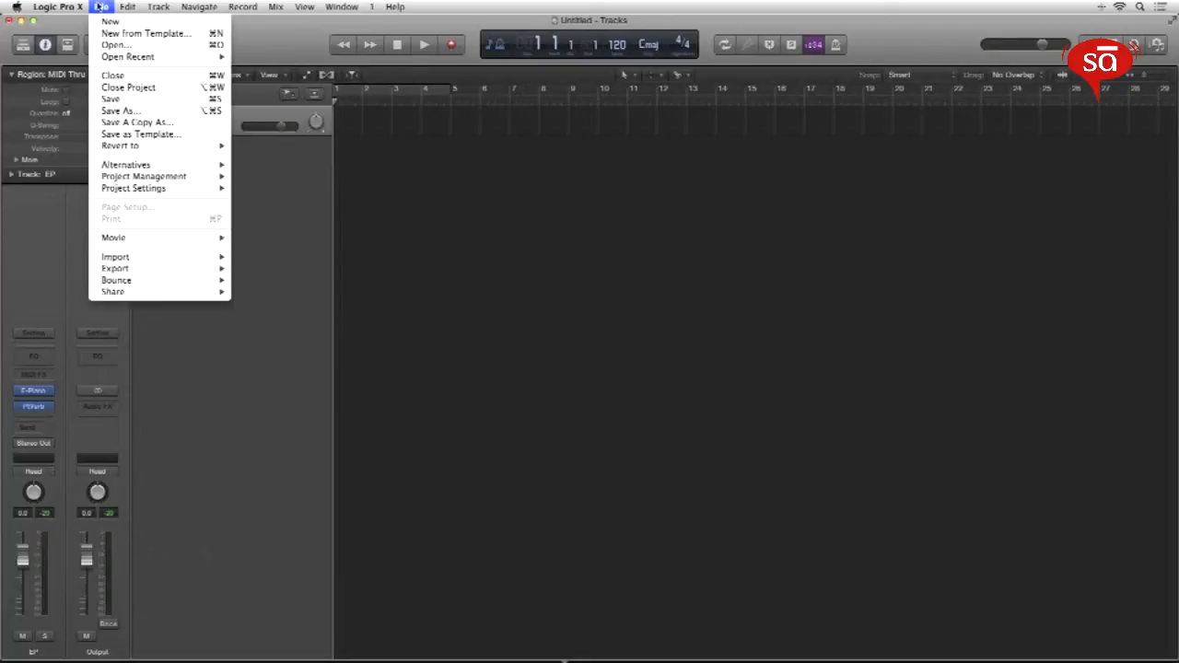
mouse_move(134, 188)
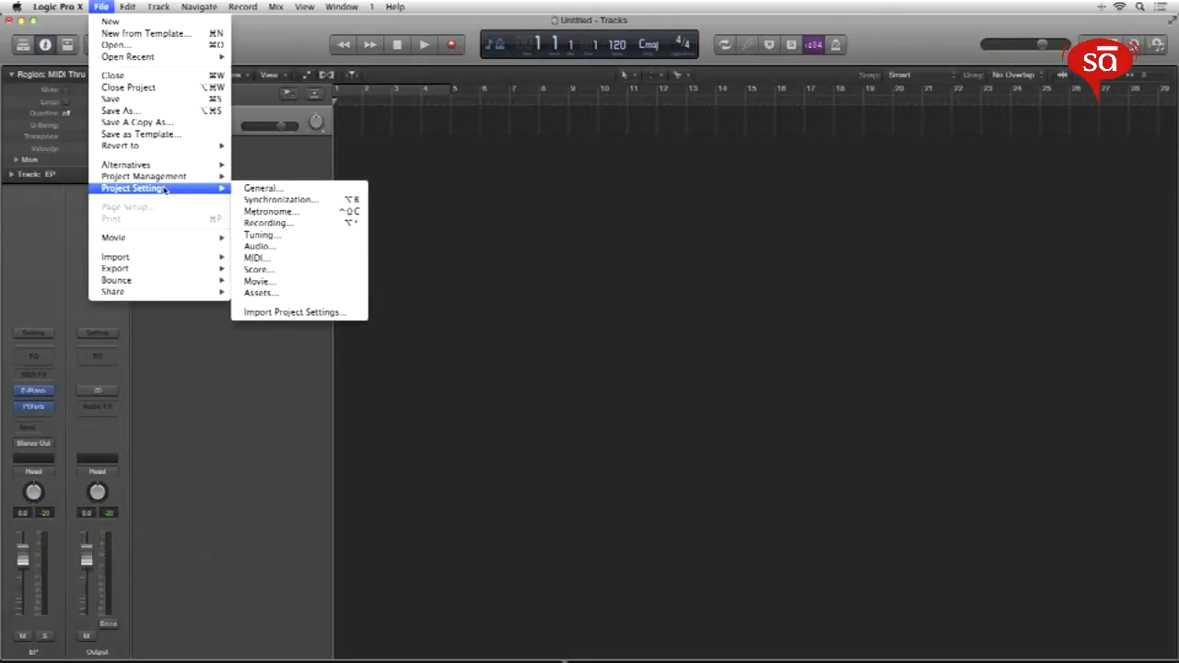
mouse_move(259, 246)
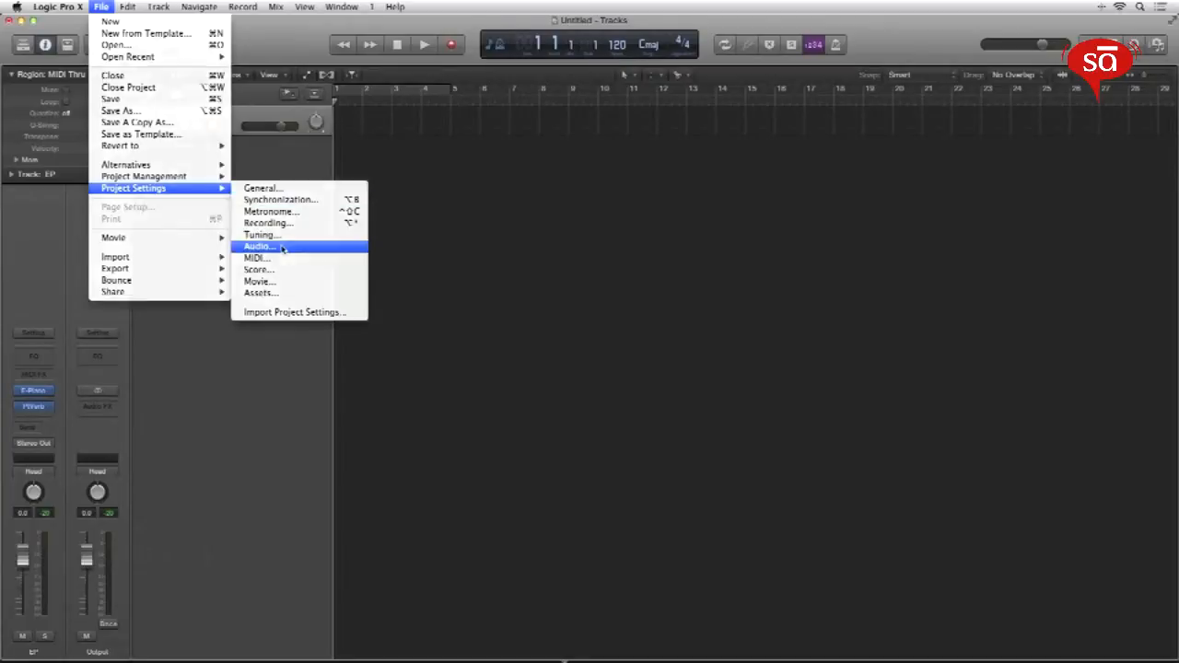
click(259, 246)
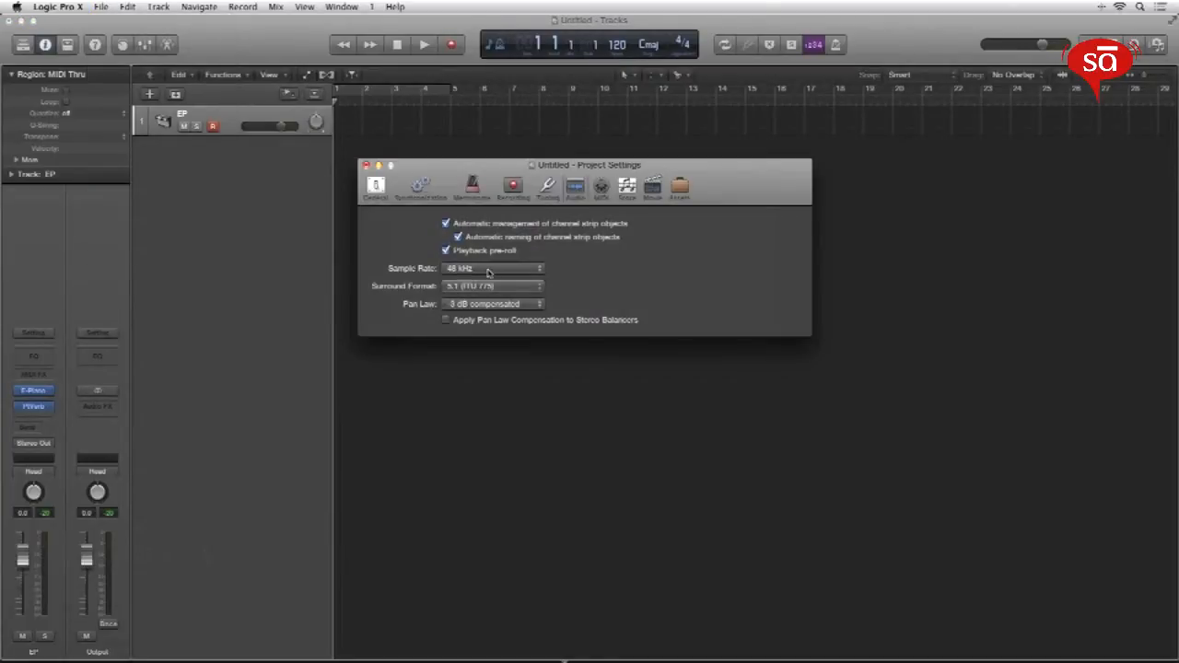
click(493, 268)
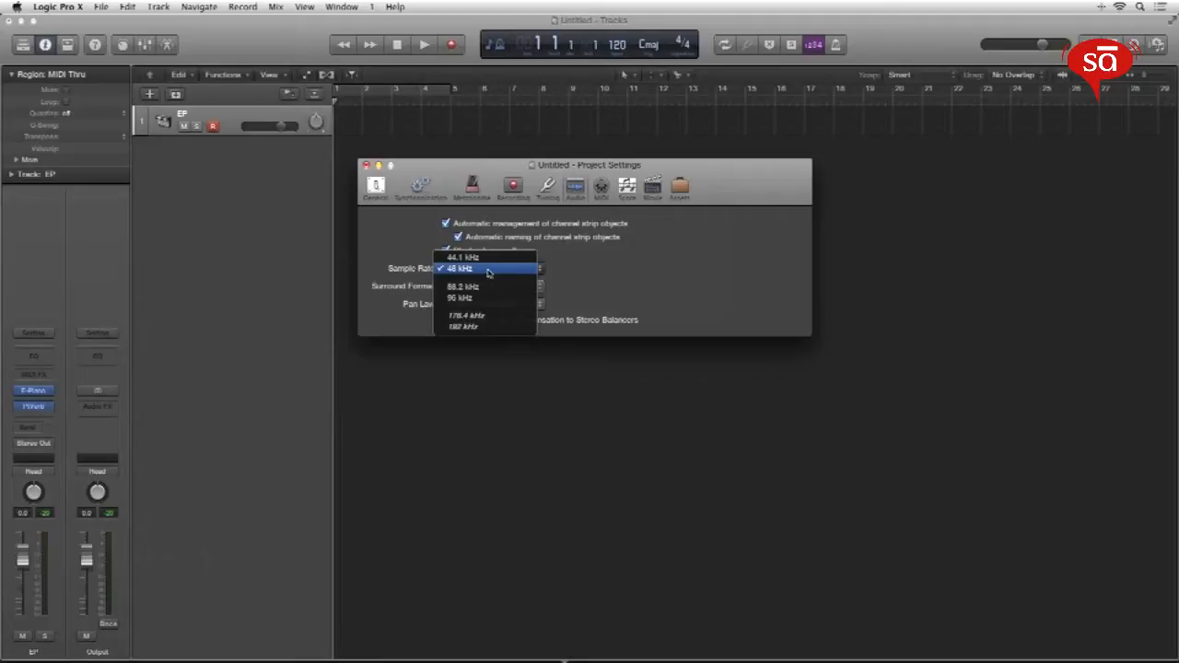
mouse_move(488, 327)
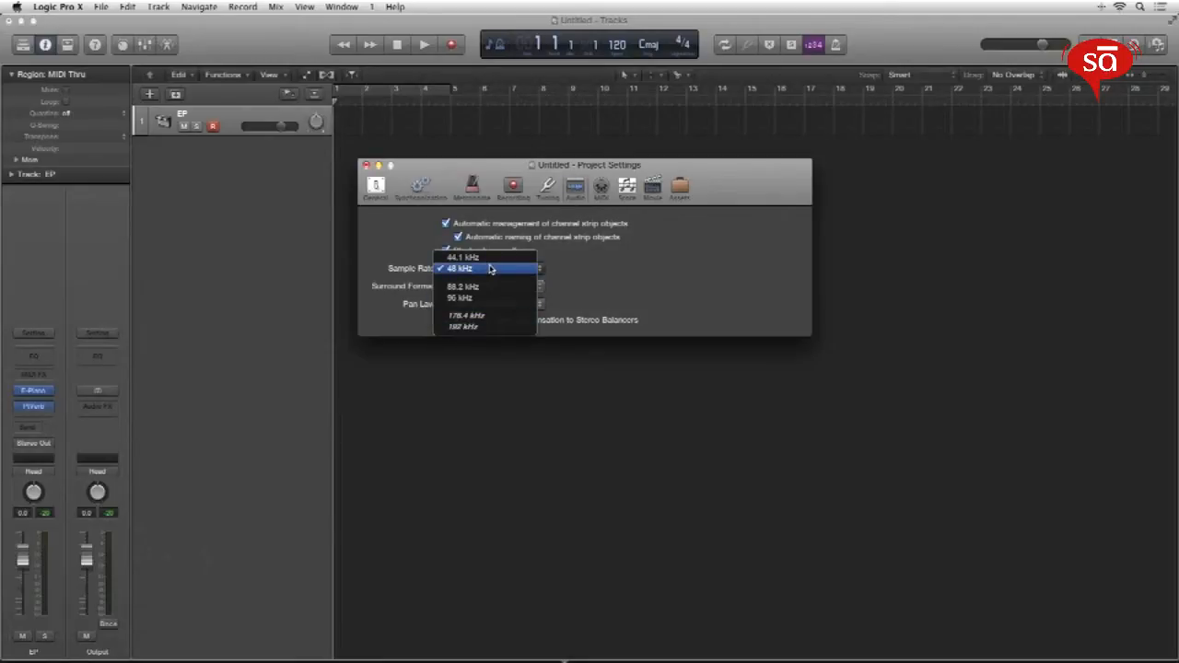
click(460, 268)
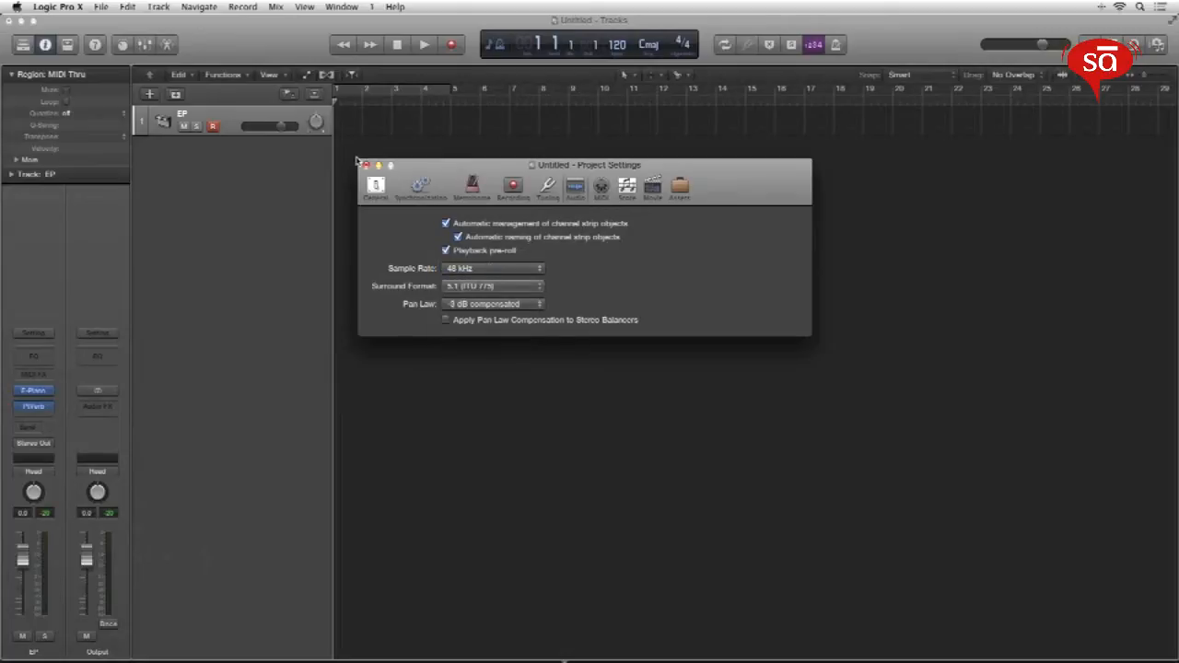
click(366, 164)
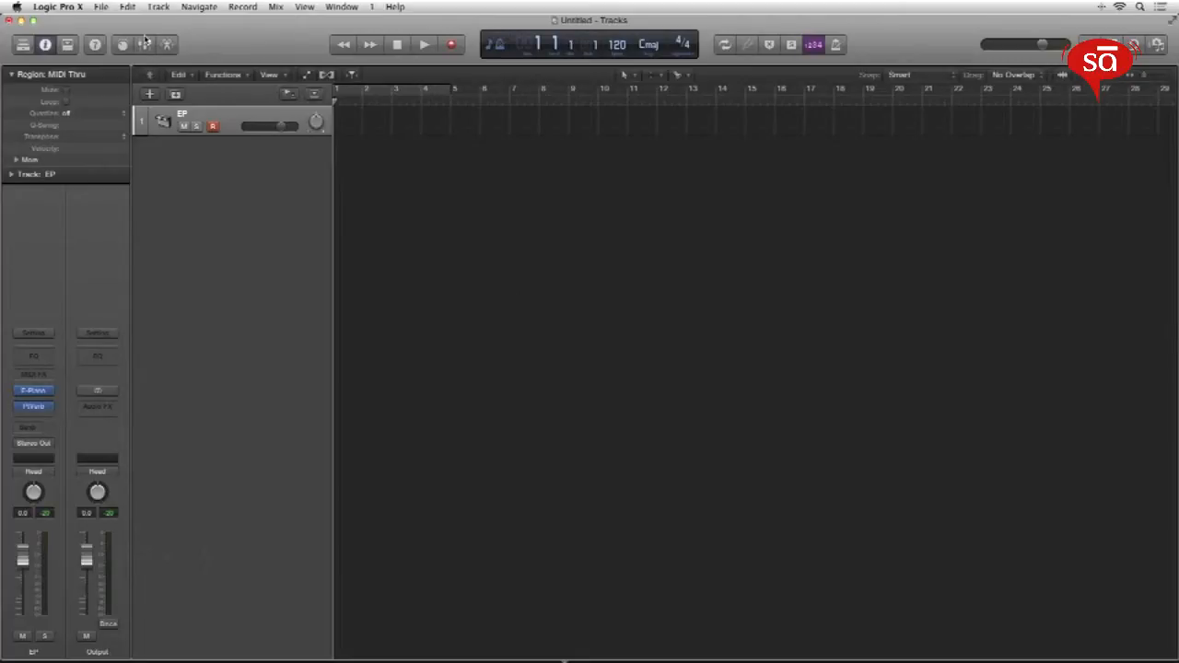
Step: In Synchronization settings, set bar position 3 1 1 1 to play at SMPTE 01:00:00:00
click(100, 6)
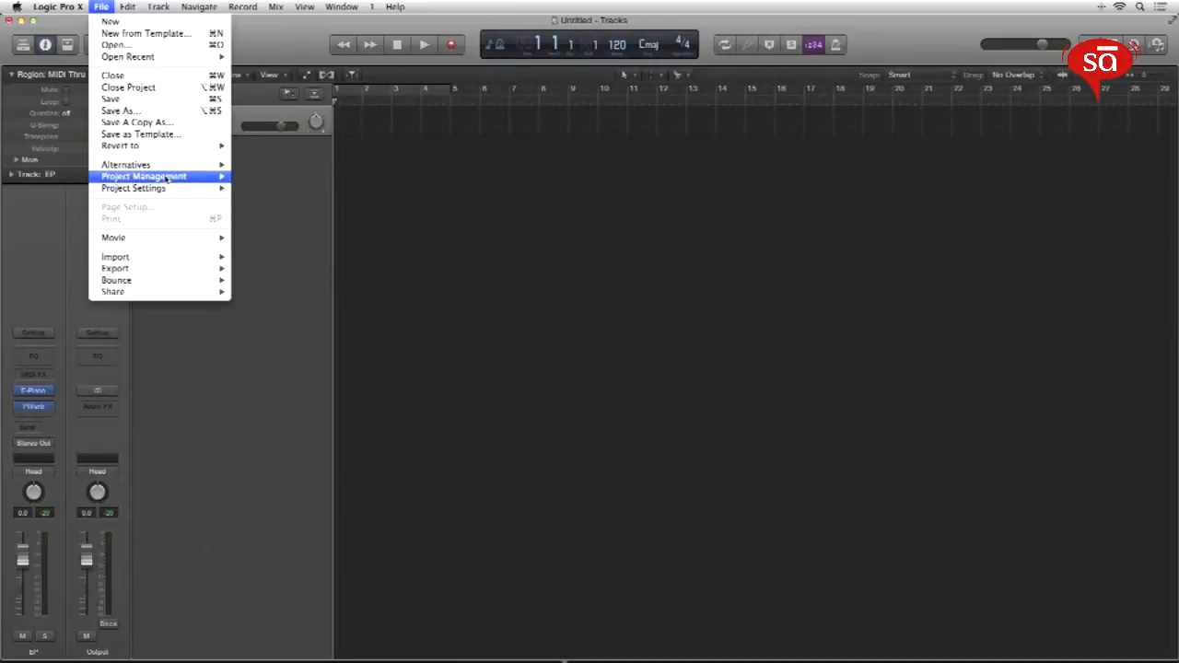
click(580, 300)
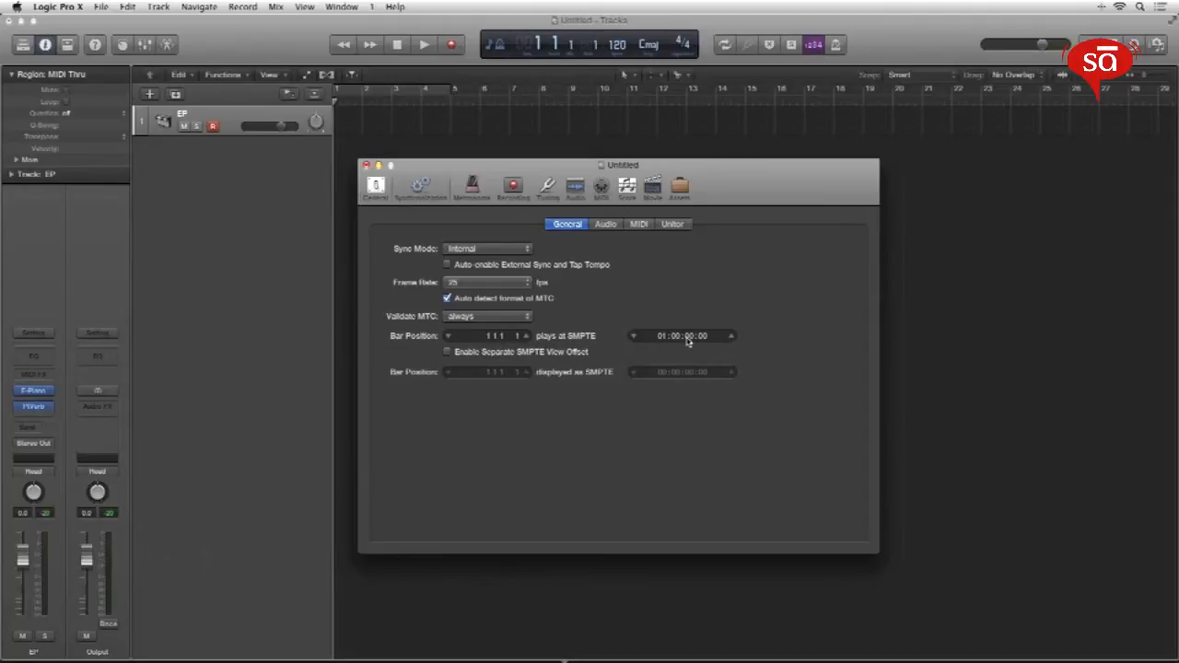
click(493, 336)
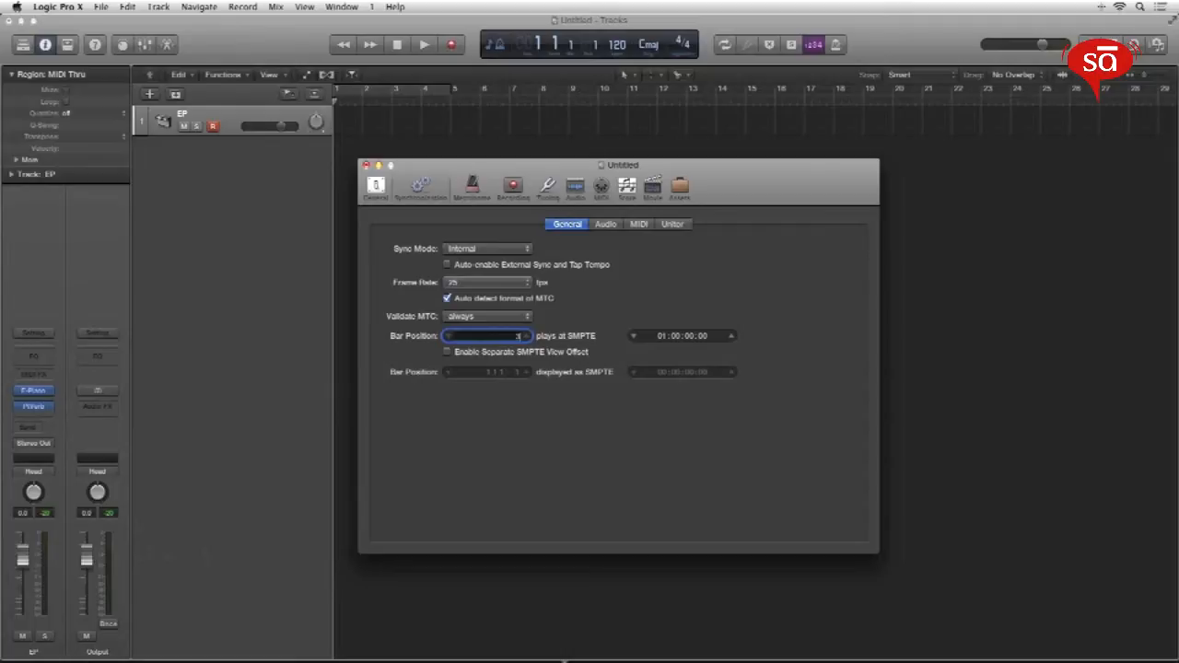
text(3 1 1 1)
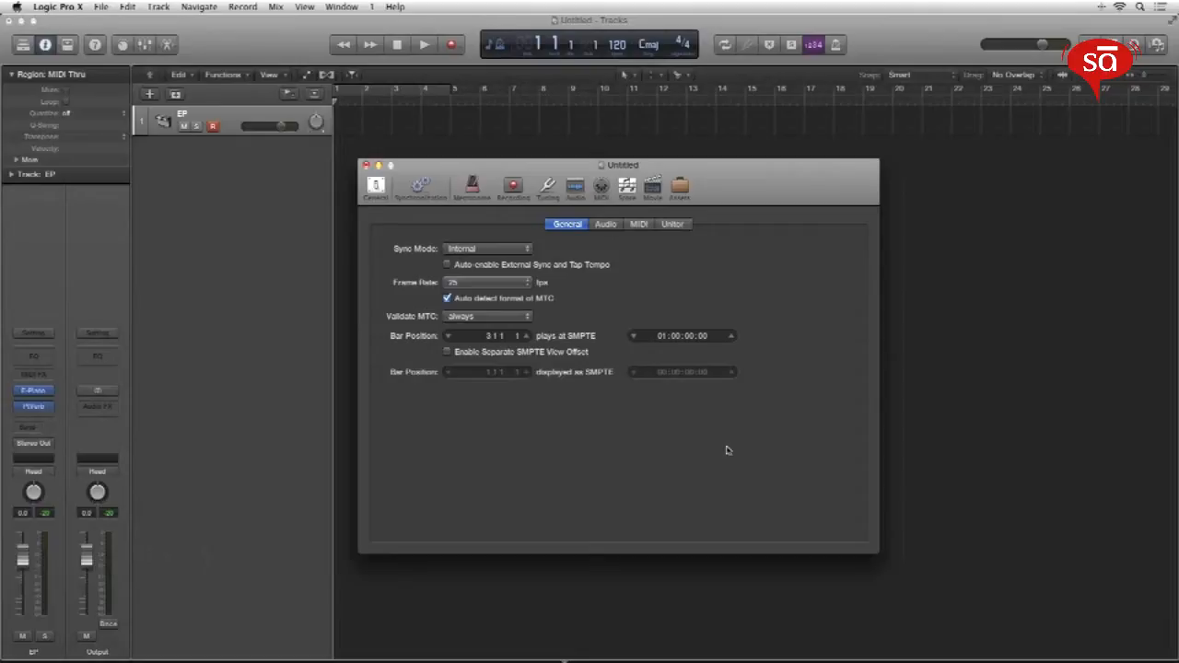
mouse_move(666, 348)
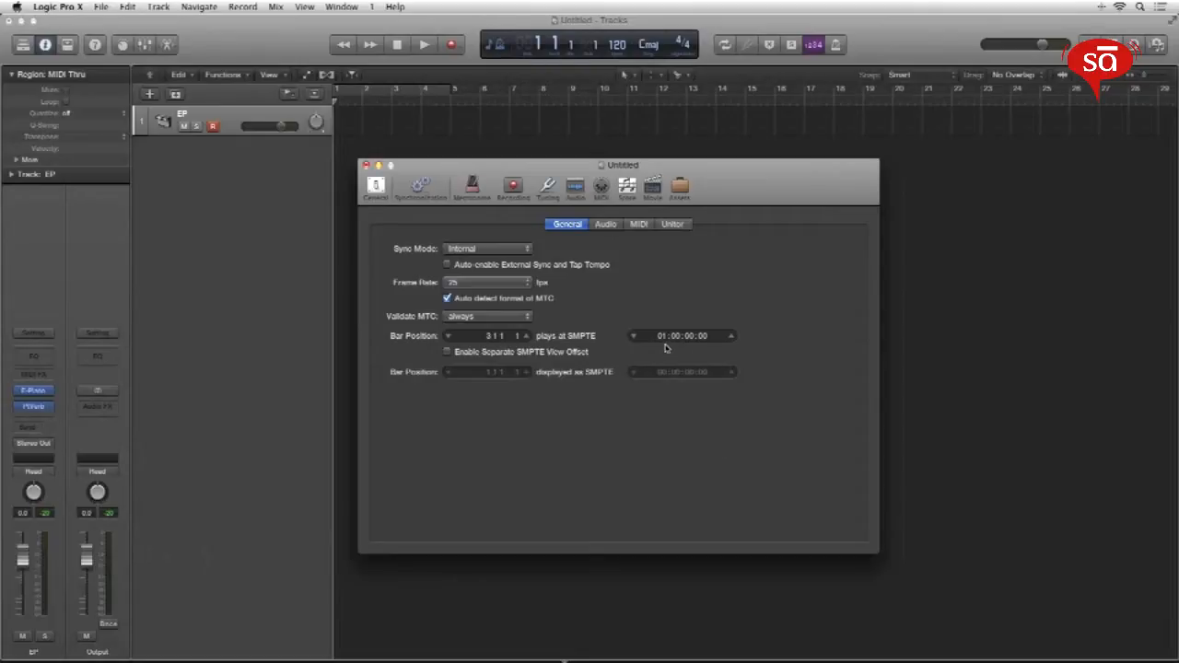
click(681, 335)
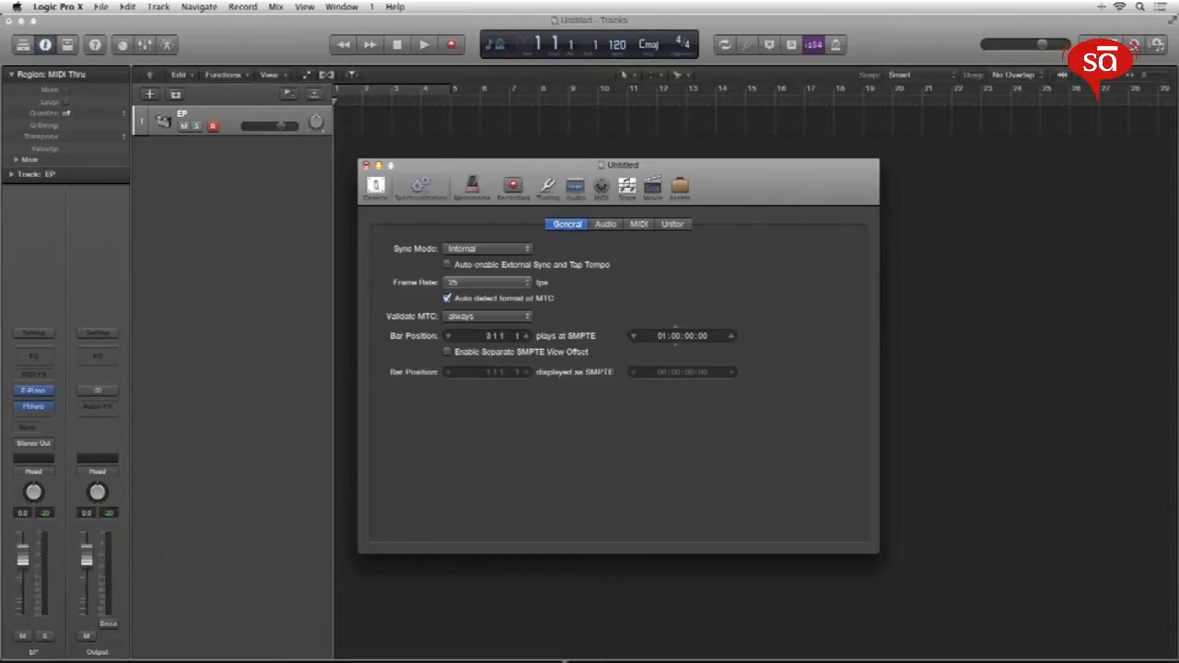
mouse_move(670, 364)
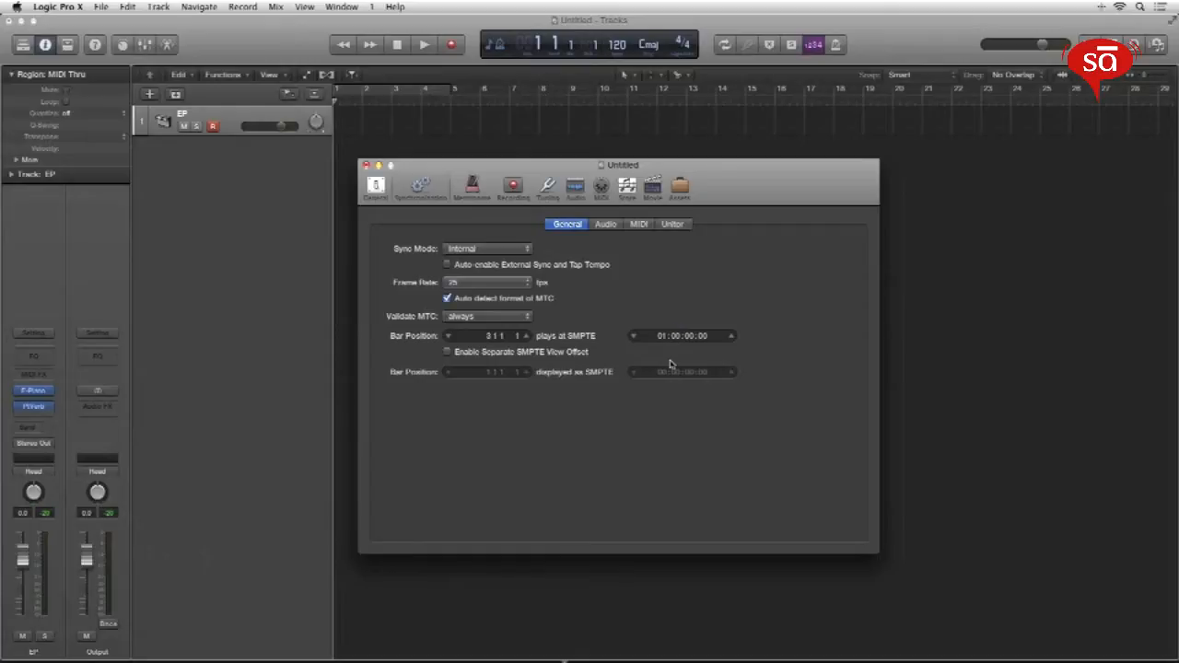
mouse_move(659, 309)
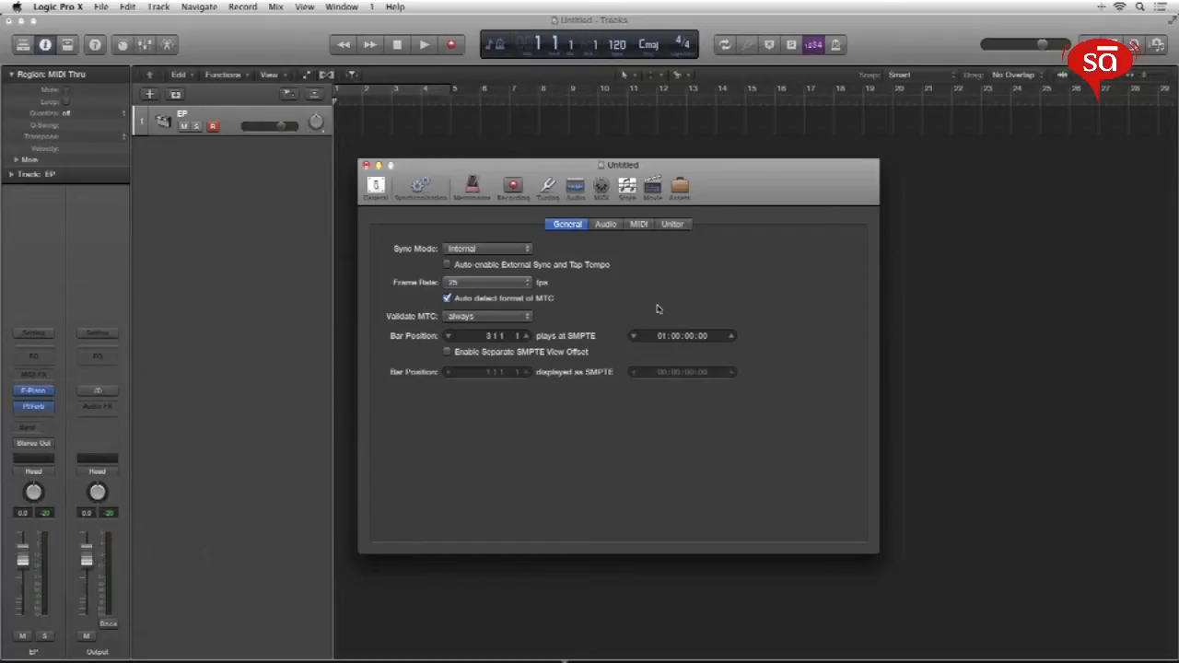
mouse_move(728, 353)
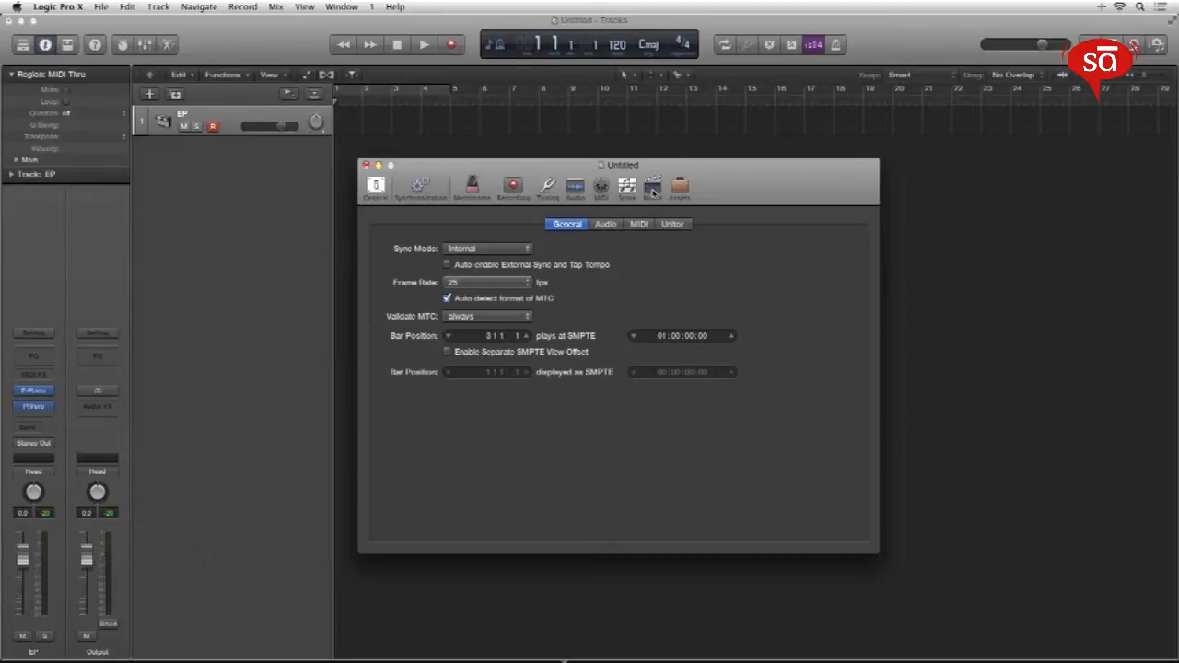
mouse_move(653, 187)
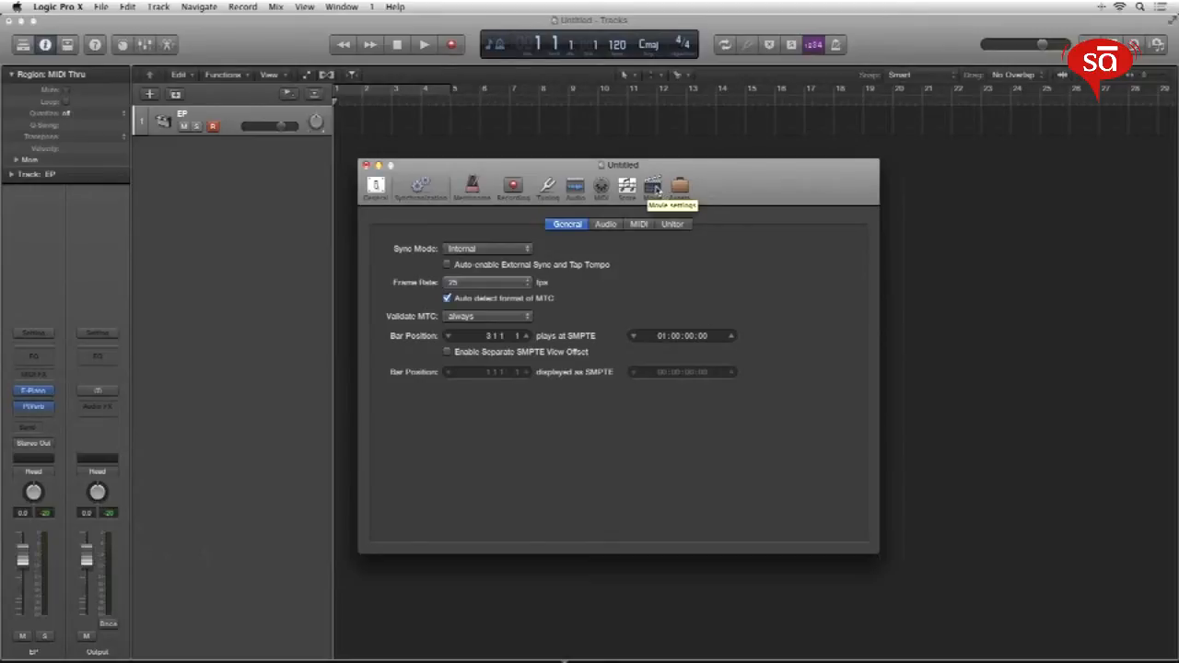
Step: Set the Movie Start time to 01:00:00:00 in the Movie project settings
click(652, 187)
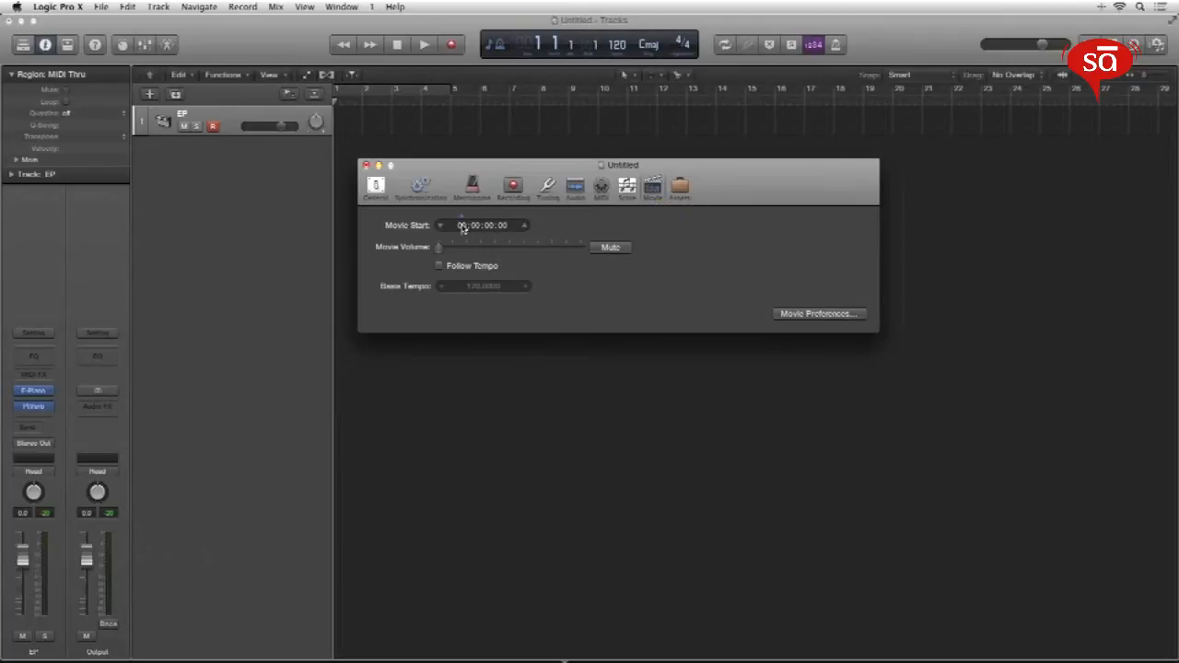
click(481, 225)
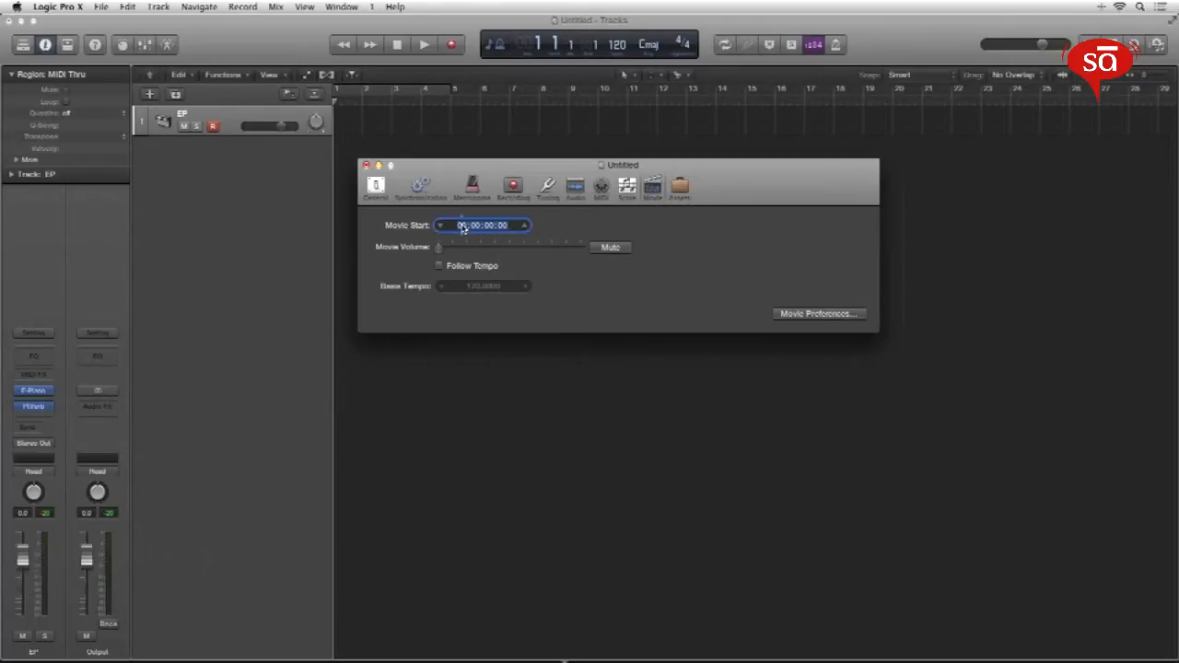
text(010000)
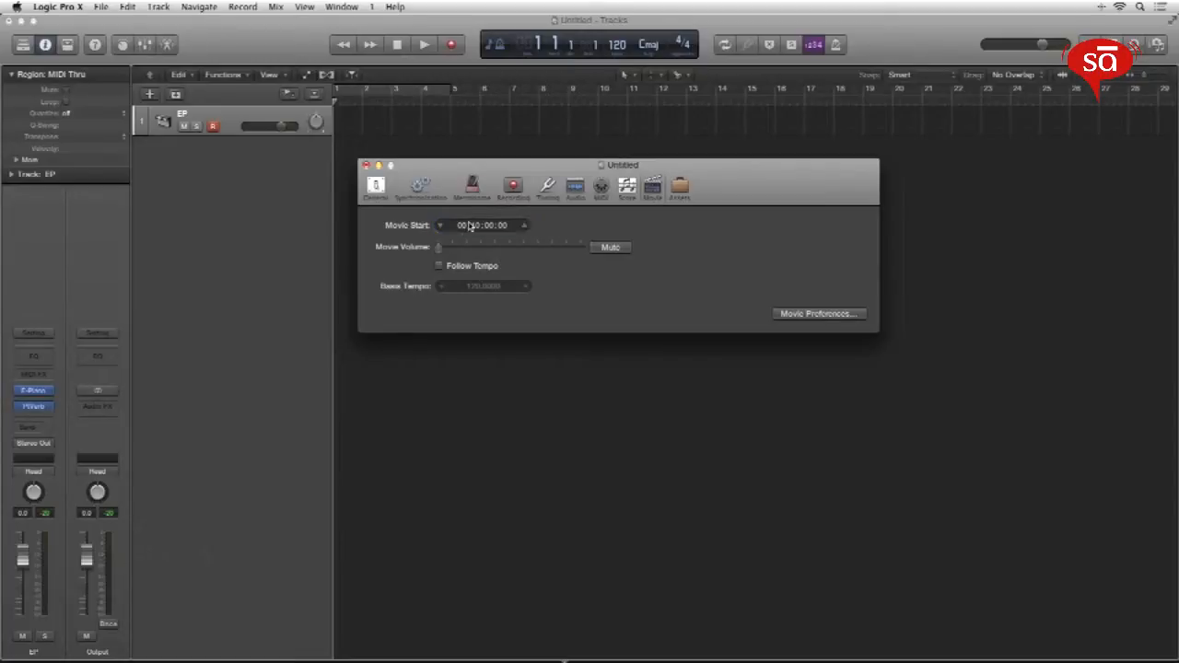
click(482, 224)
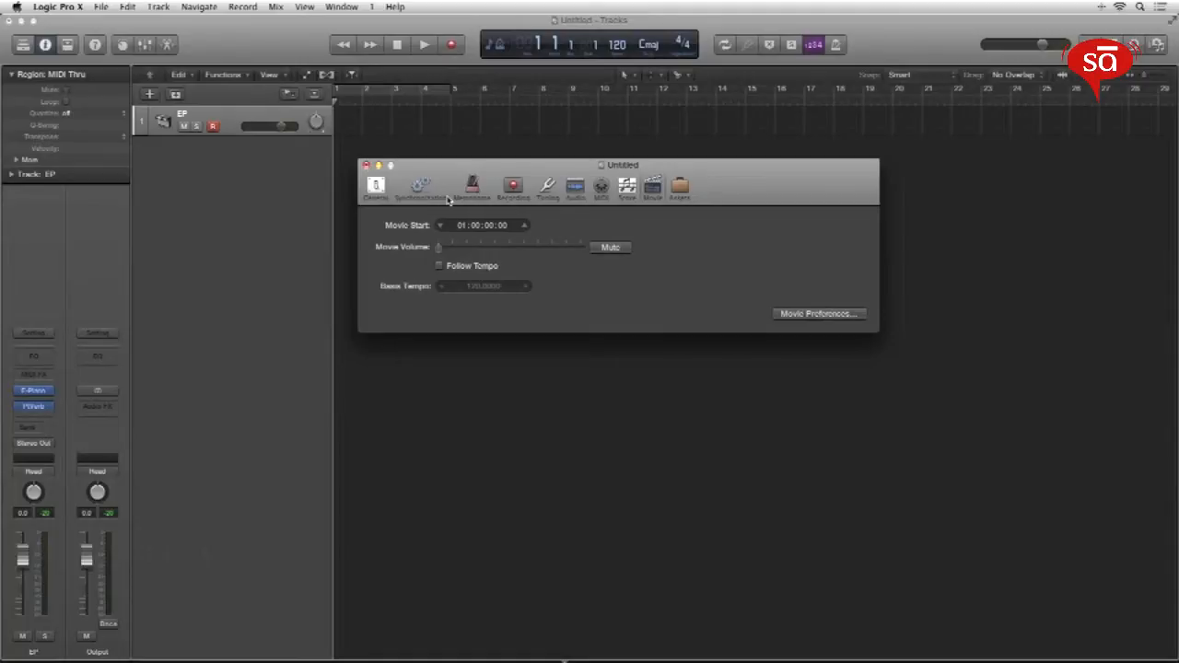
click(101, 7)
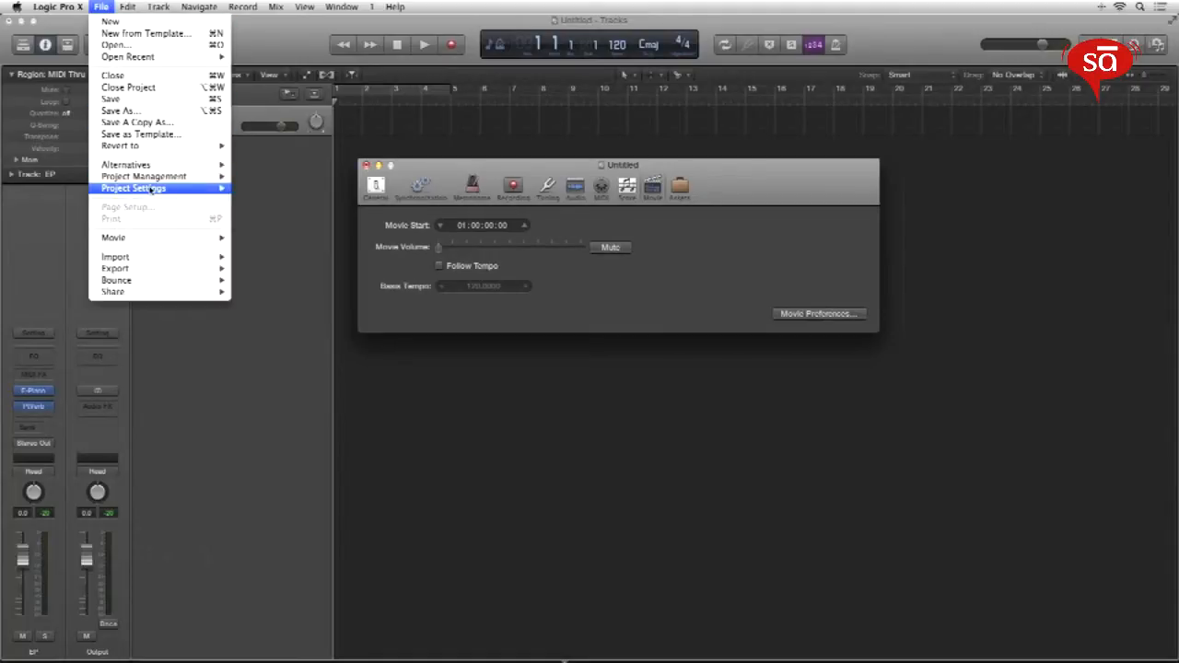
mouse_move(133, 188)
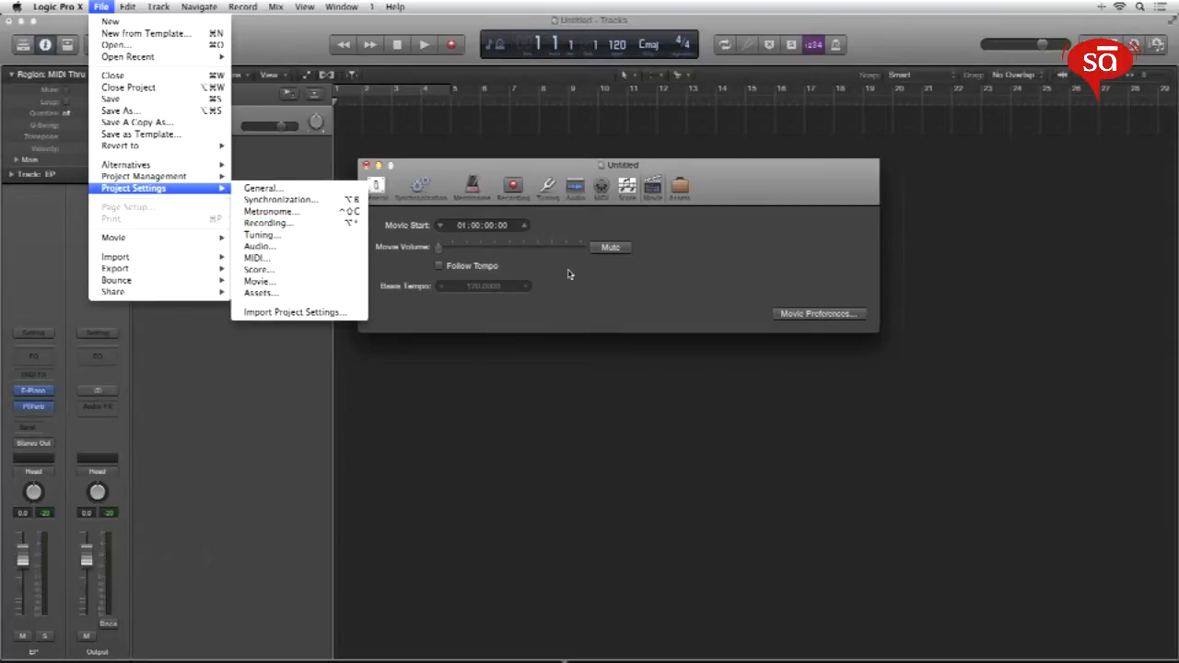
click(281, 200)
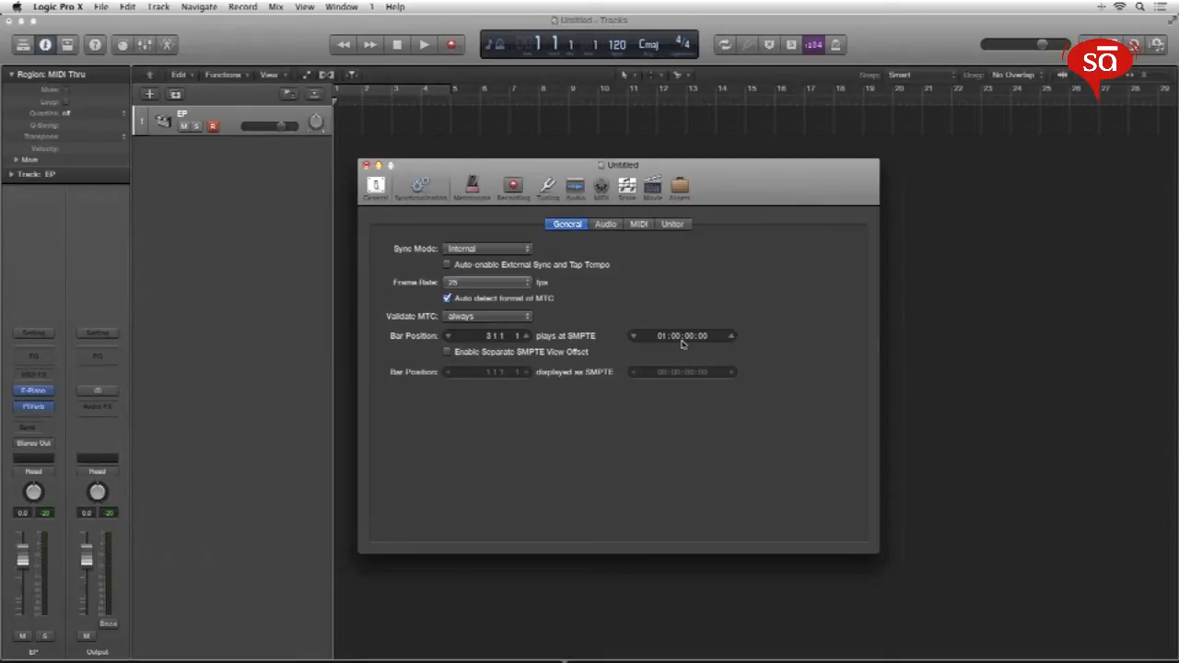
mouse_move(471, 292)
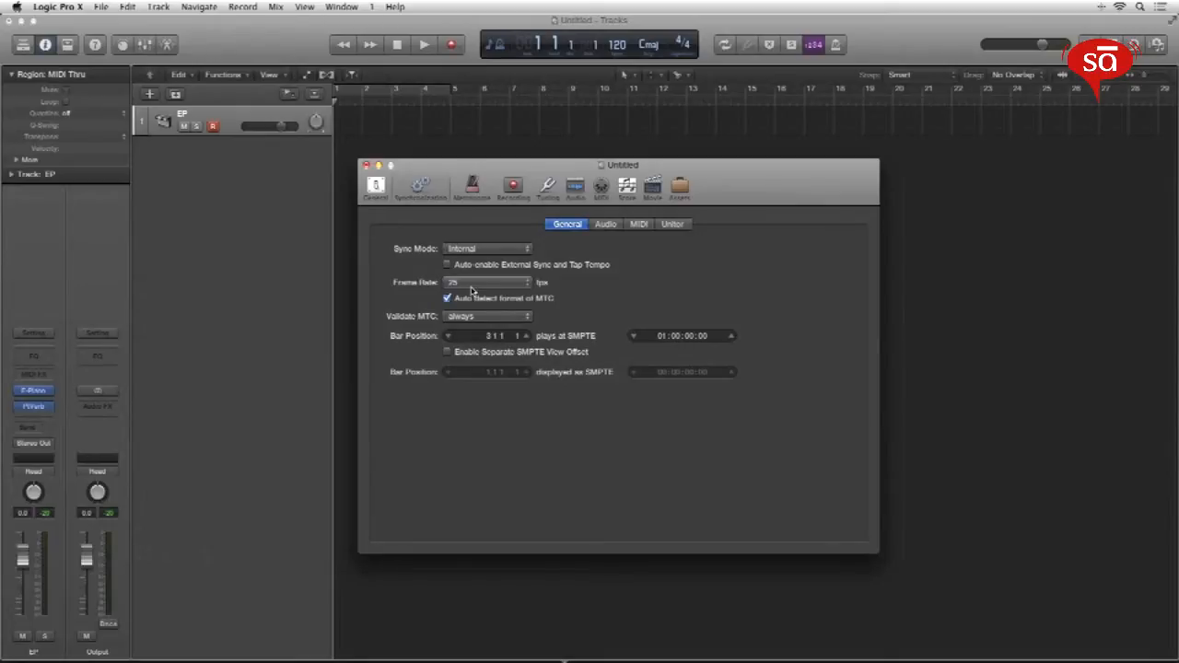
click(486, 281)
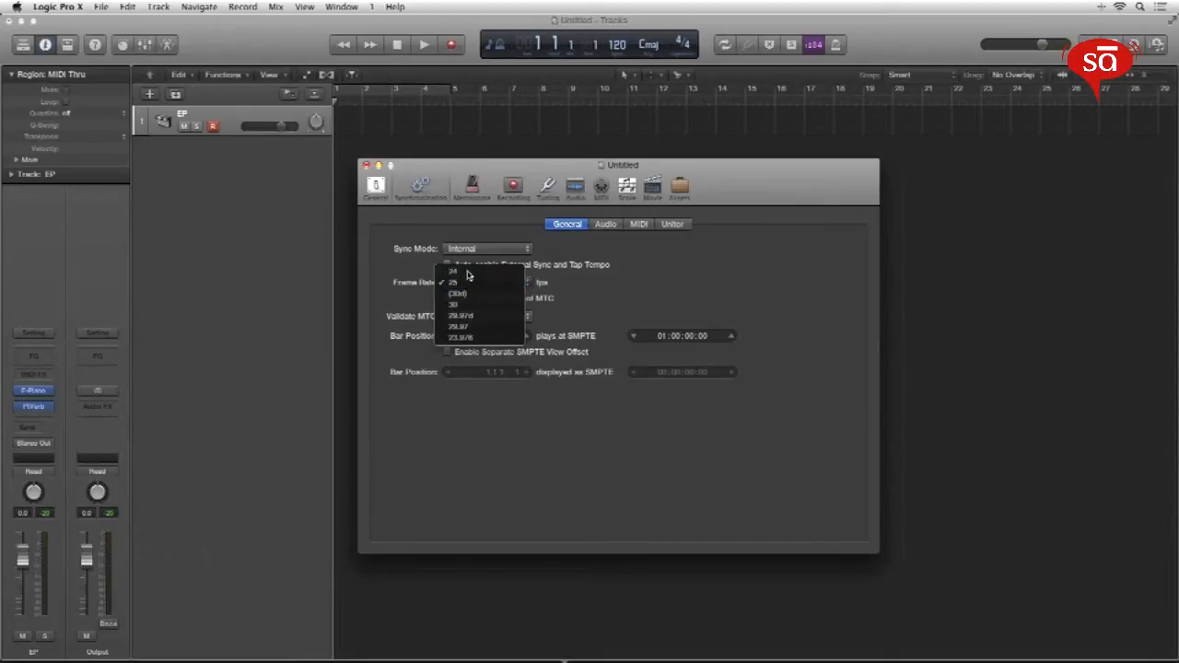
click(454, 282)
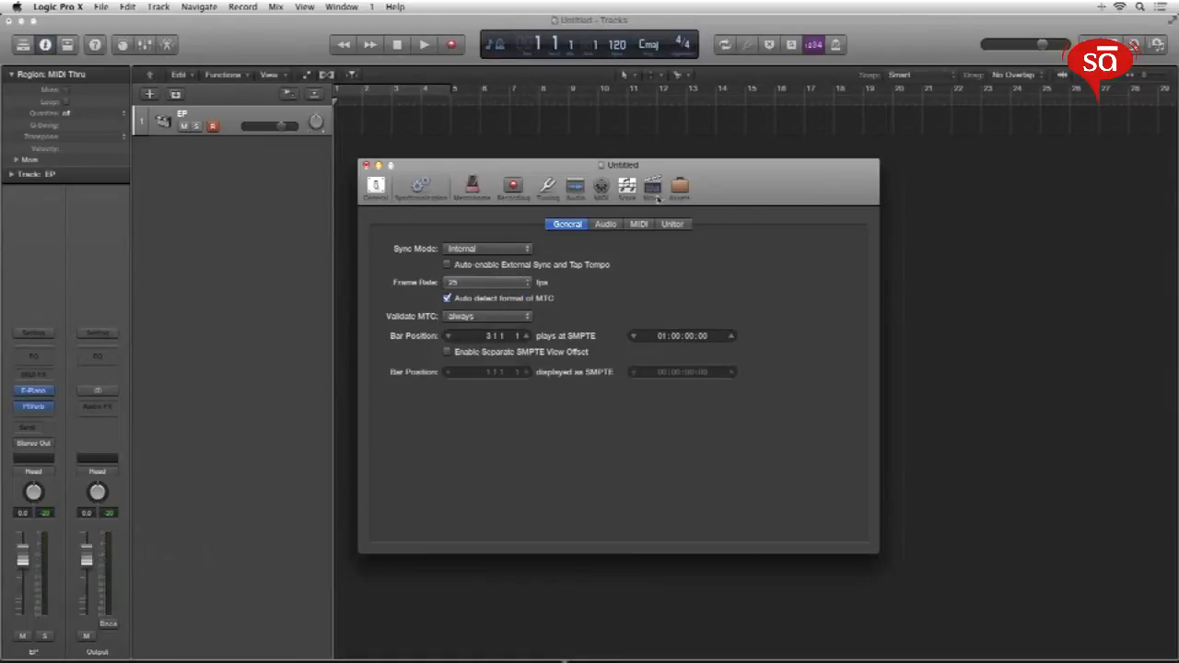
click(652, 187)
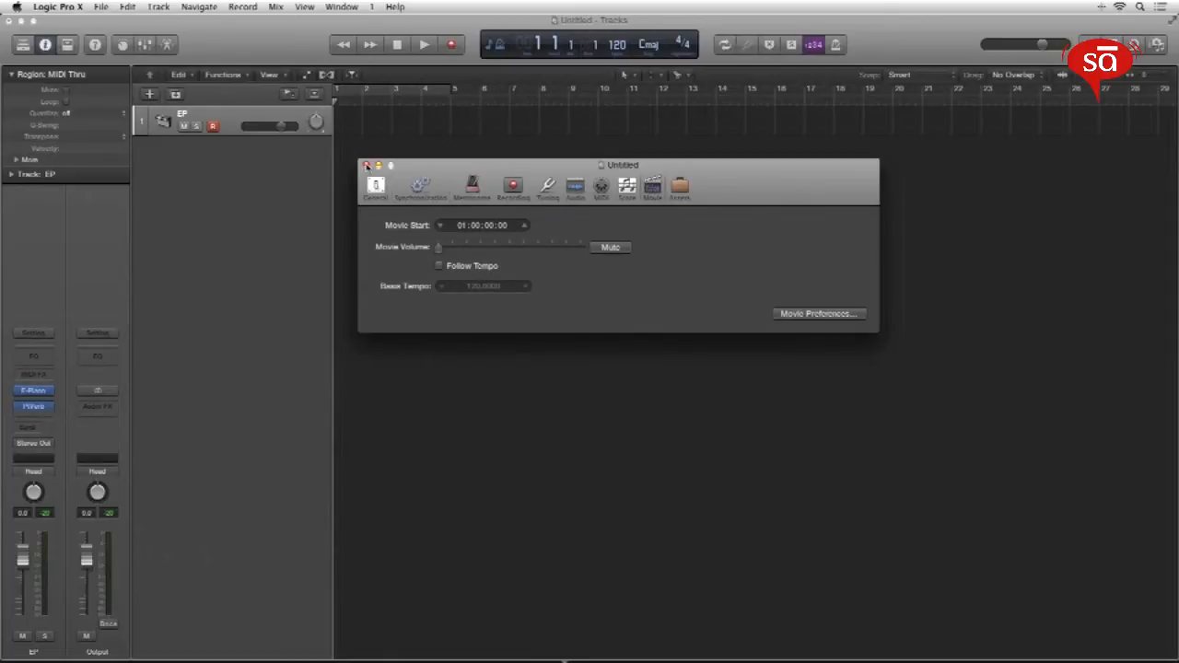
Step: Close Project Settings and assign Marquee as the alternate tool in the Tracks area
click(367, 166)
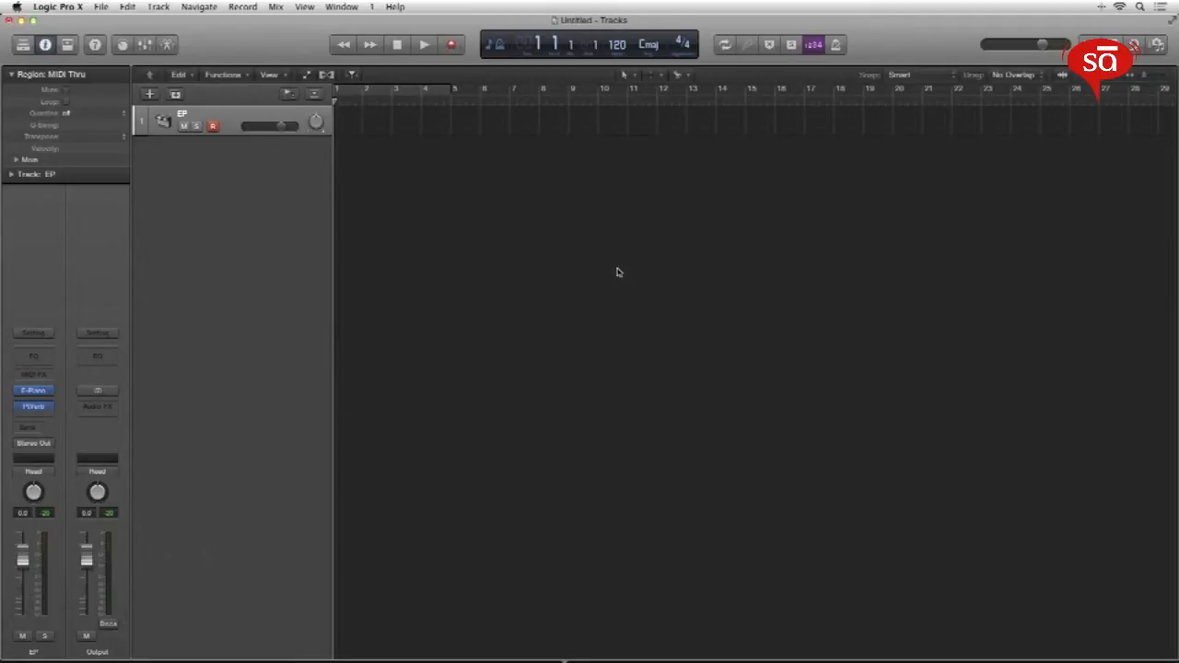
mouse_move(588, 139)
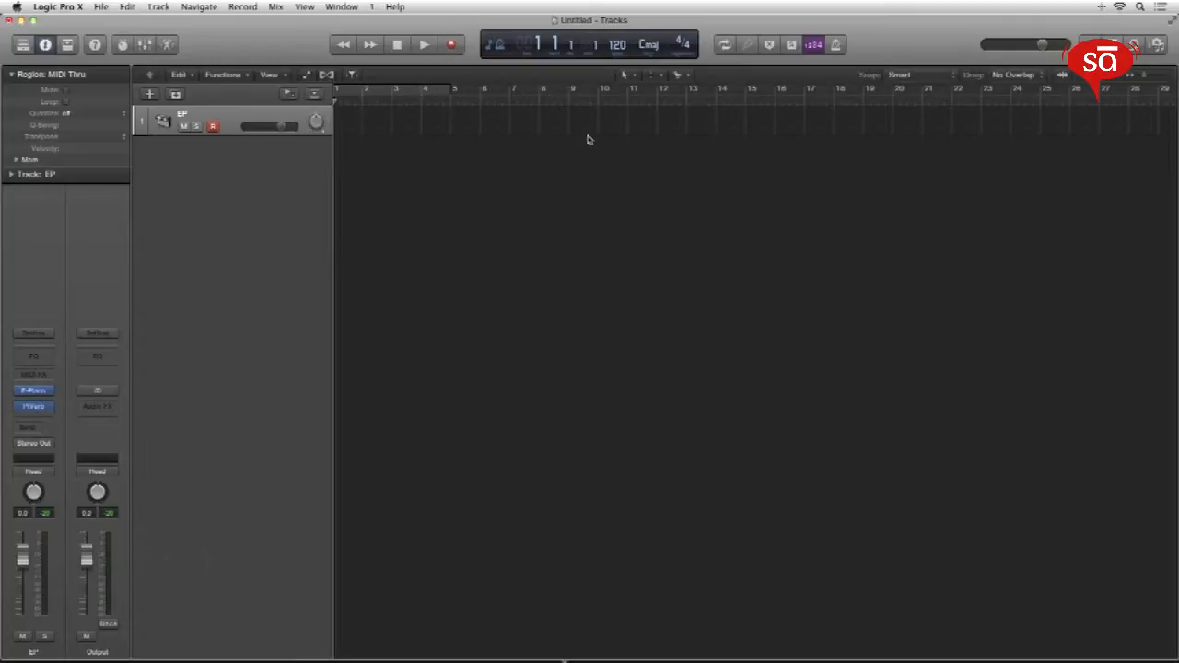
mouse_move(589, 77)
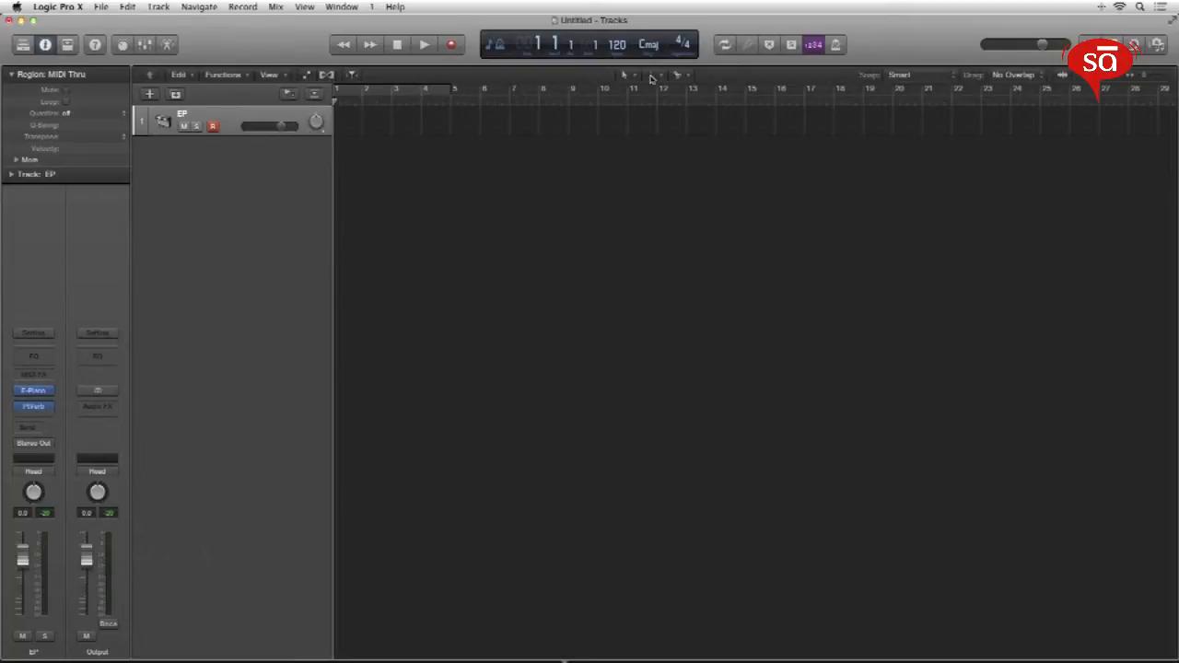
mouse_move(697, 80)
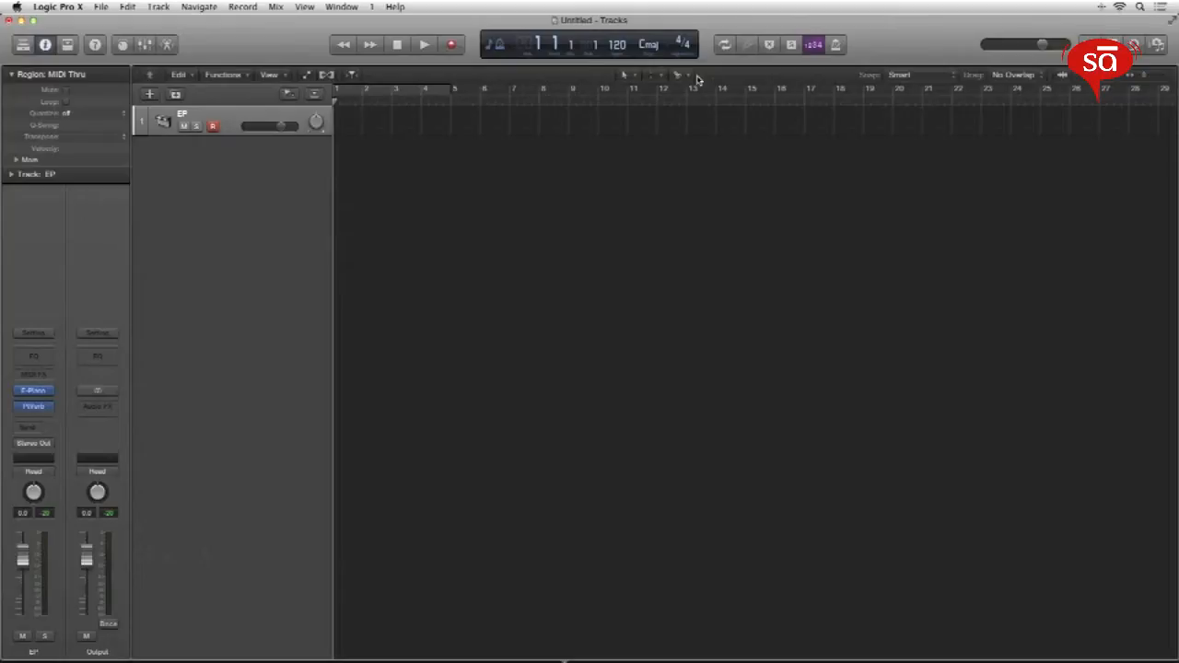
mouse_move(657, 81)
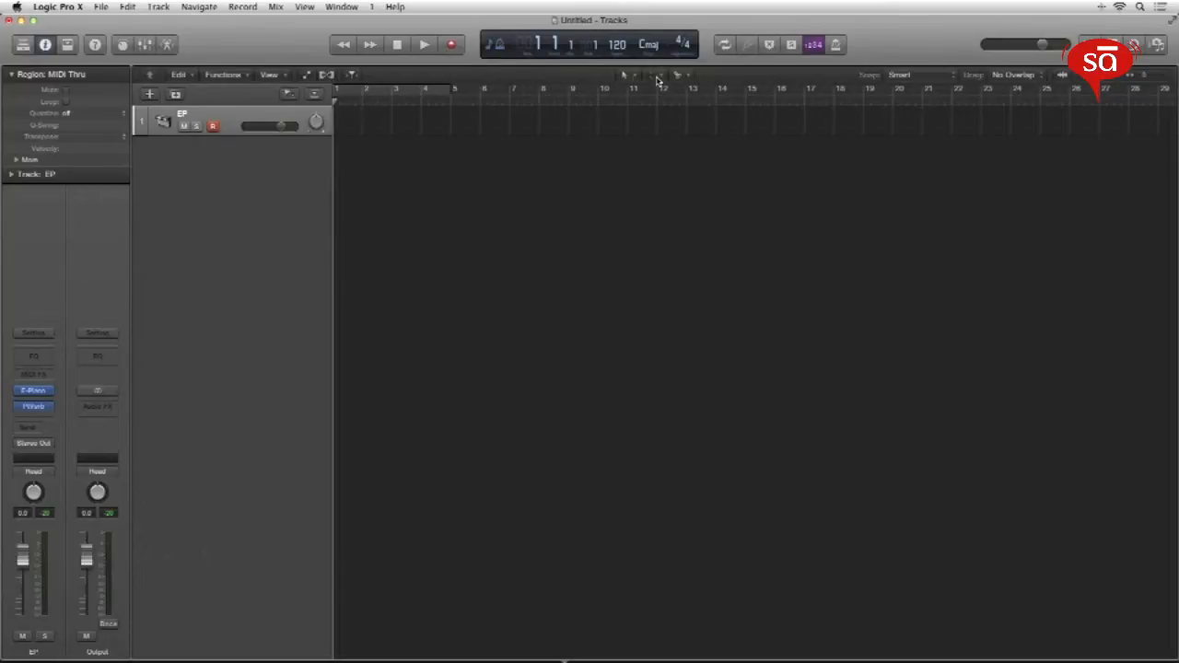
mouse_move(679, 75)
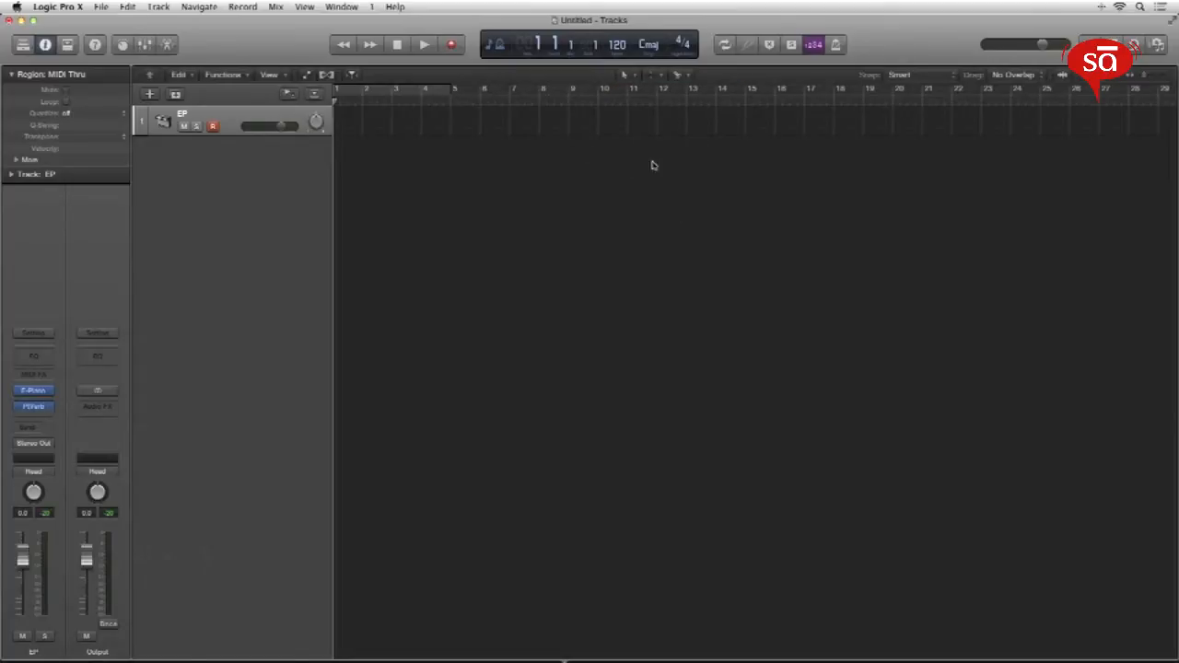
click(658, 75)
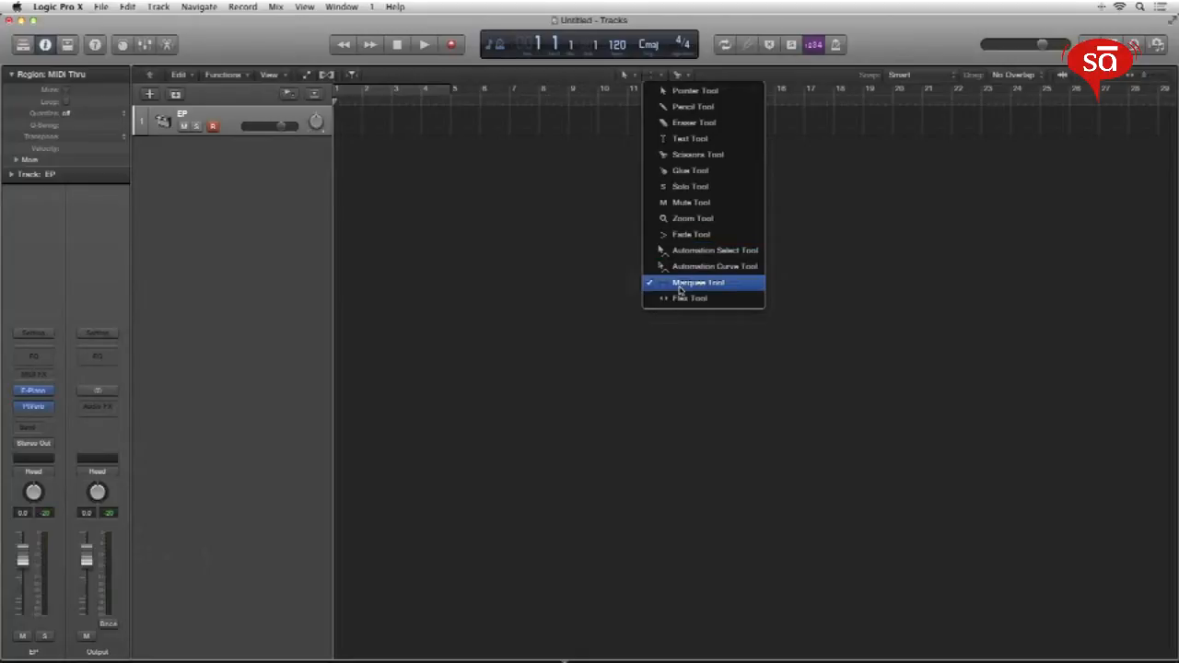
mouse_move(690, 186)
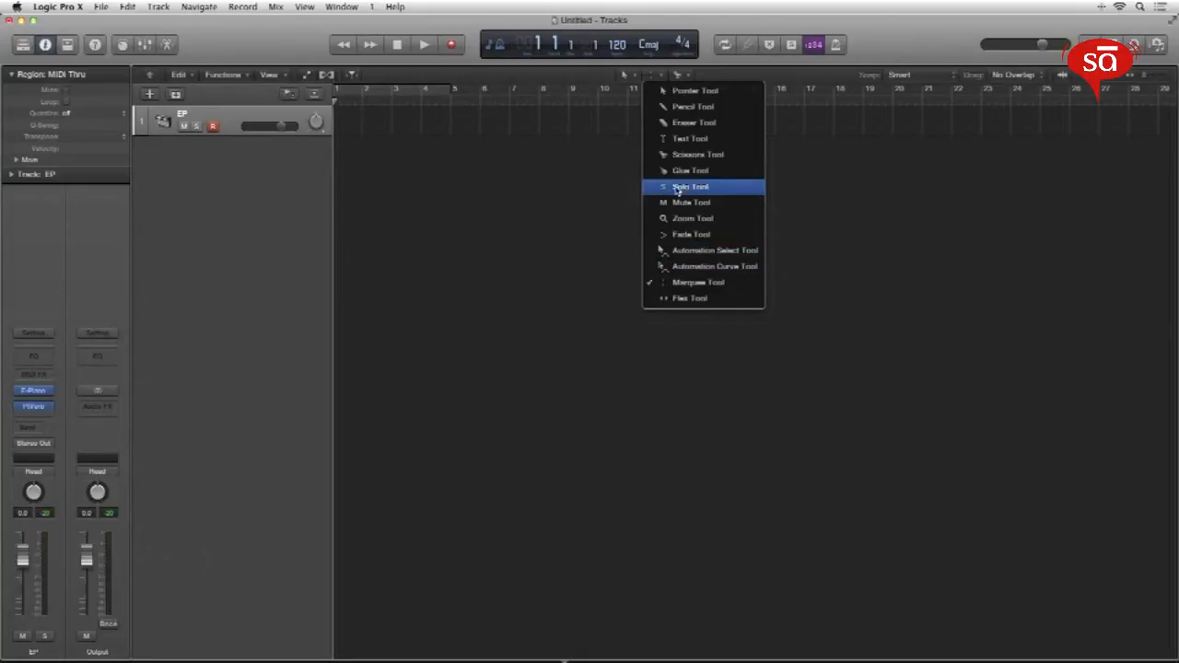
mouse_move(697, 154)
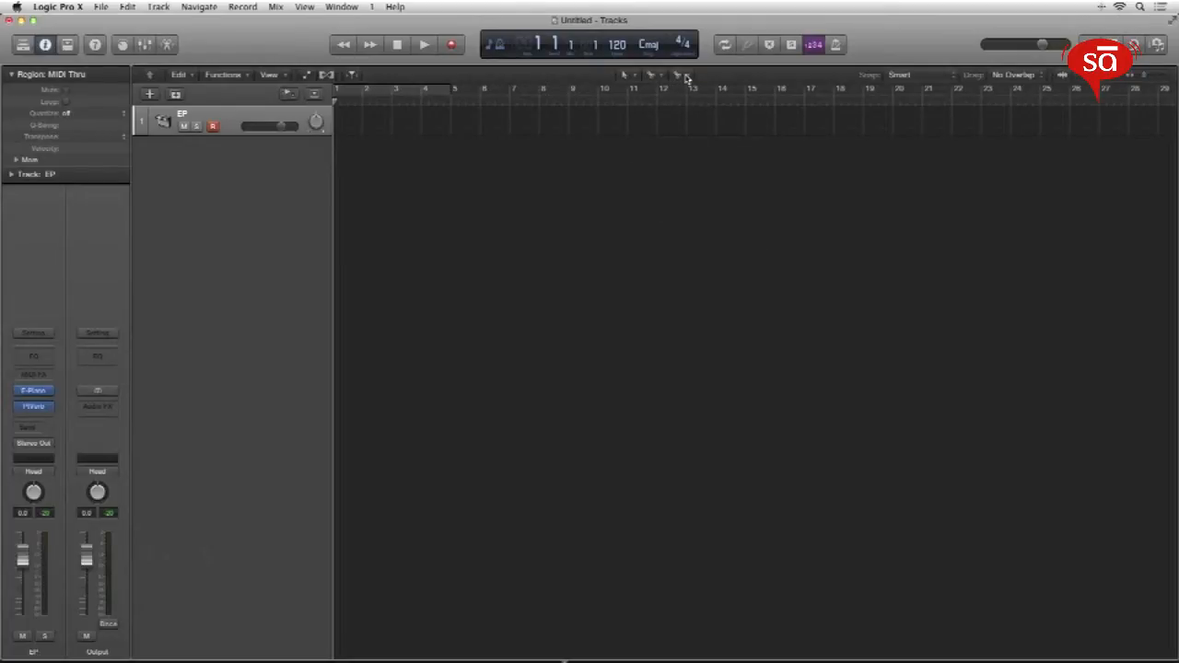
click(681, 76)
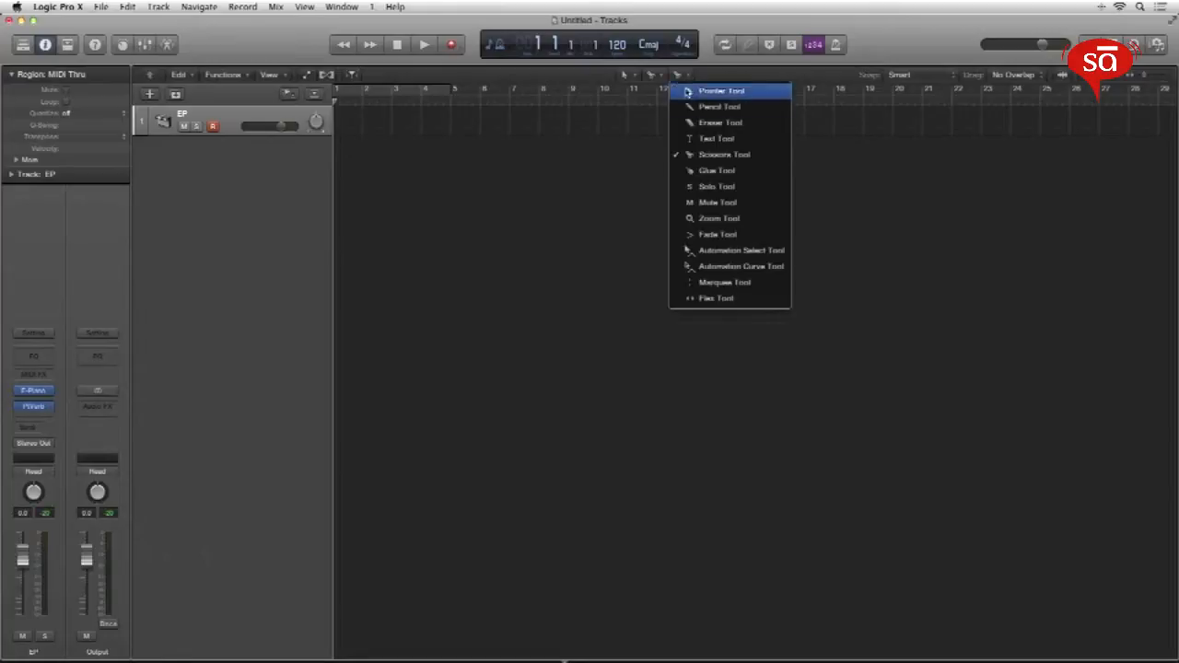
mouse_move(718, 218)
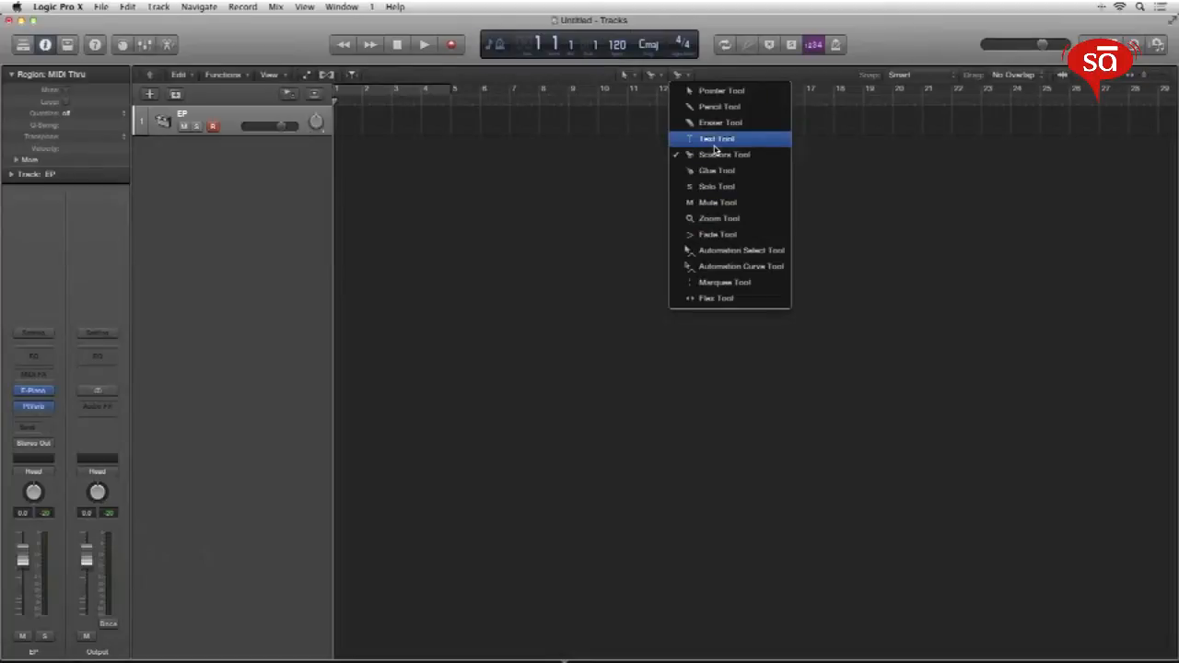
mouse_move(723, 282)
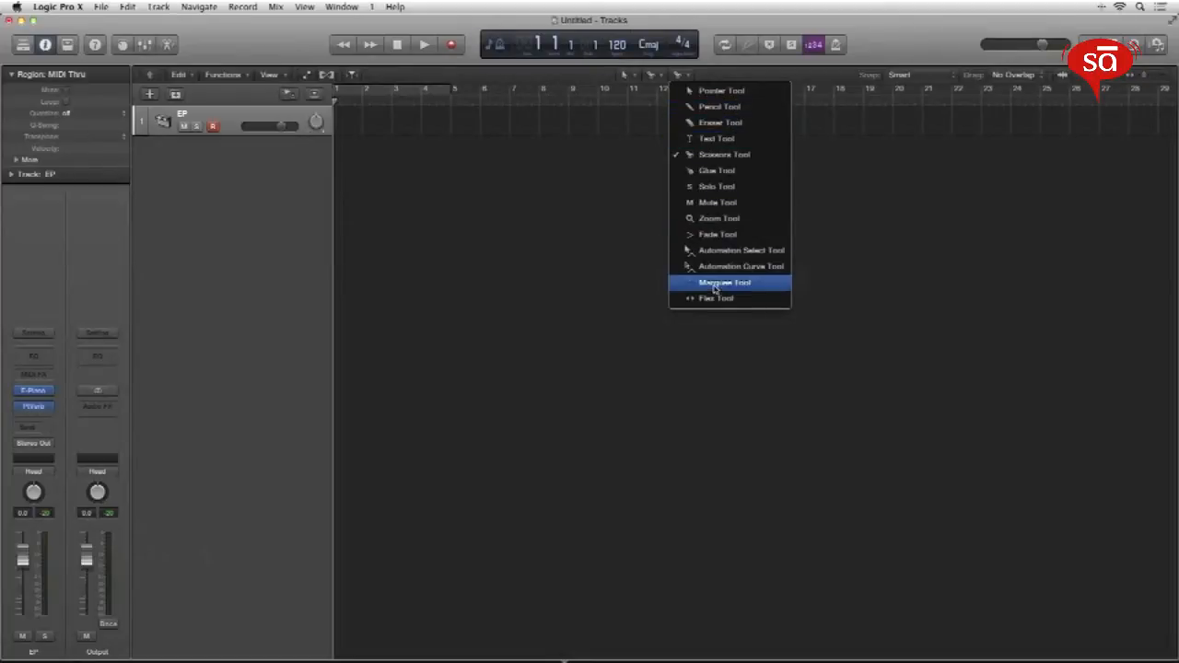
click(724, 282)
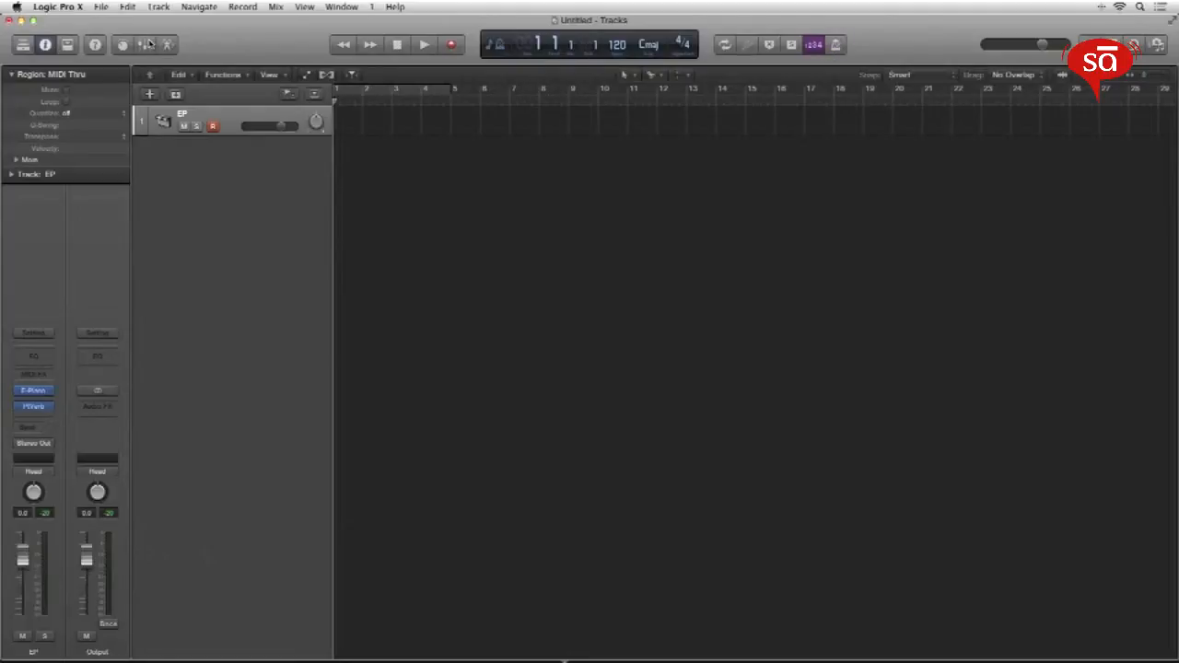
mouse_move(149, 44)
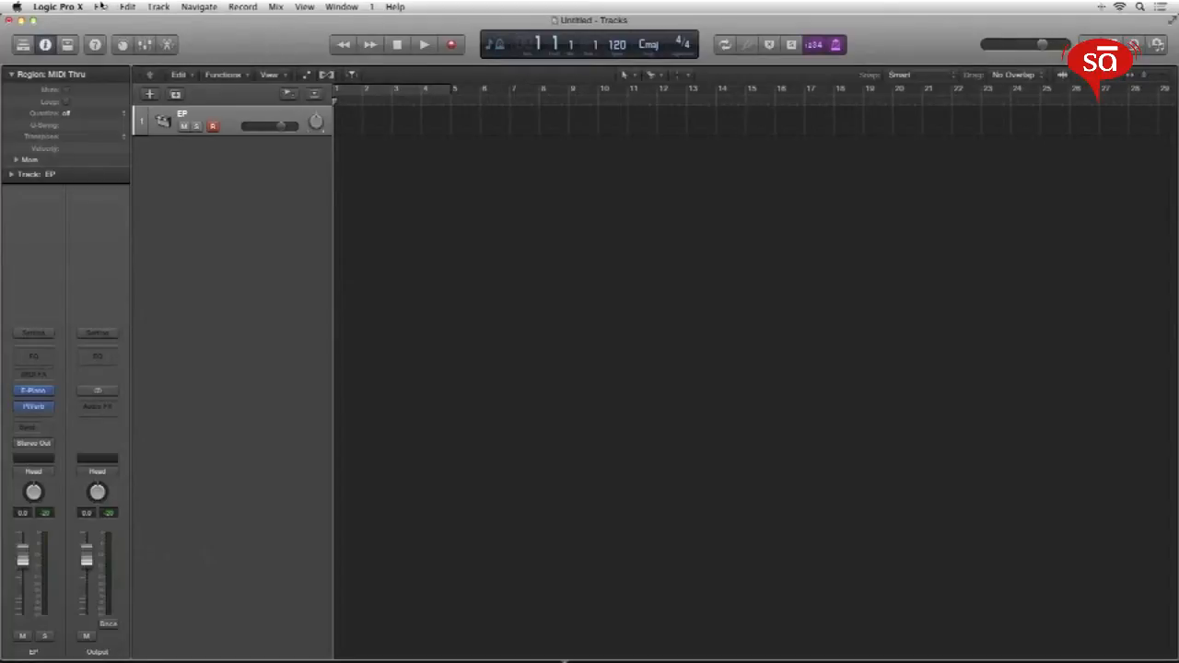
Step: Open and close the Metronome project settings, then stop the transport at bar 1
click(101, 6)
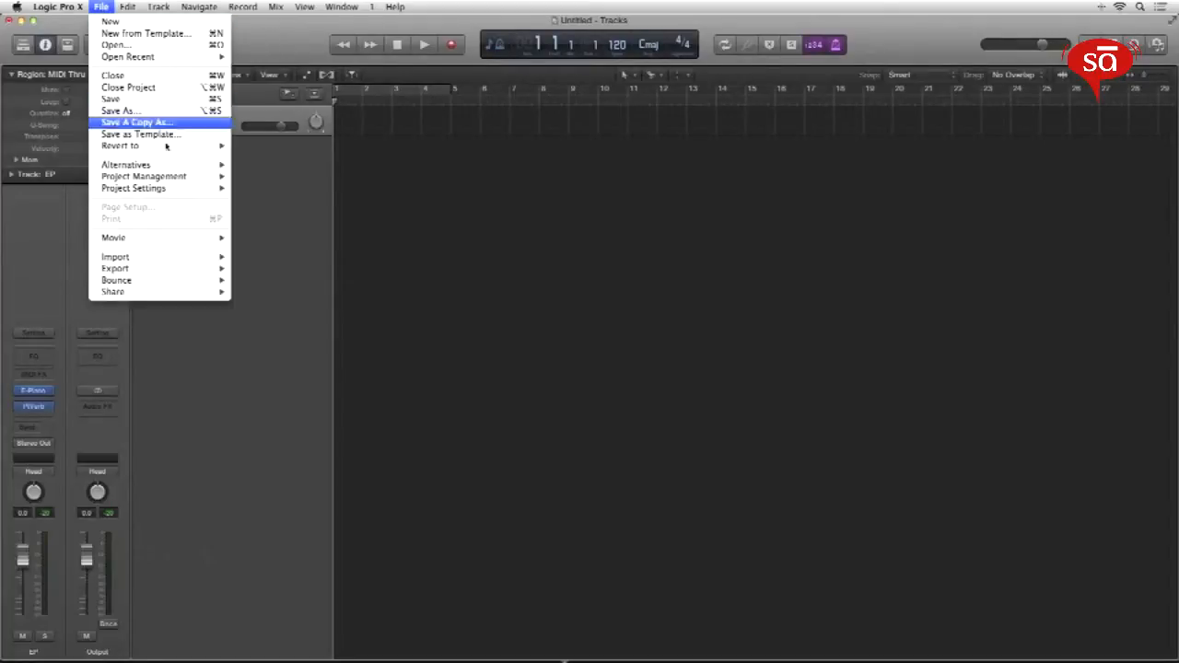
mouse_move(134, 188)
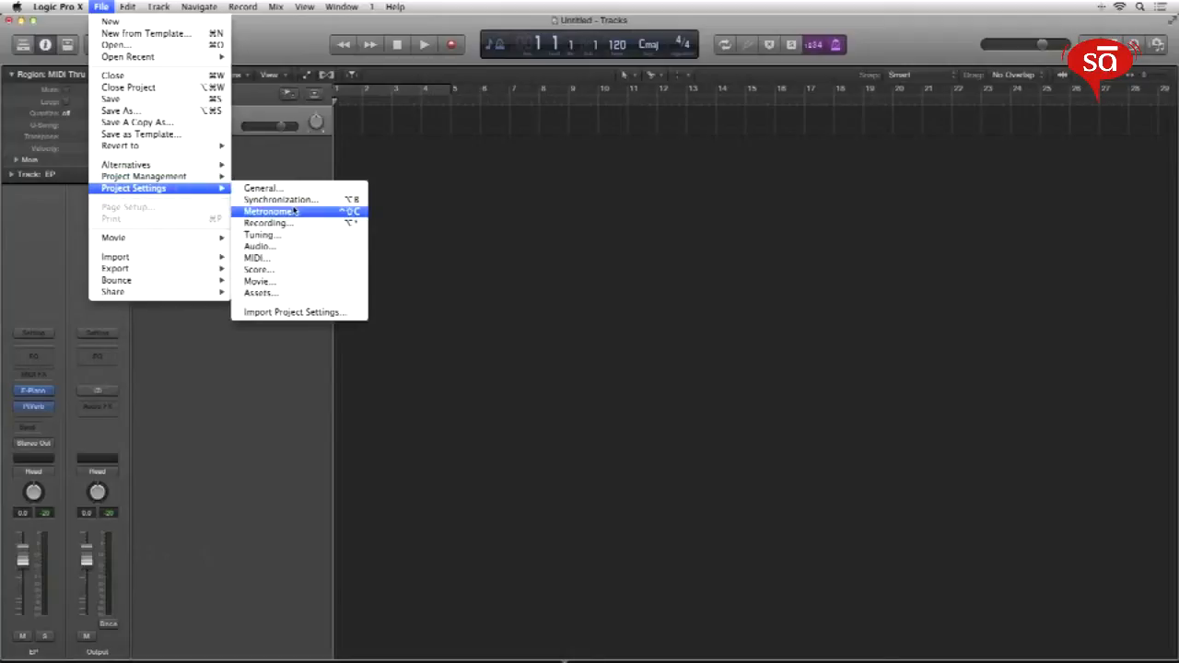
click(271, 211)
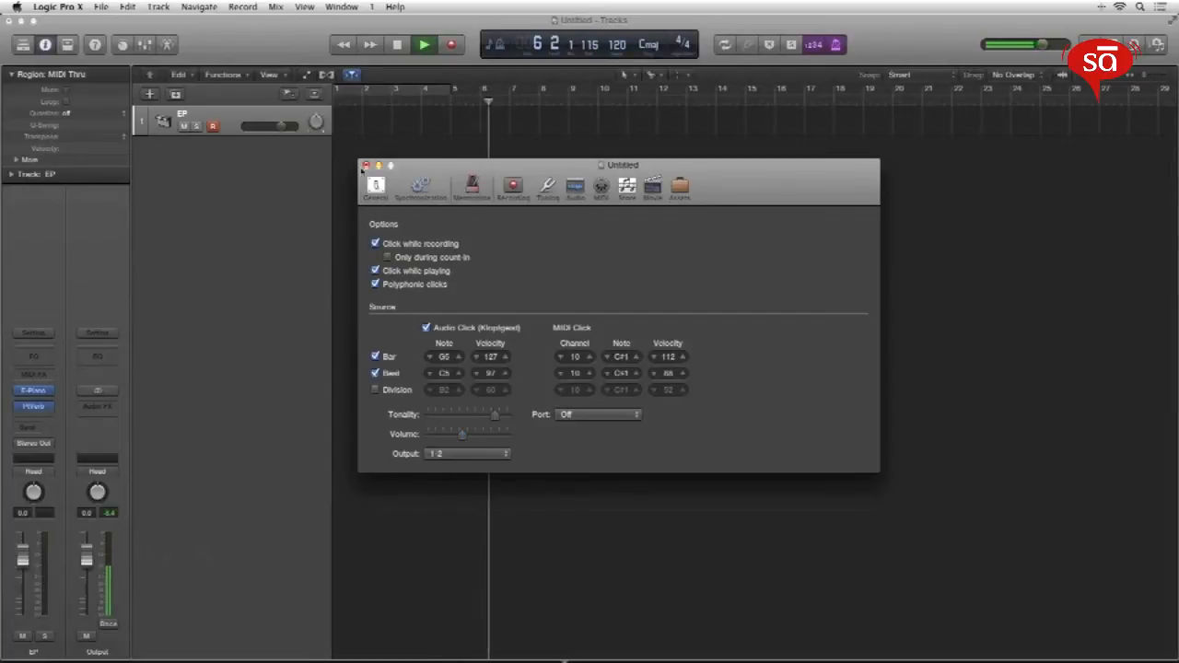
click(366, 166)
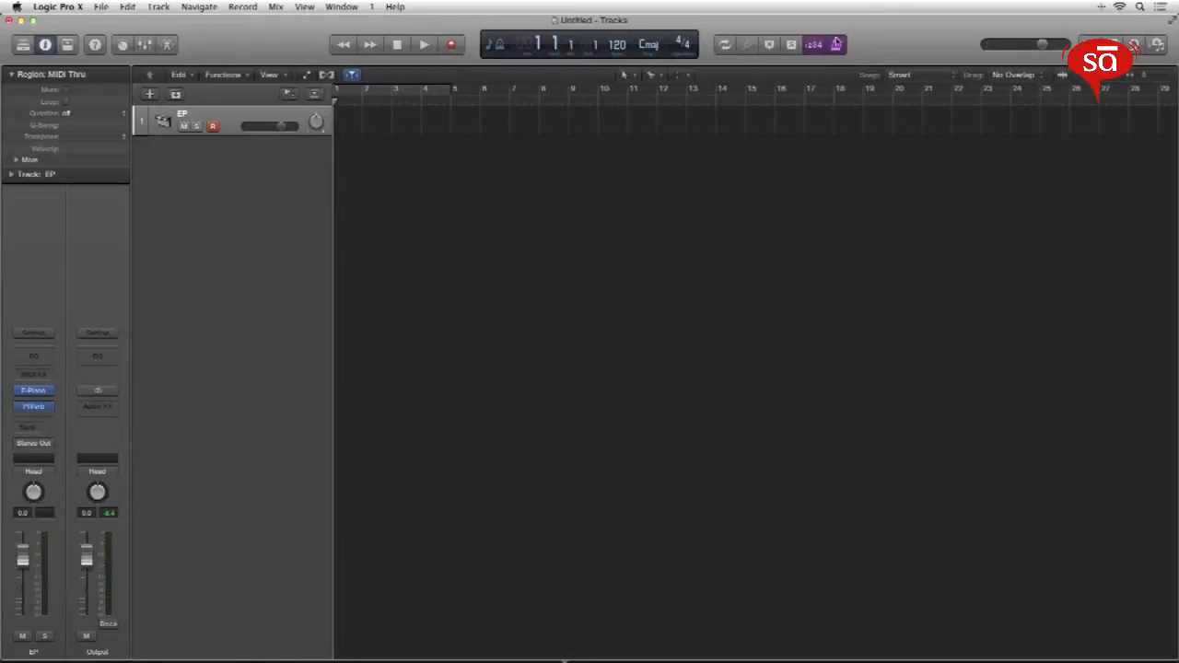
click(835, 45)
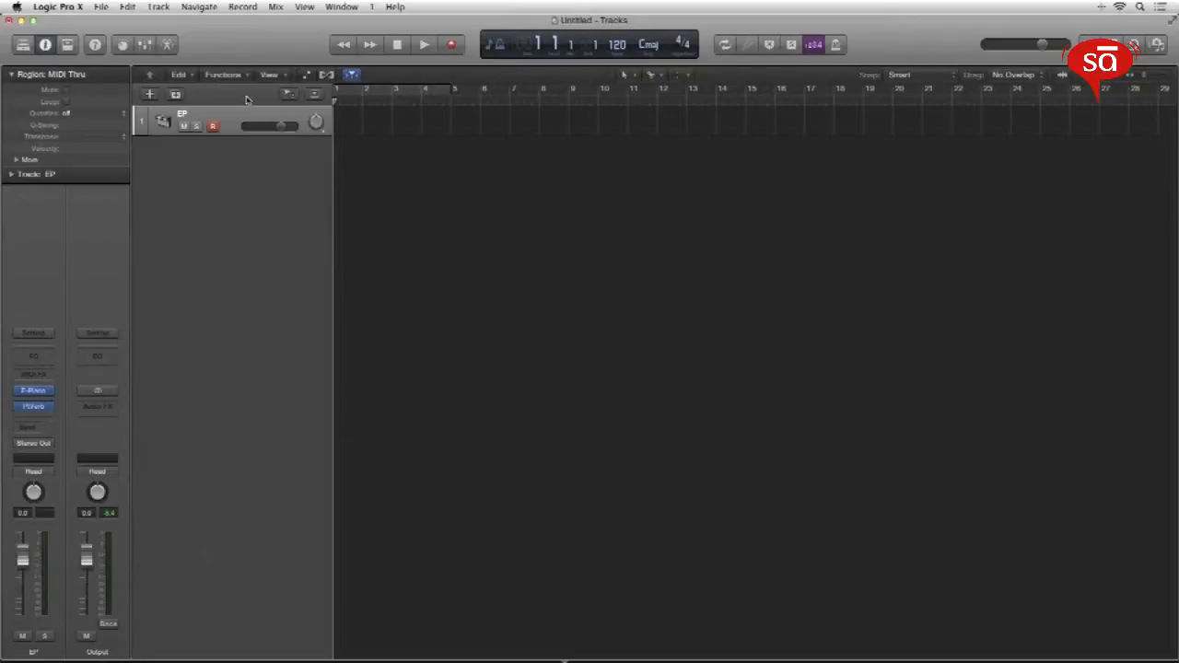
mouse_move(259, 131)
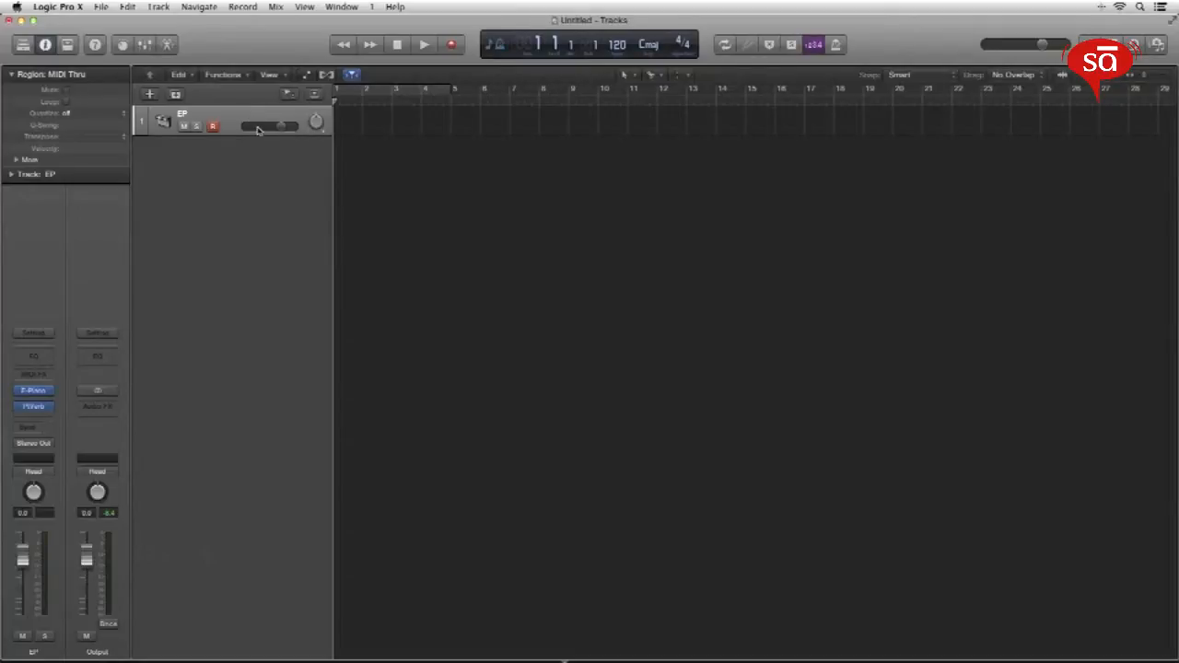
mouse_move(318, 100)
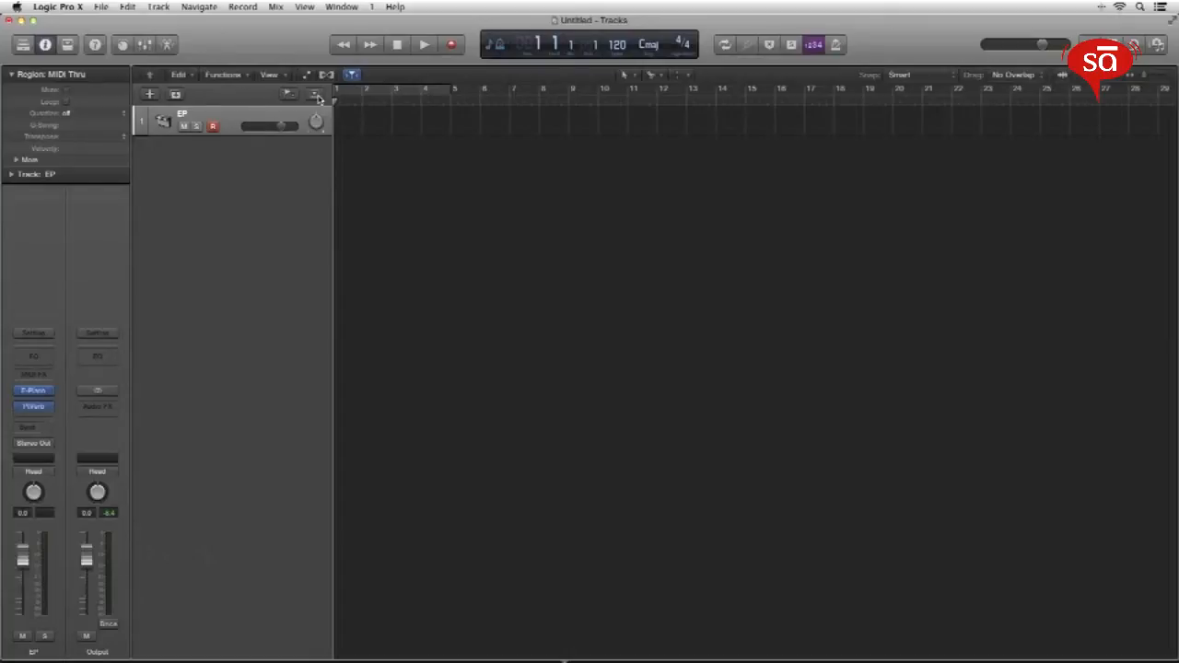
Step: Show global tracks, hide the Arrangement and Signature tracks, then hide global tracks
click(315, 94)
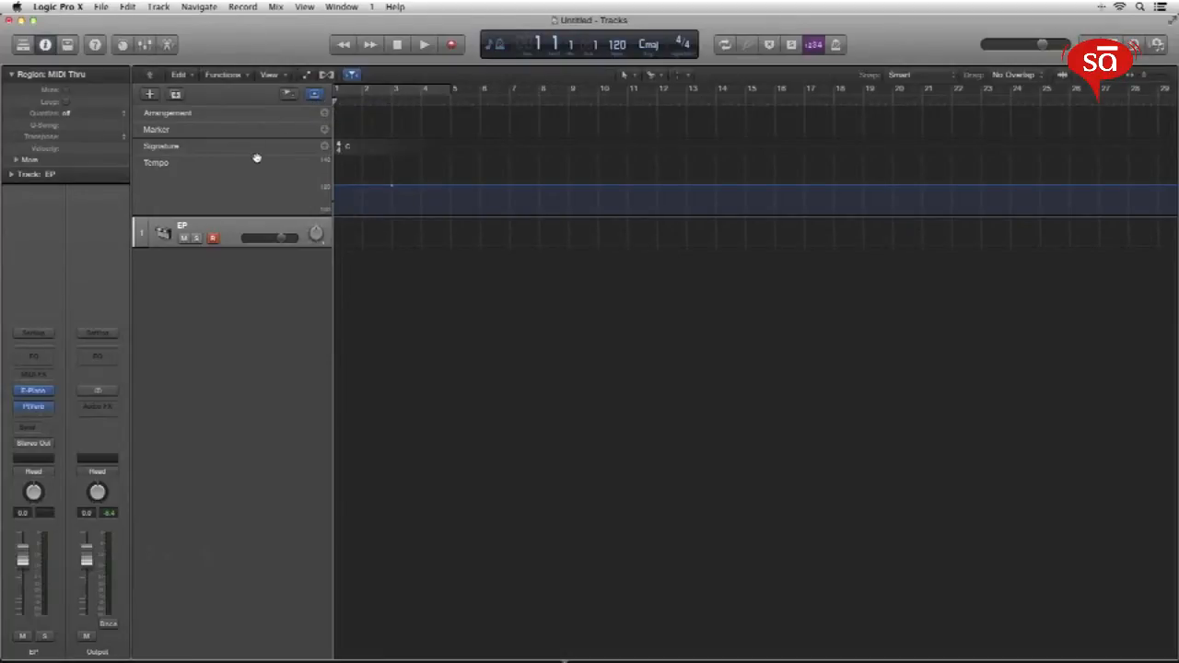
mouse_move(242, 118)
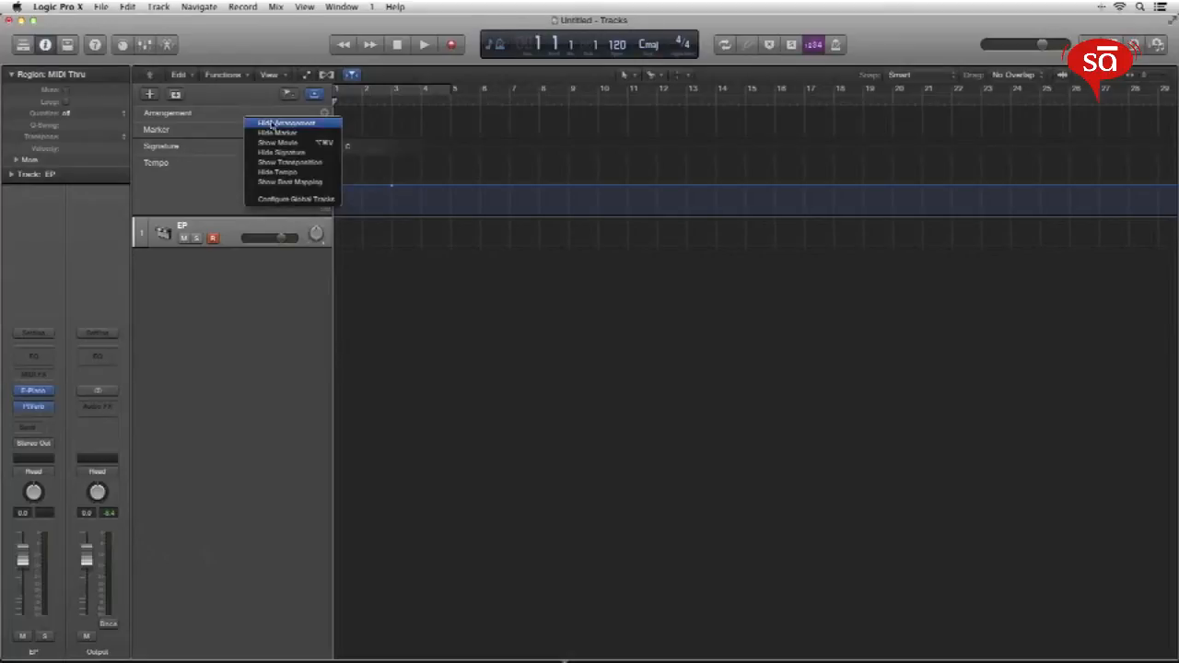
click(286, 123)
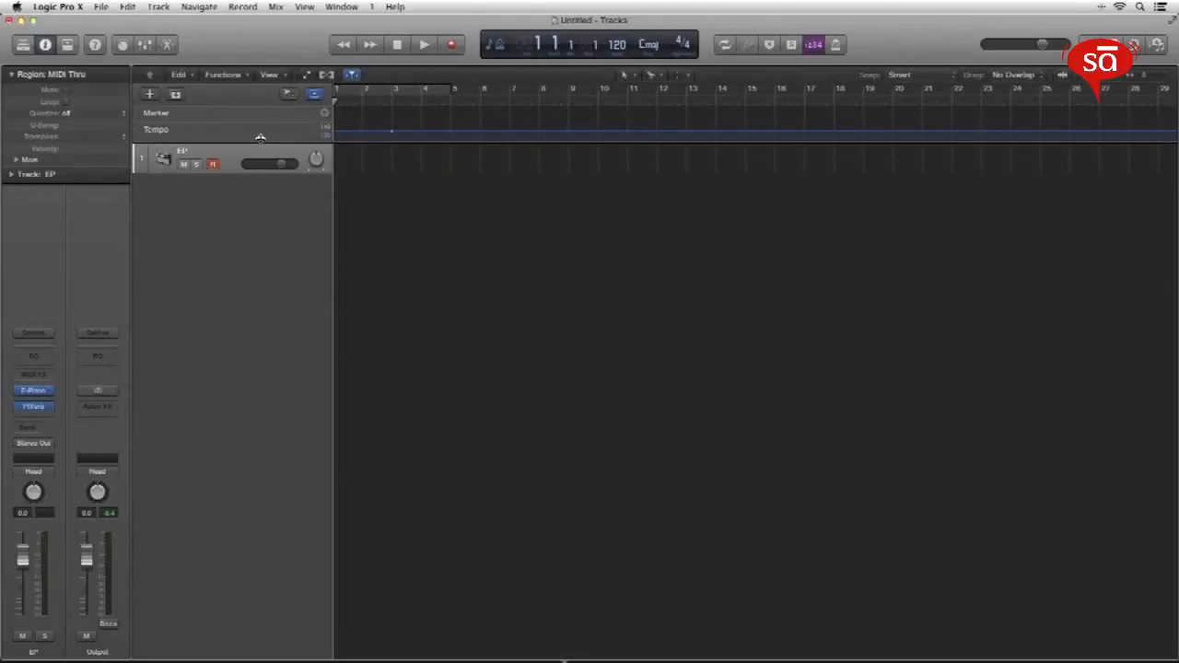
mouse_move(222, 94)
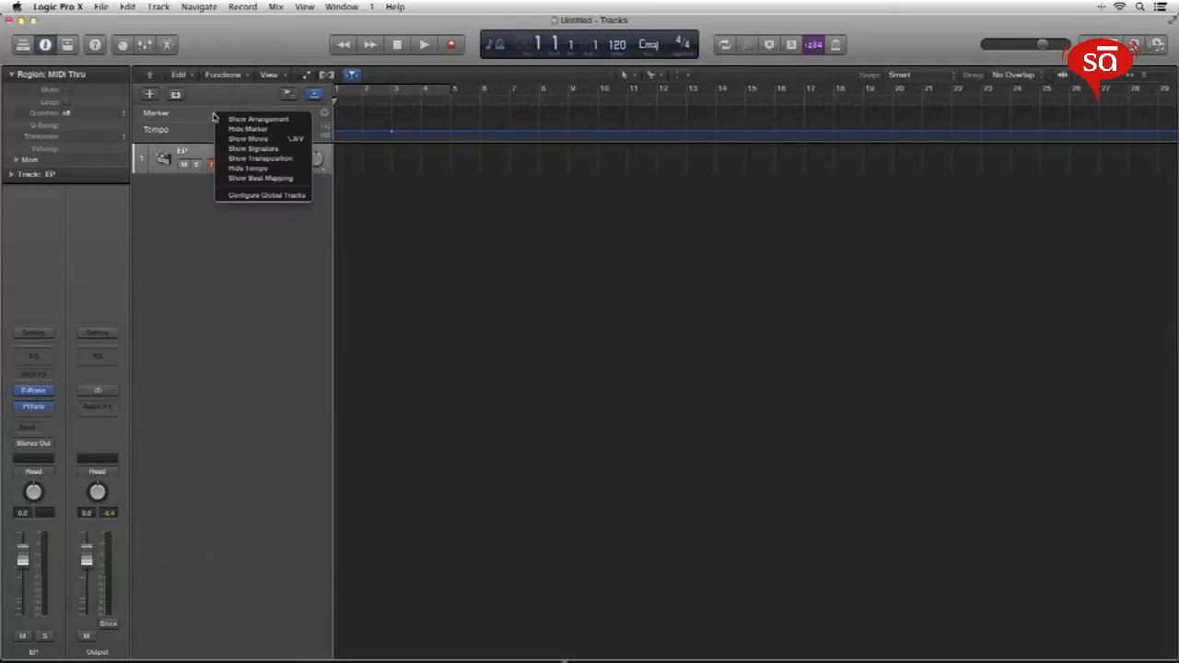
mouse_move(254, 138)
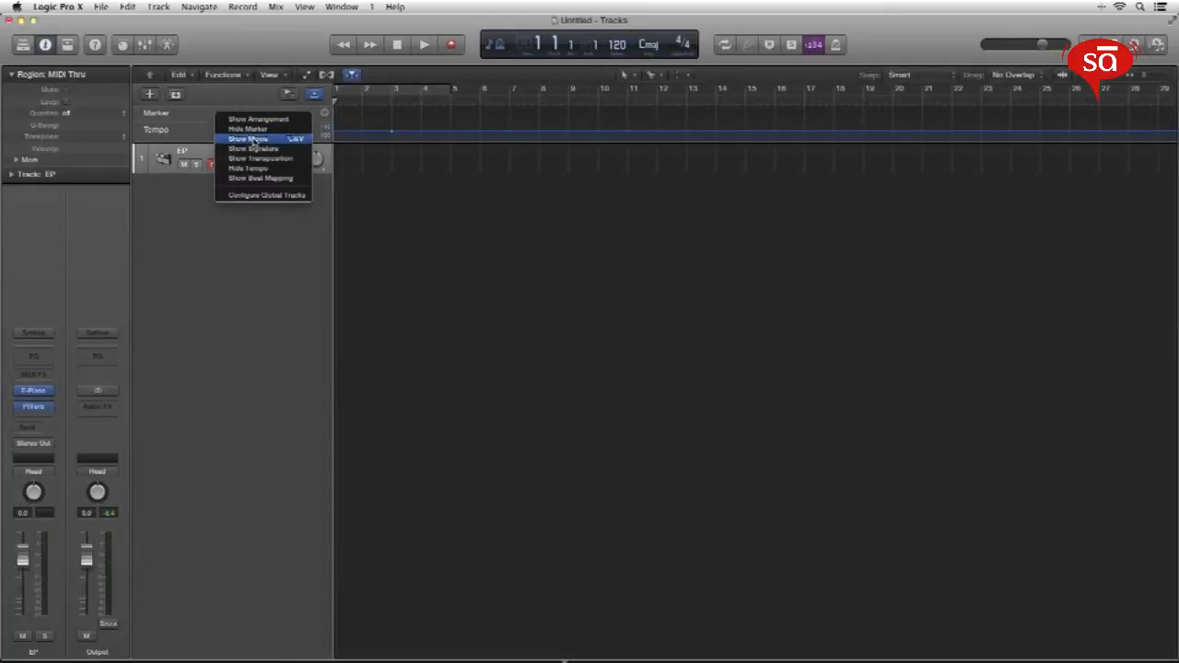
click(247, 138)
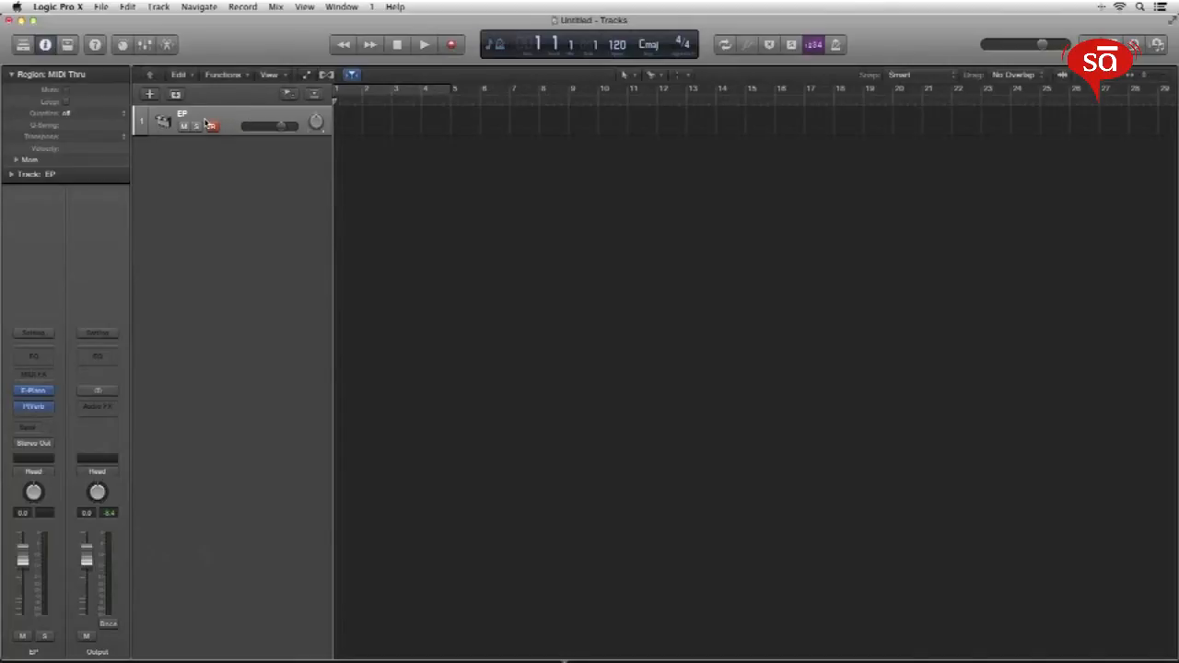
Step: Record-arm the EP track, hide control surface bars, and show the track colour bar
click(212, 126)
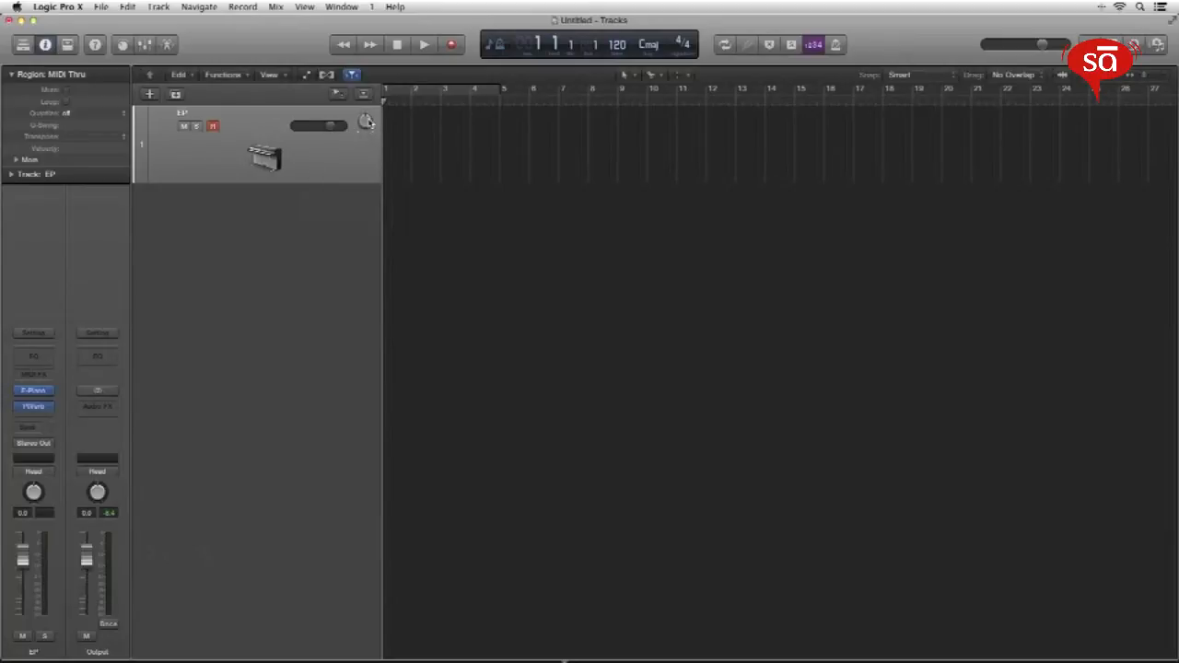
mouse_move(354, 168)
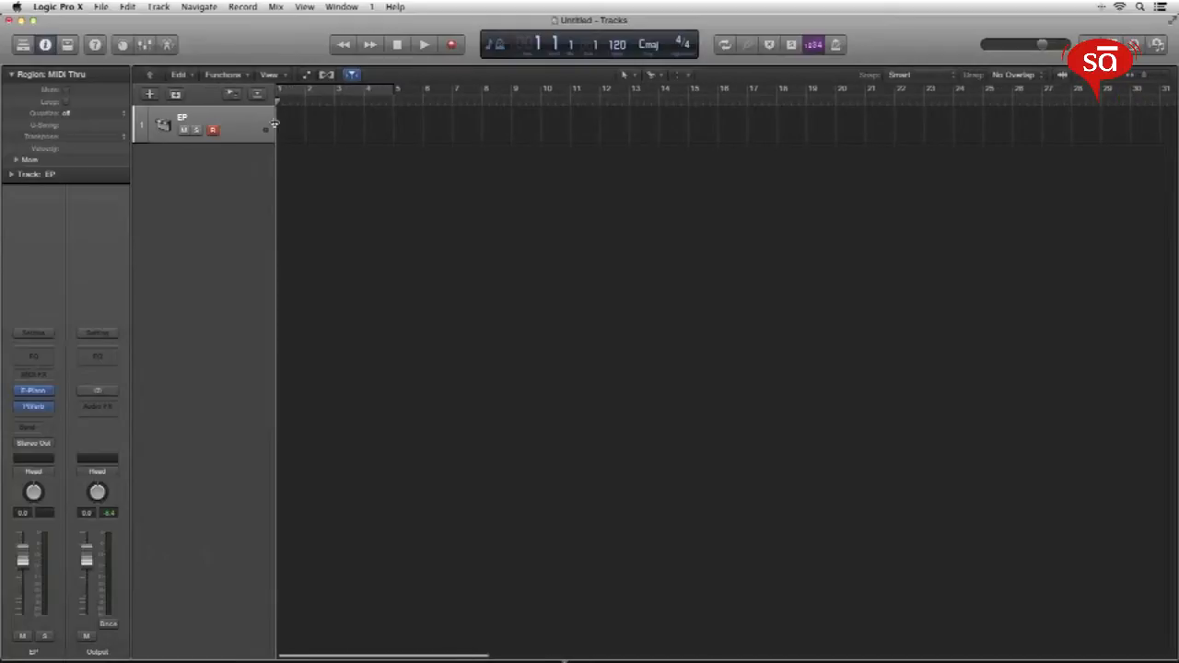
mouse_move(244, 127)
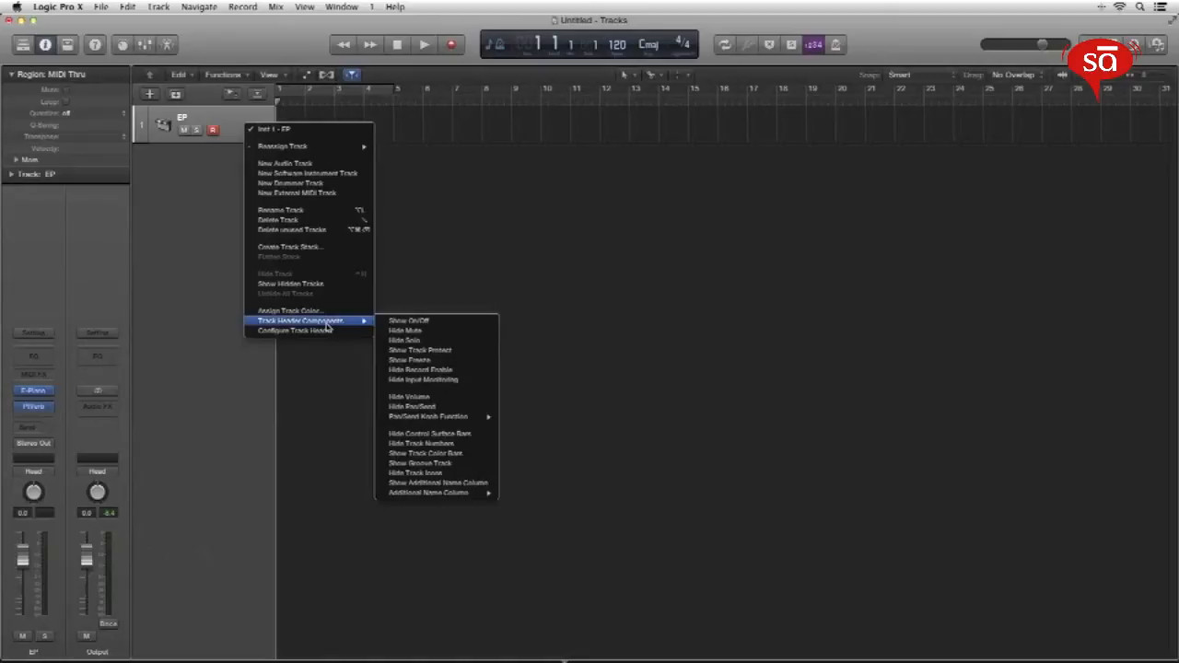
mouse_move(415, 472)
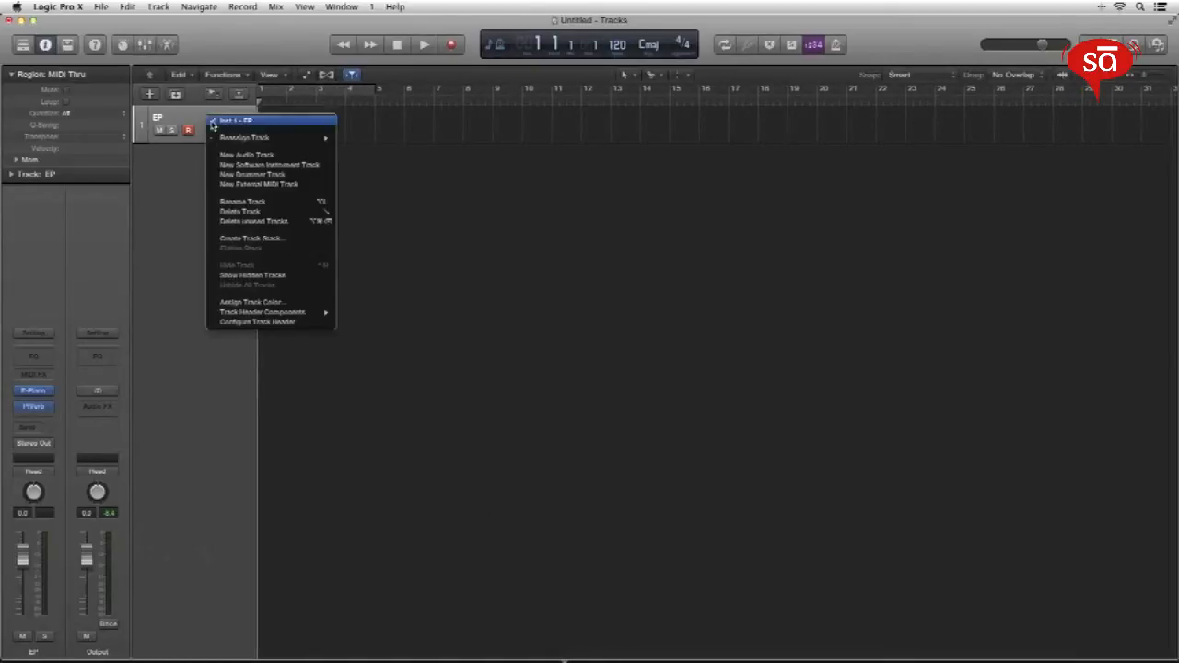
mouse_move(263, 312)
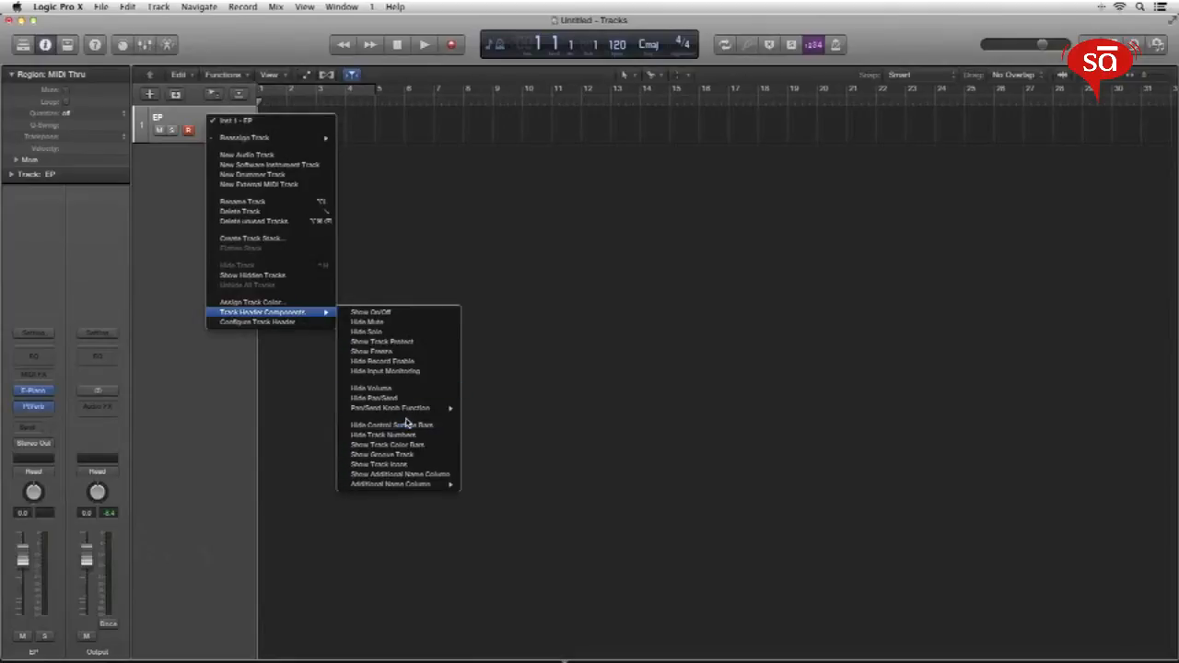
click(392, 425)
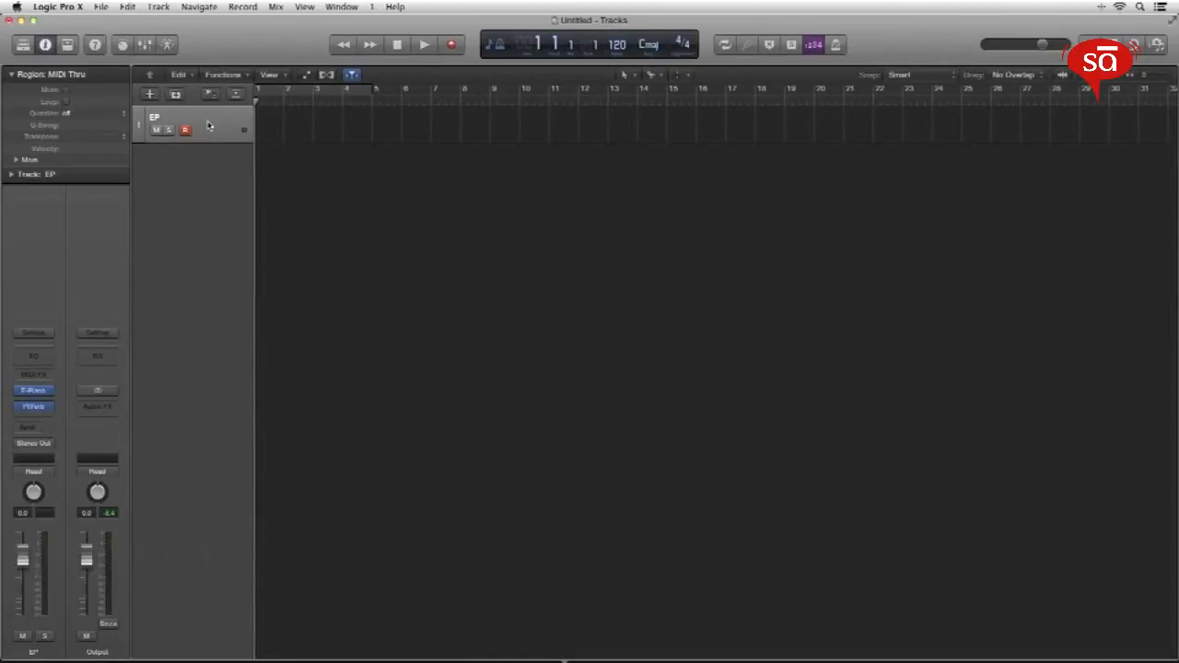
right_click(194, 124)
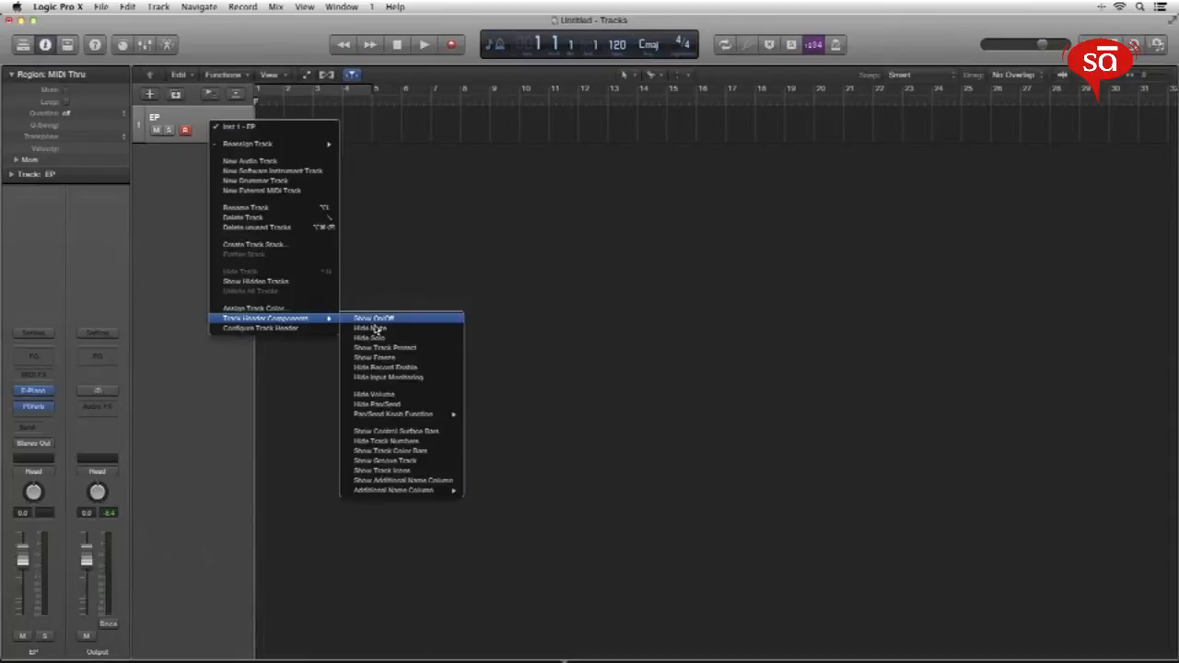
mouse_move(396, 431)
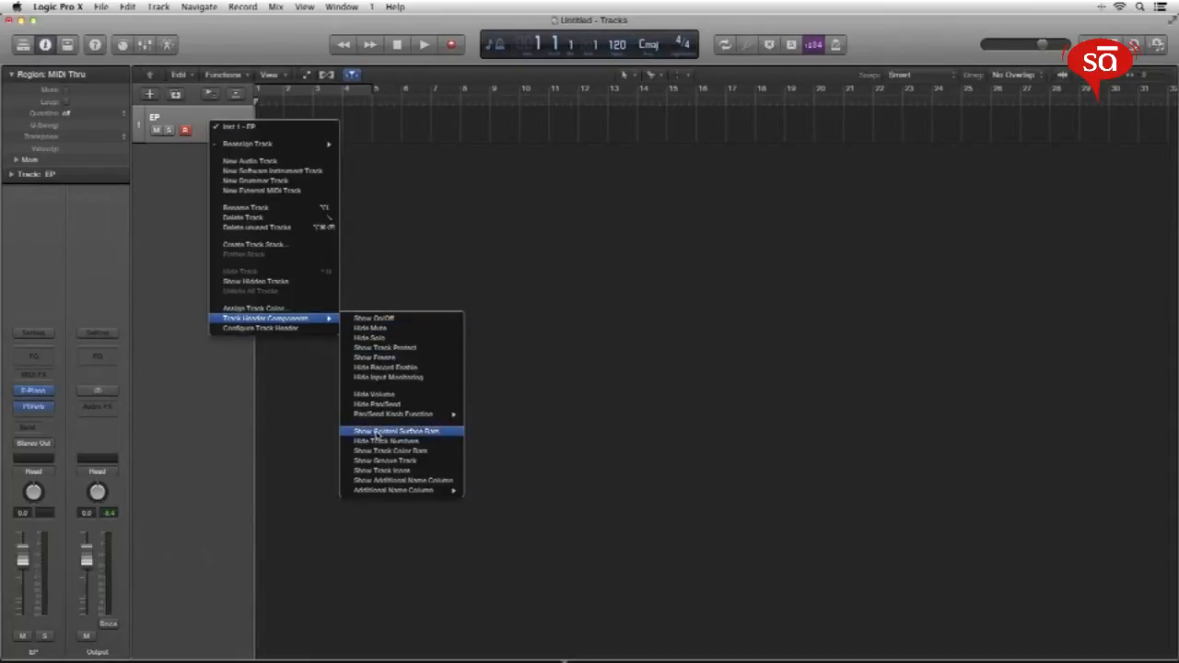
click(395, 431)
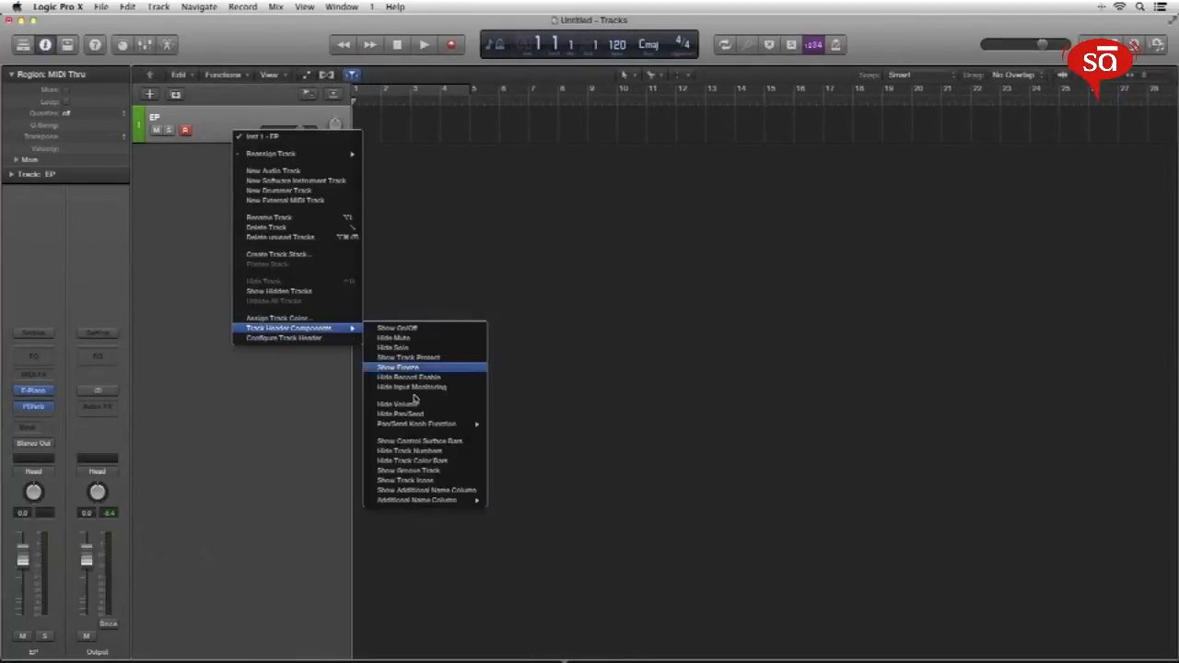
Step: Remove volume and pan from the EP track header and show another component
click(397, 367)
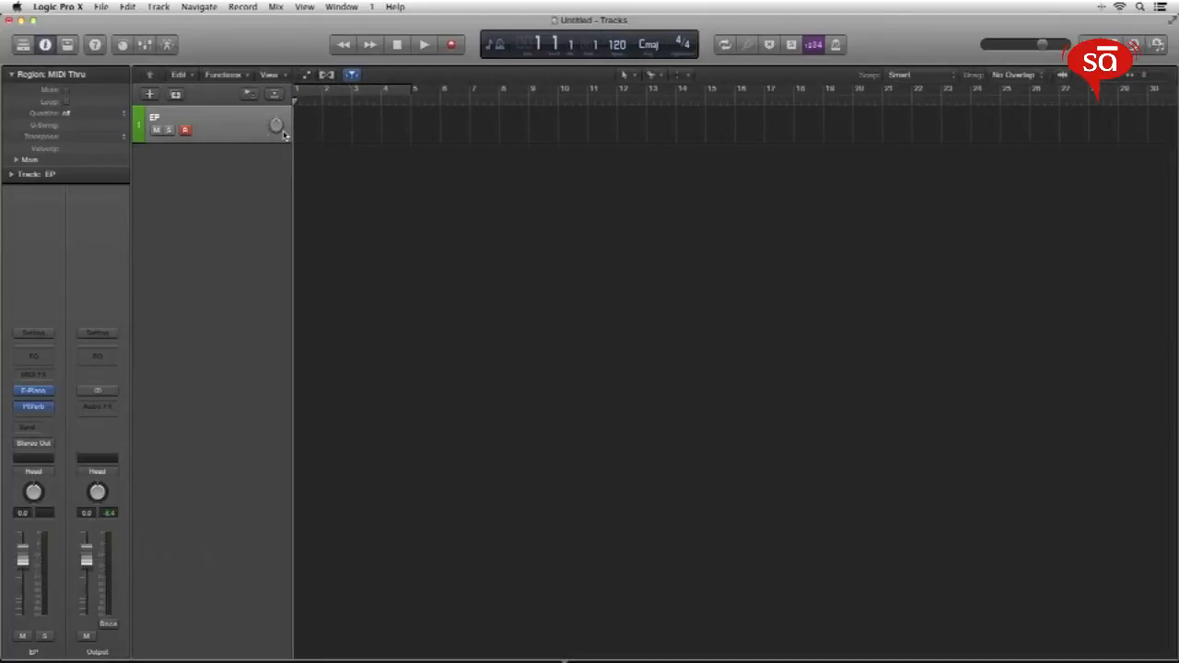
right_click(212, 120)
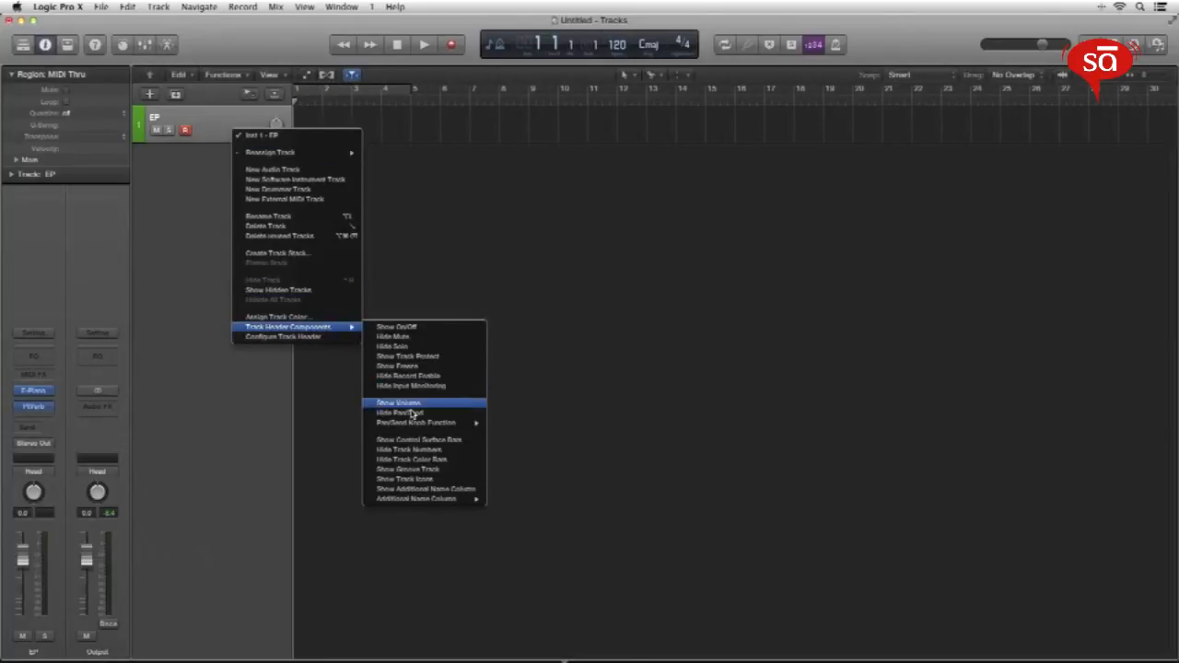
click(397, 404)
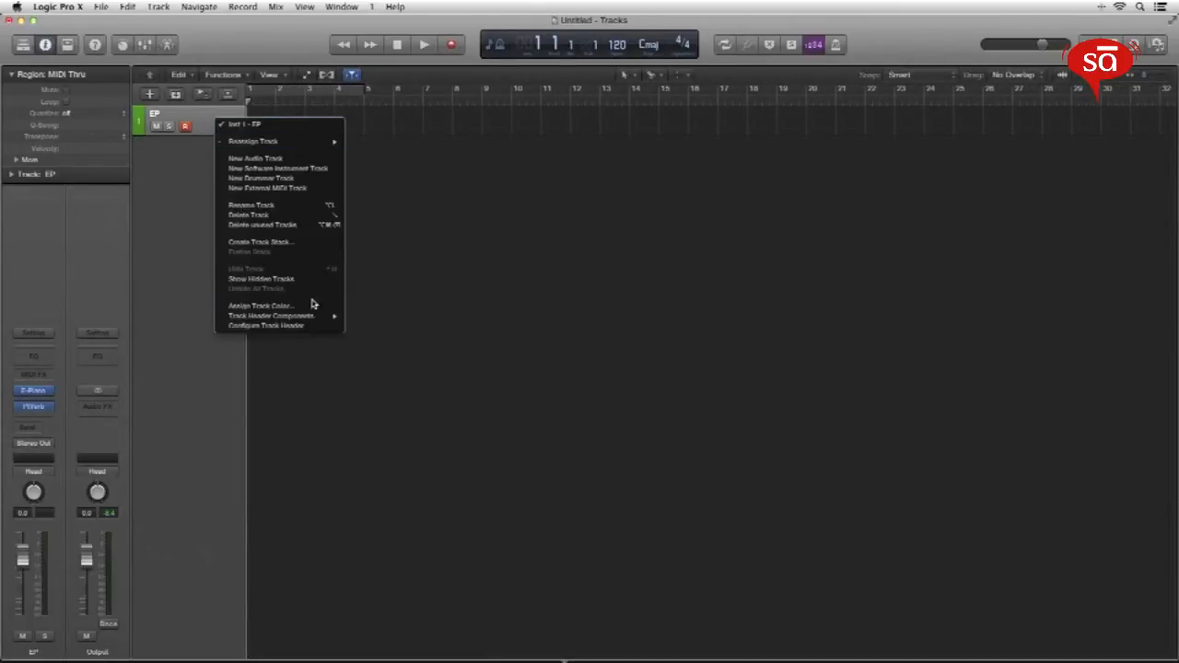
mouse_move(271, 316)
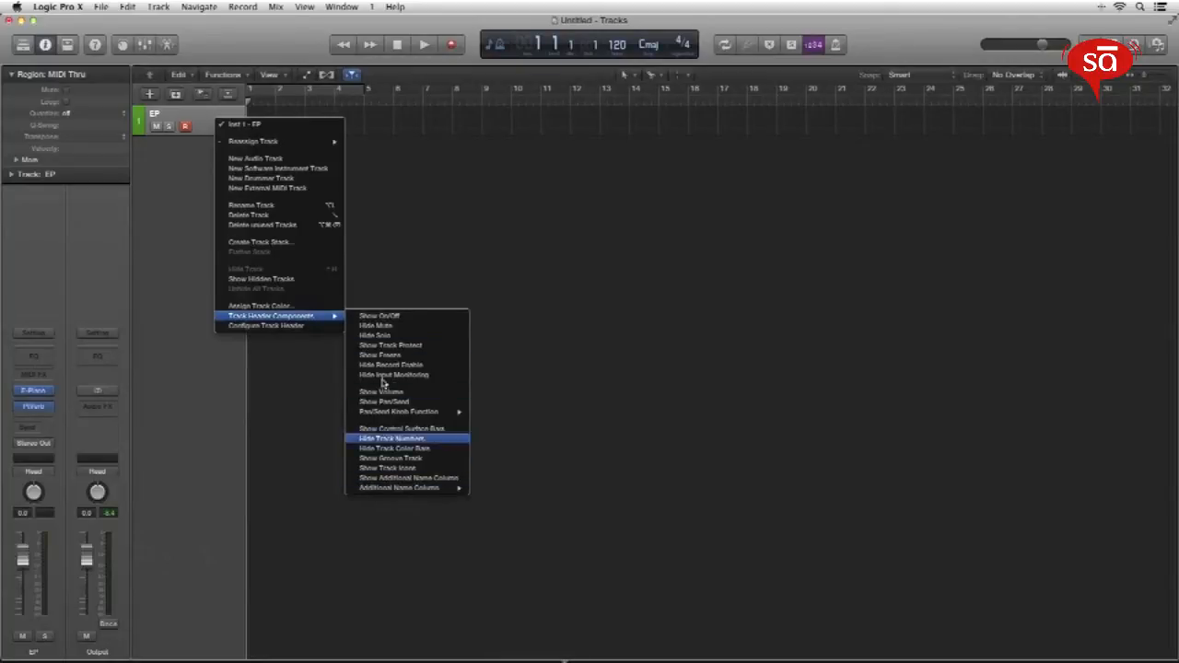
click(390, 439)
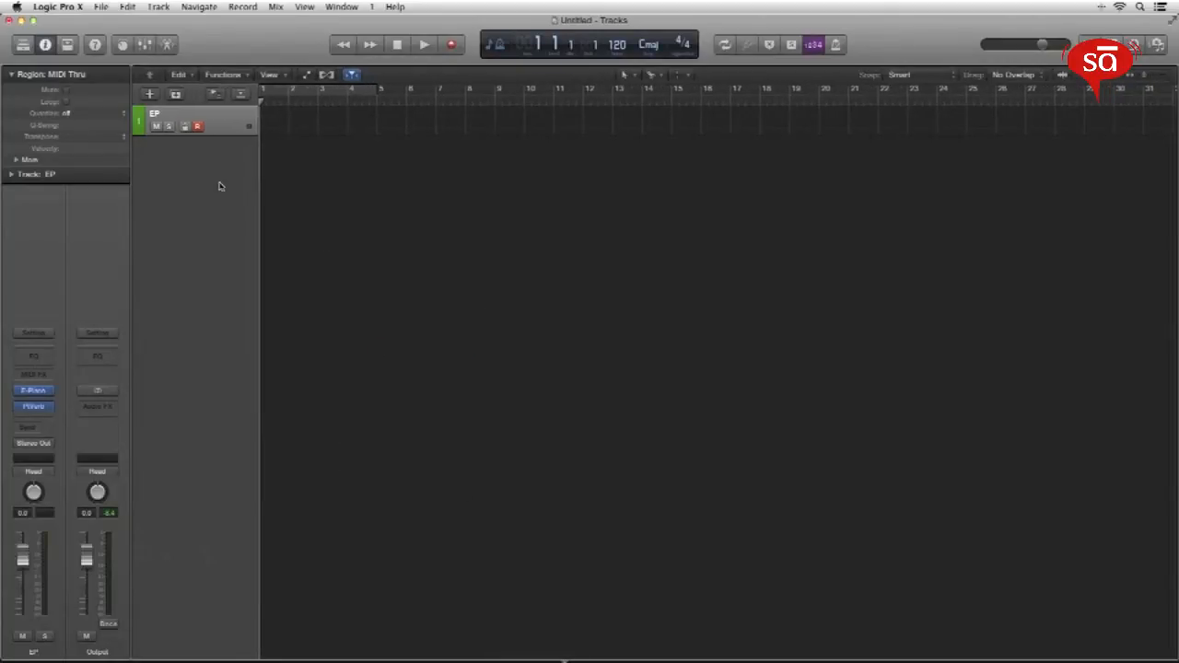
click(196, 126)
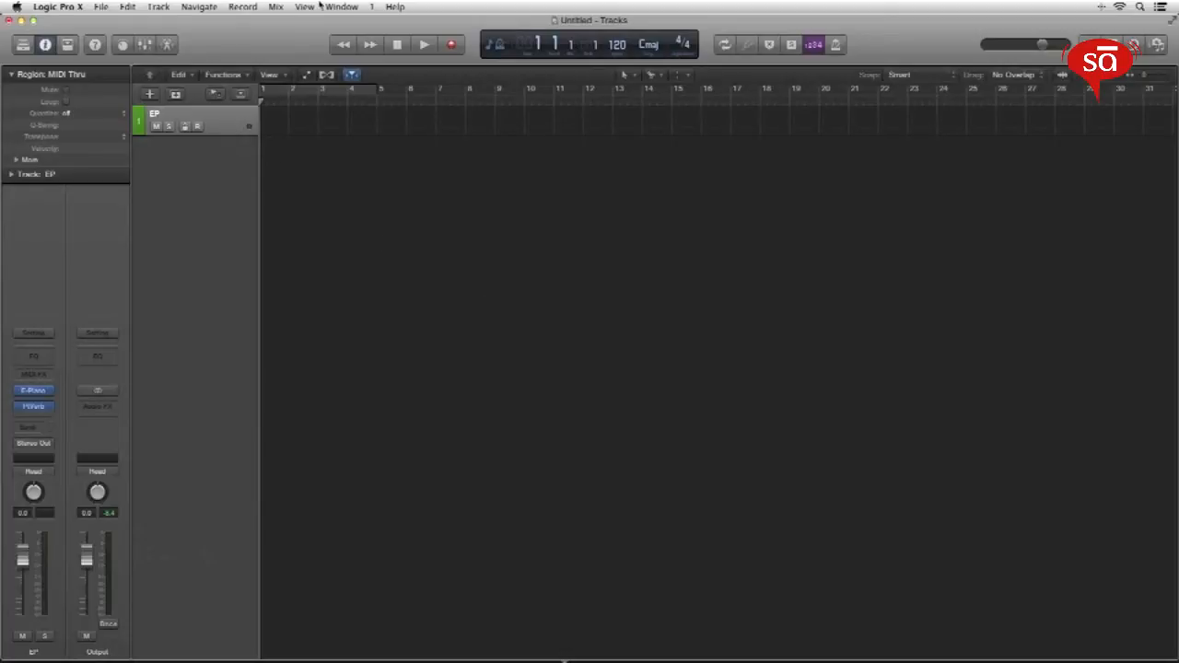
click(304, 6)
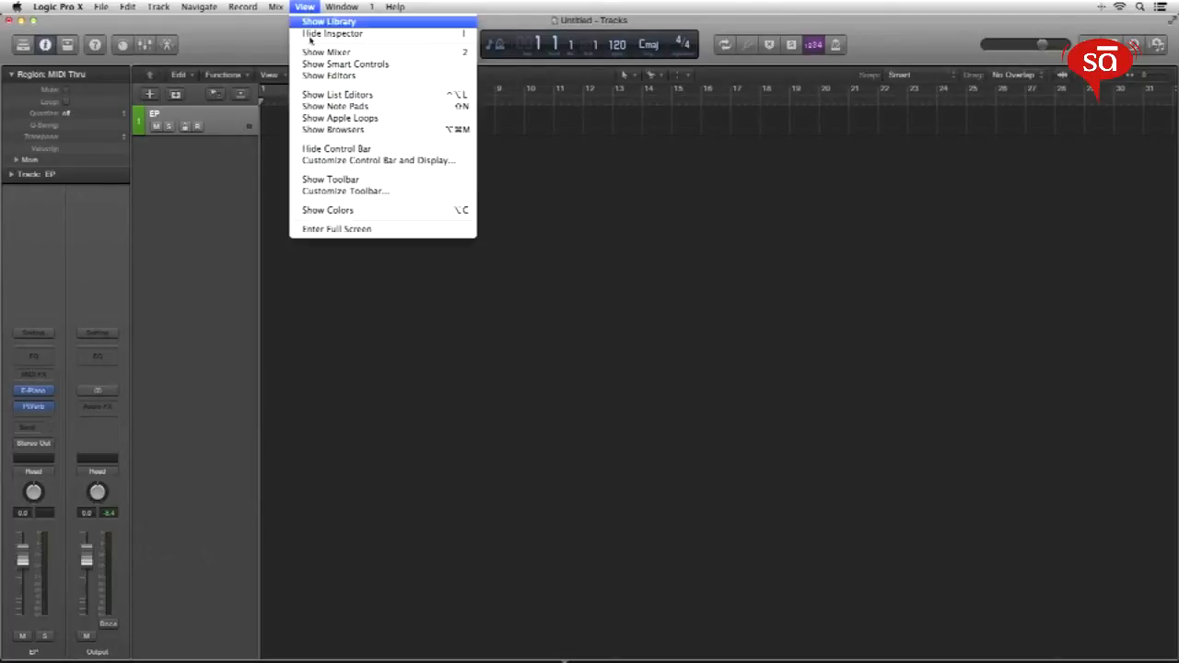
click(326, 51)
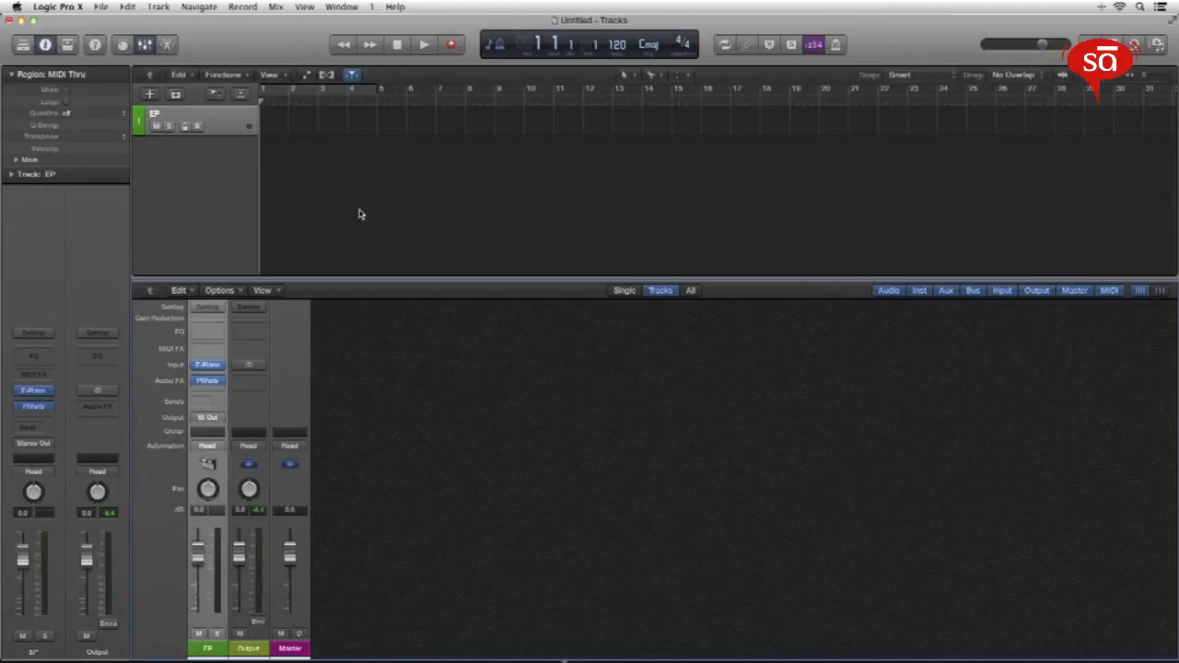
mouse_move(322, 182)
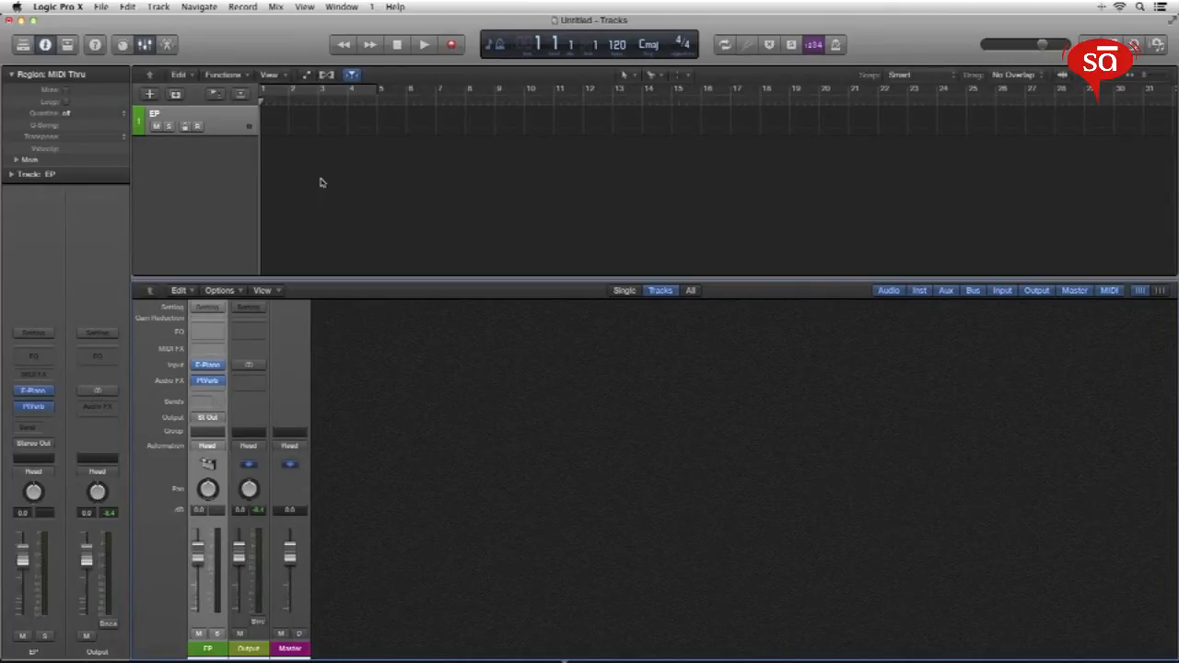
mouse_move(538, 455)
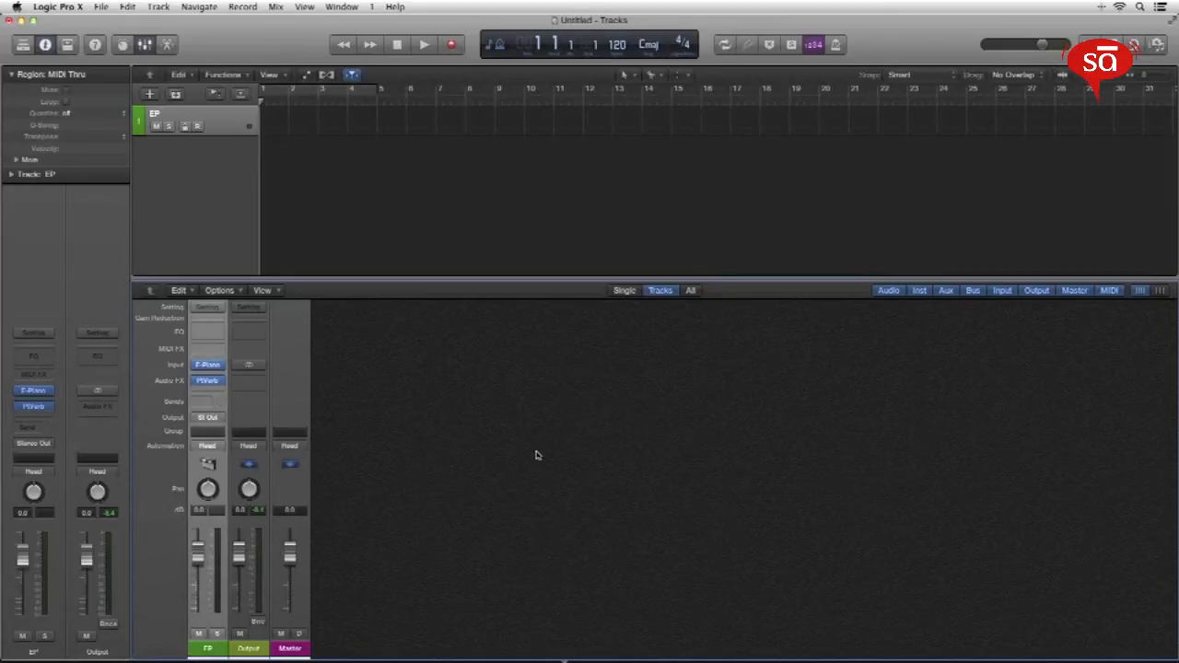
mouse_move(536, 458)
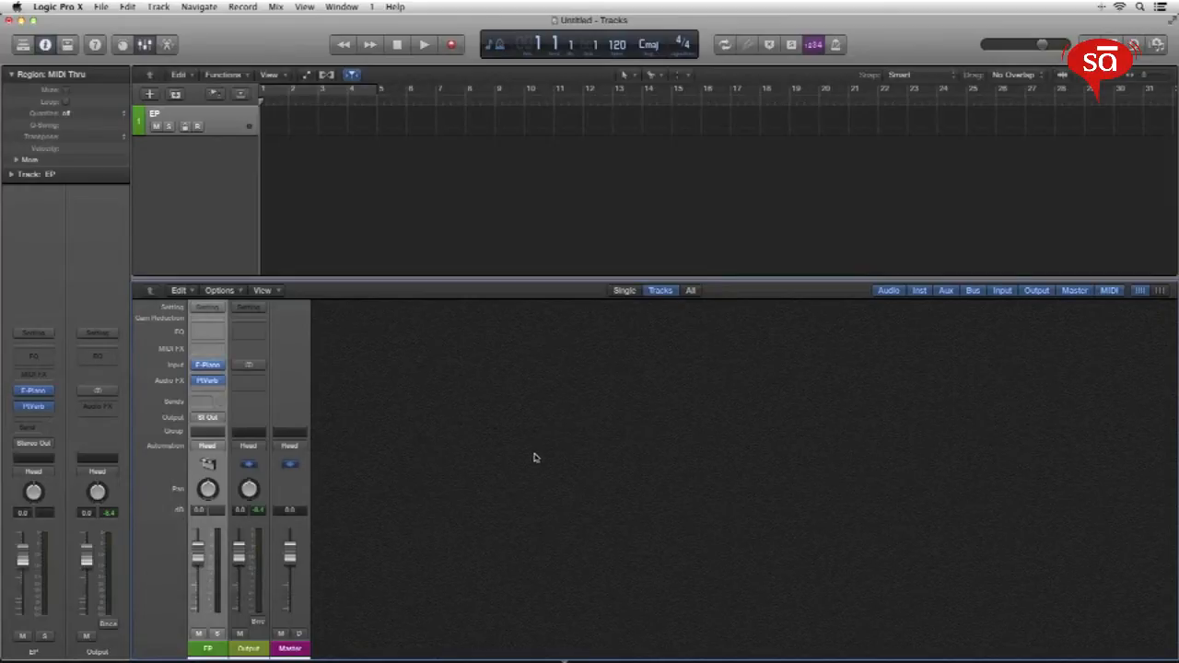
mouse_move(316, 334)
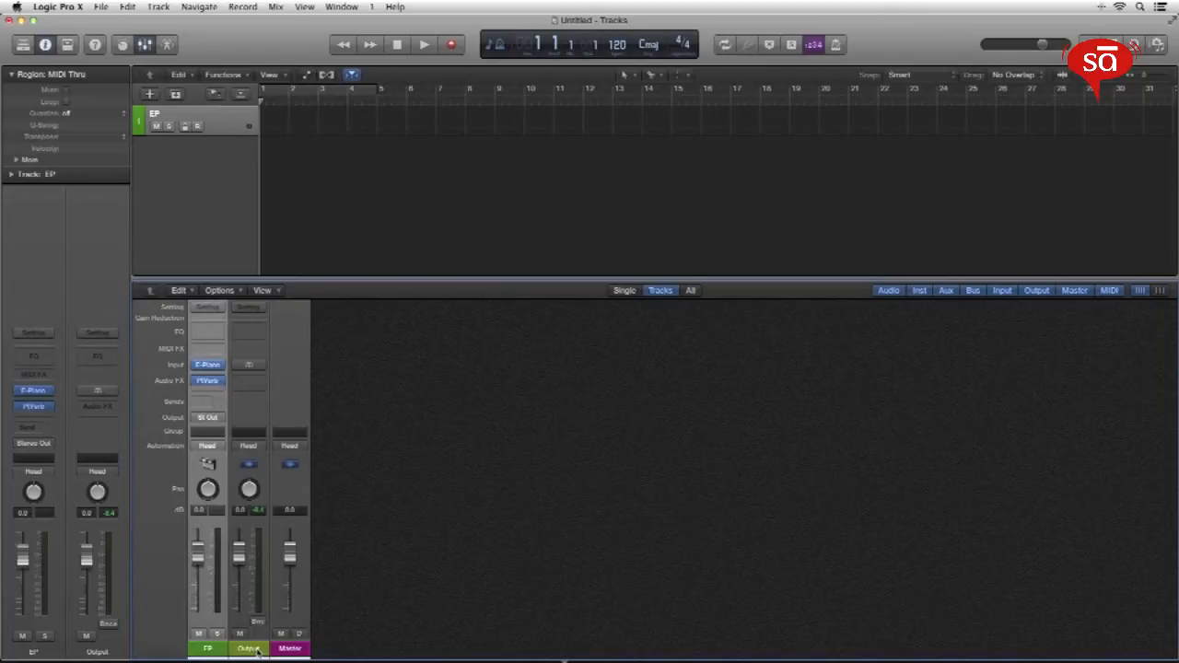
mouse_move(277, 293)
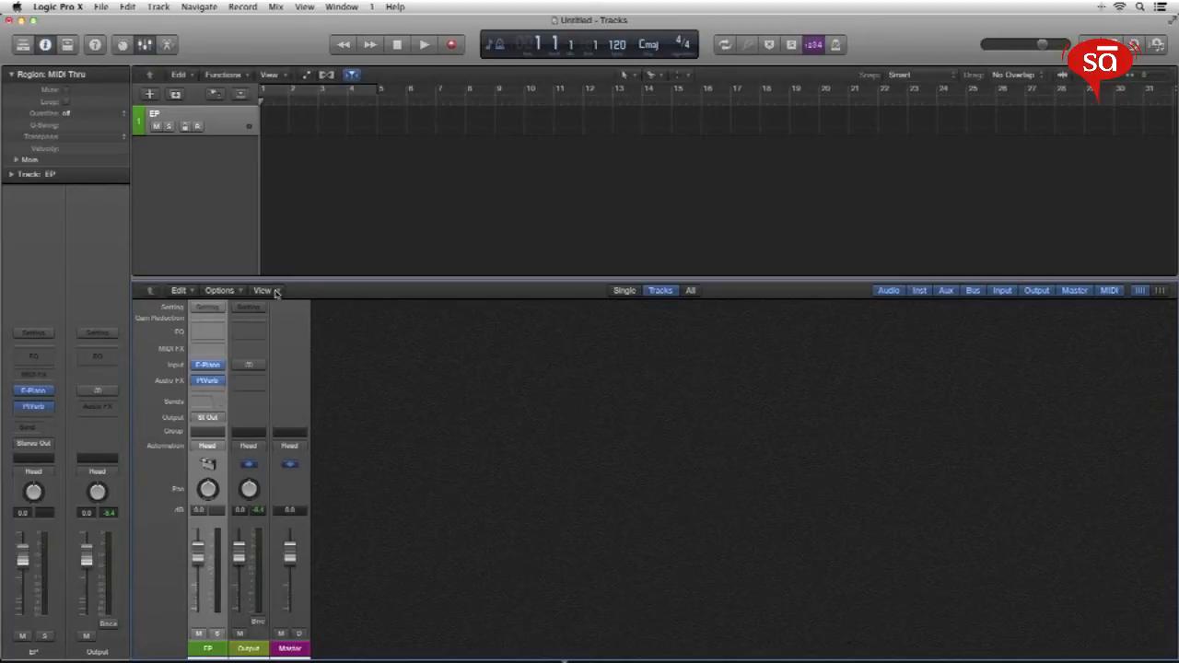
Step: Hide Setting Menu, Gain Reduction Meter and Icons from the mixer channel strips
click(262, 290)
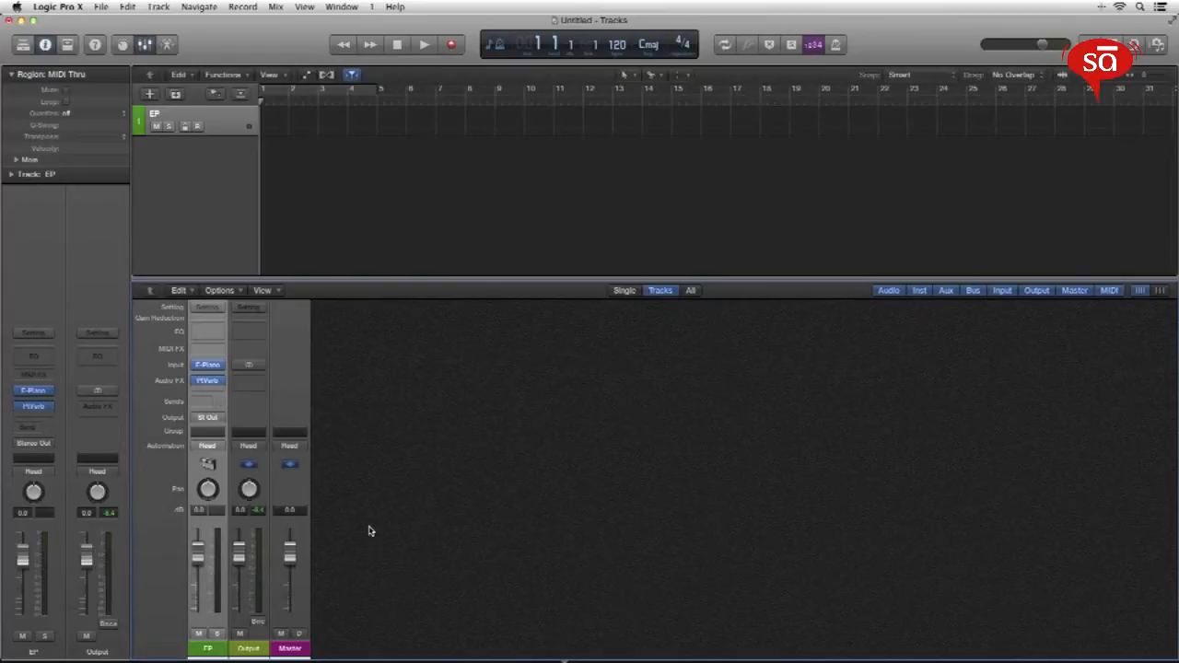
right_click(276, 649)
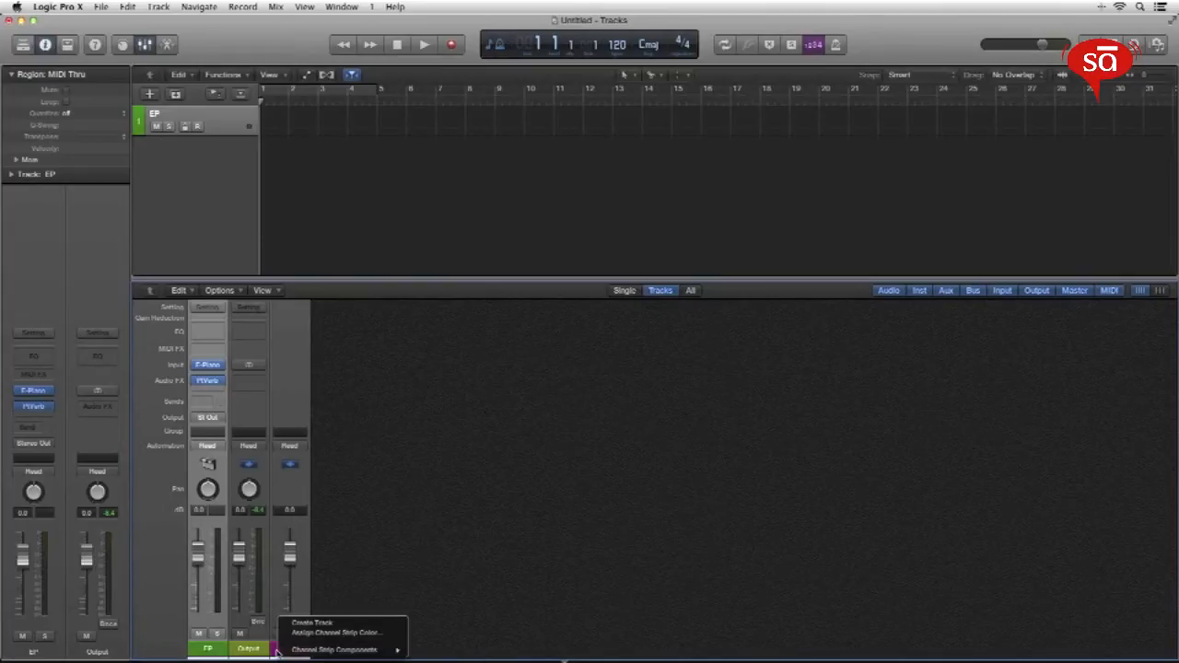
click(333, 650)
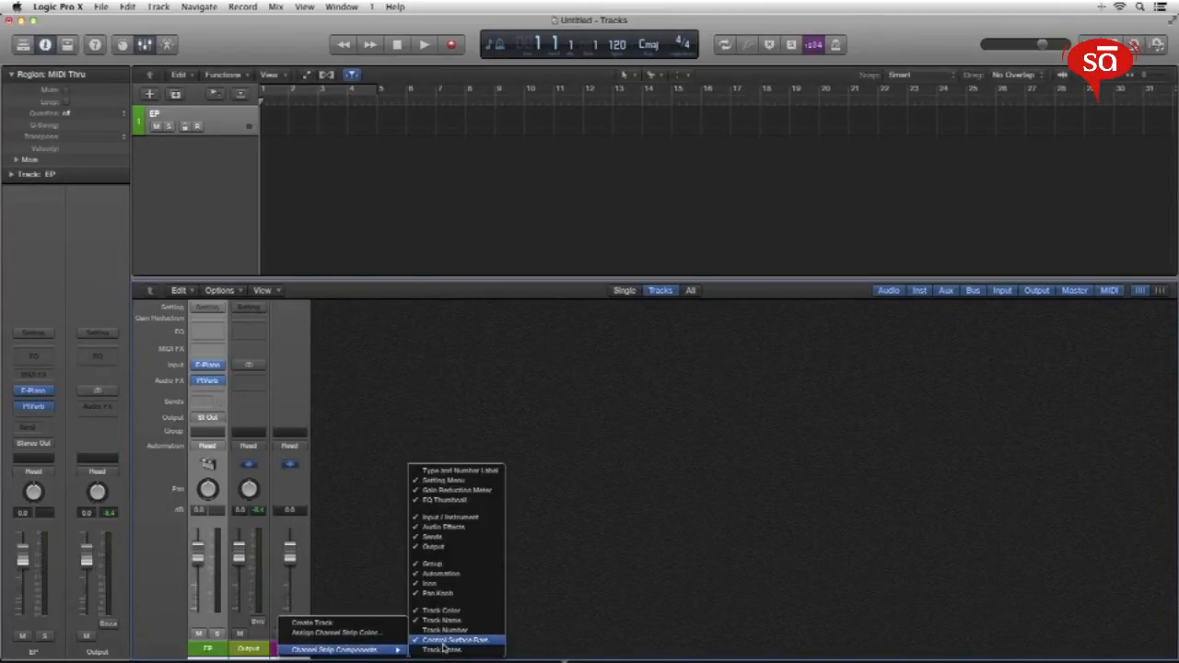
click(456, 640)
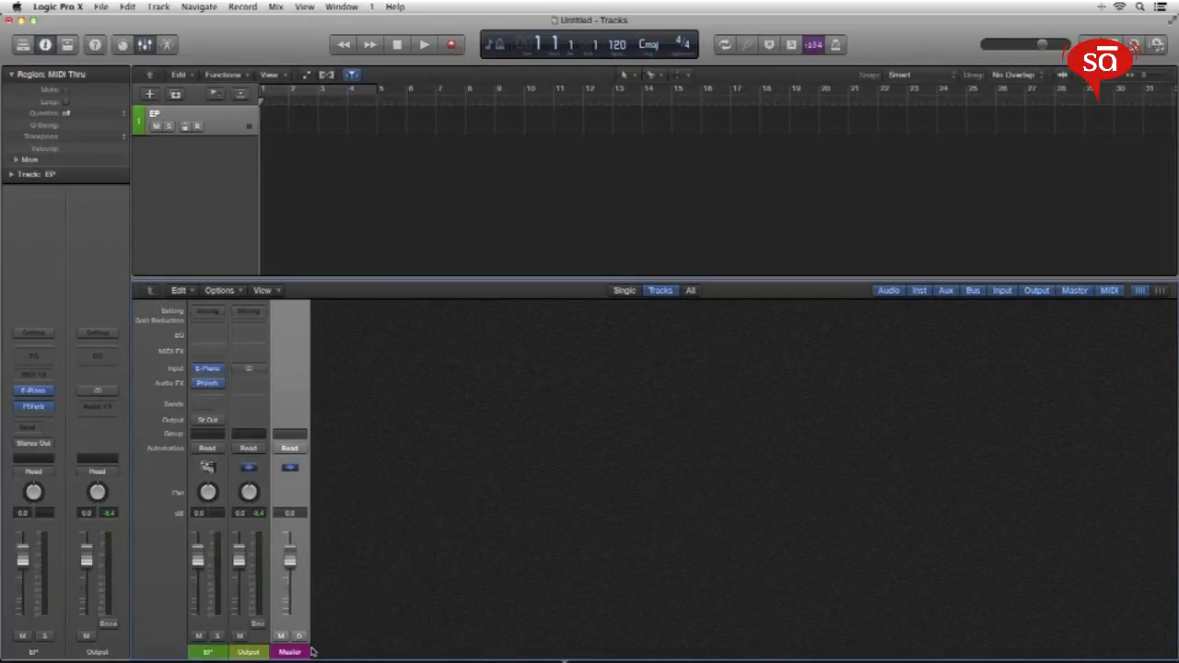
right_click(290, 651)
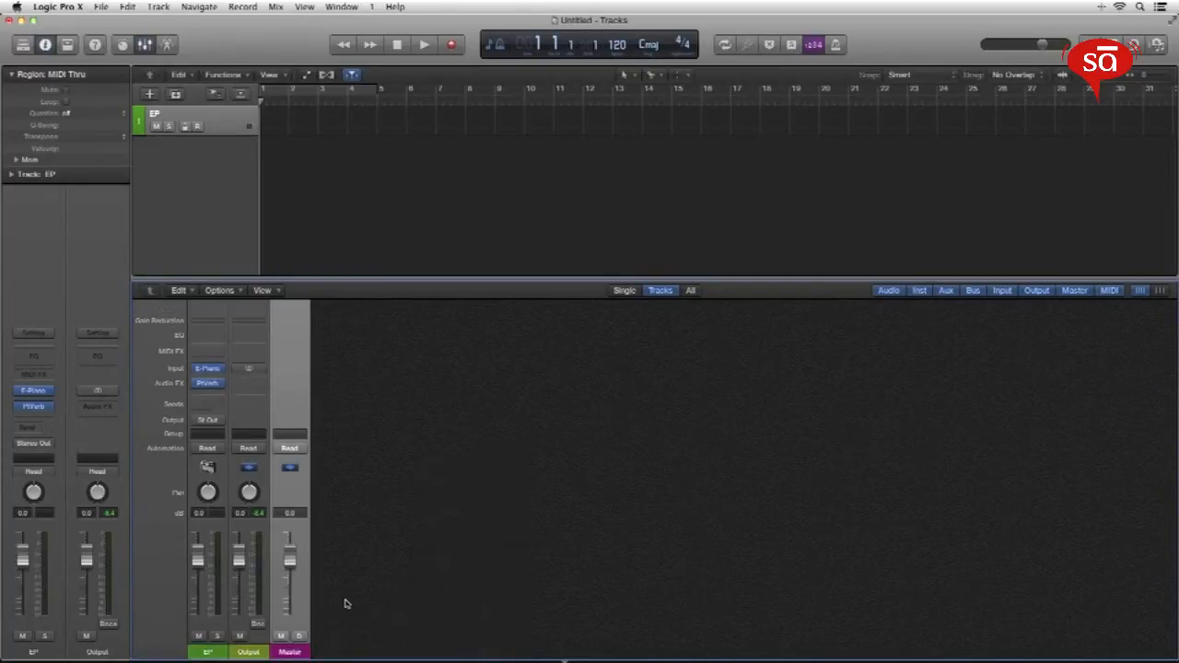
right_click(345, 604)
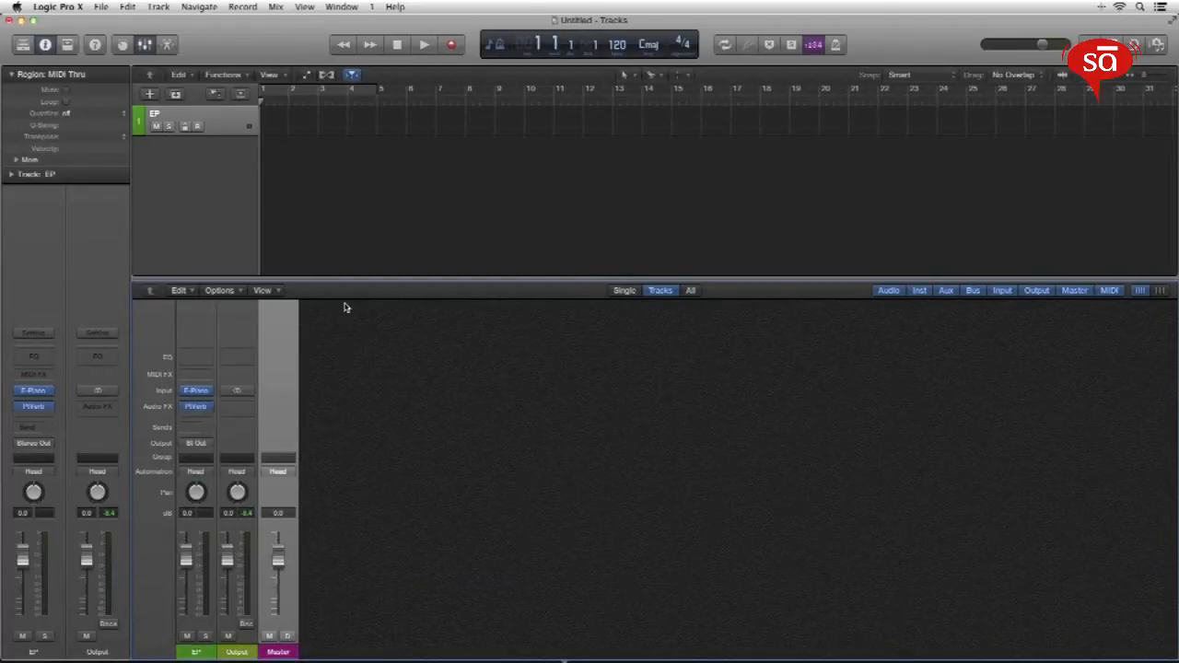
Step: Lower the divider between the Tracks area and the Mixer to shrink the mixer pane
drag(340, 290, 341, 336)
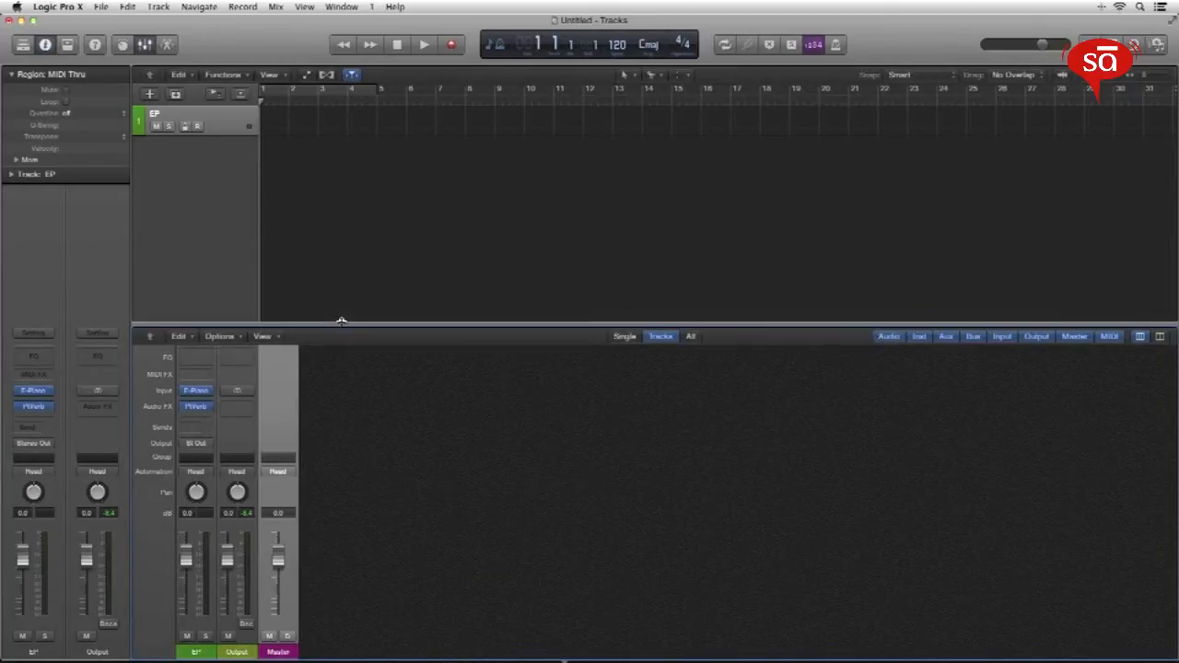
mouse_move(395, 463)
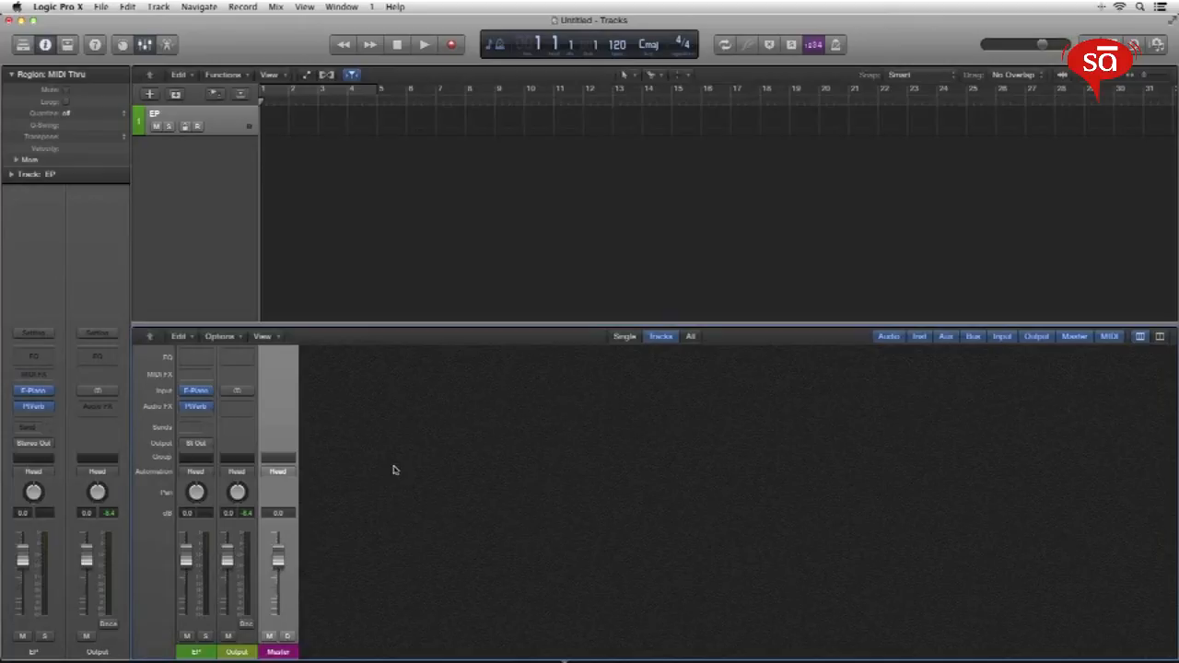
mouse_move(932, 341)
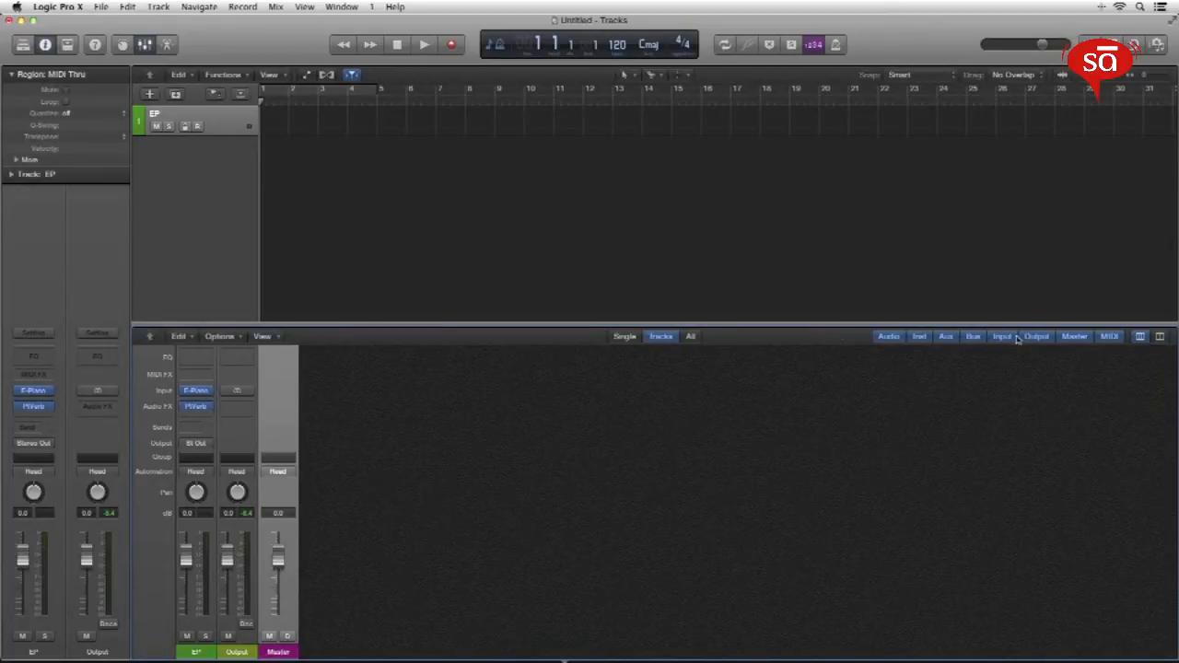
mouse_move(1035, 336)
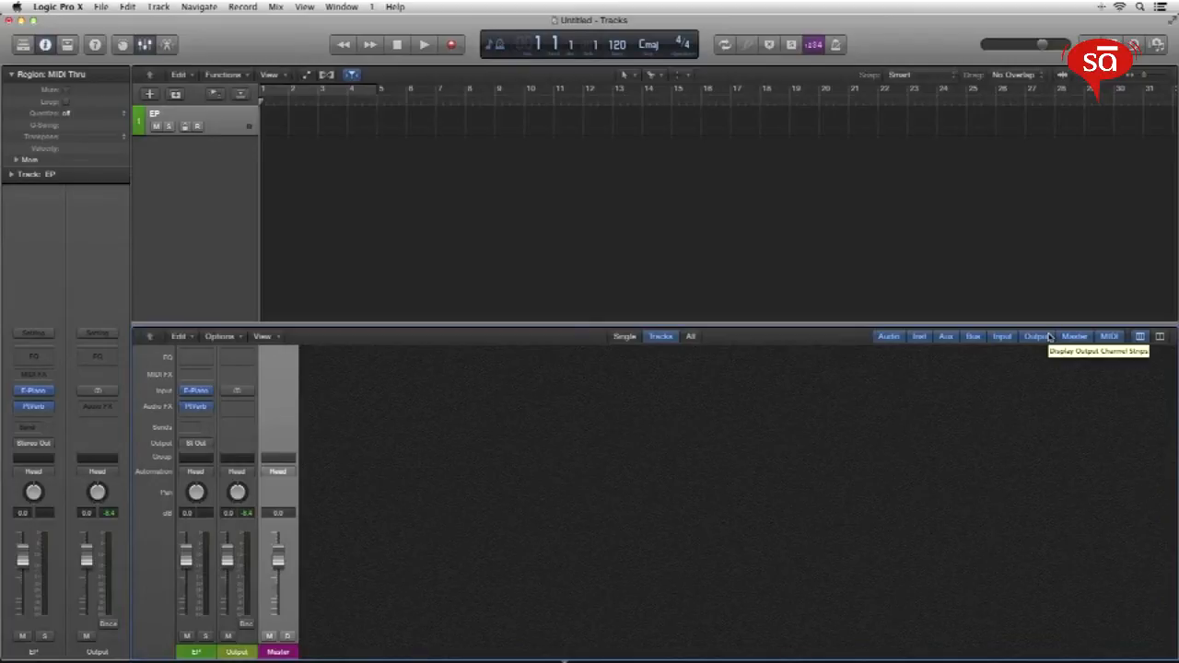
mouse_move(1074, 335)
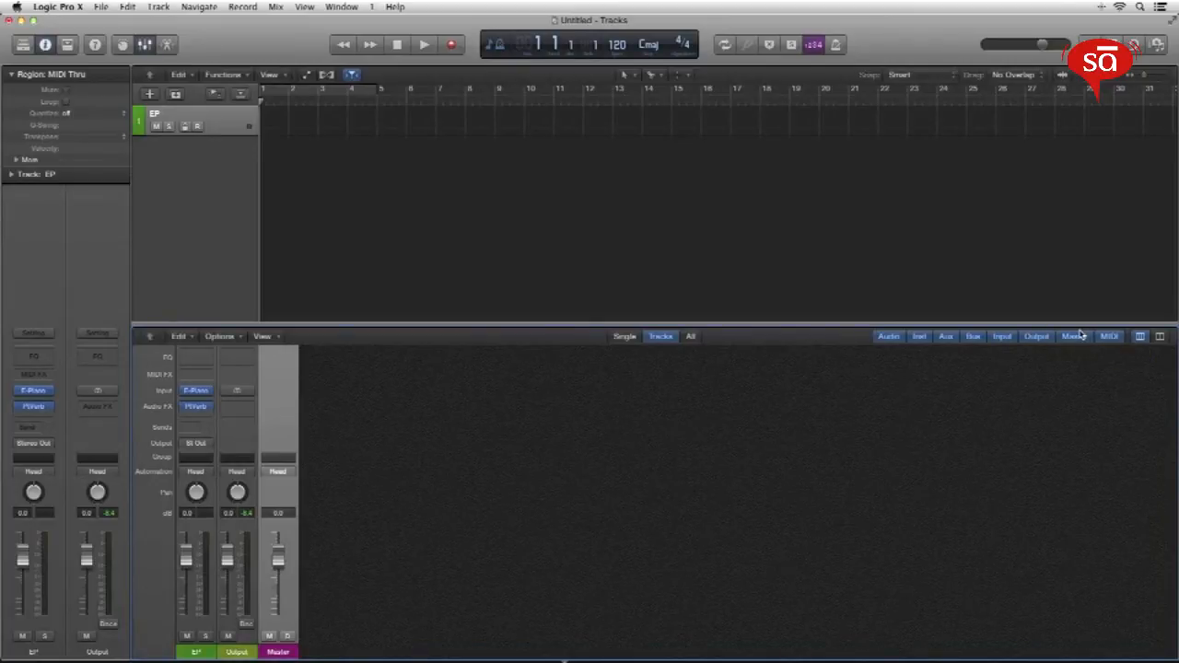
mouse_move(1109, 336)
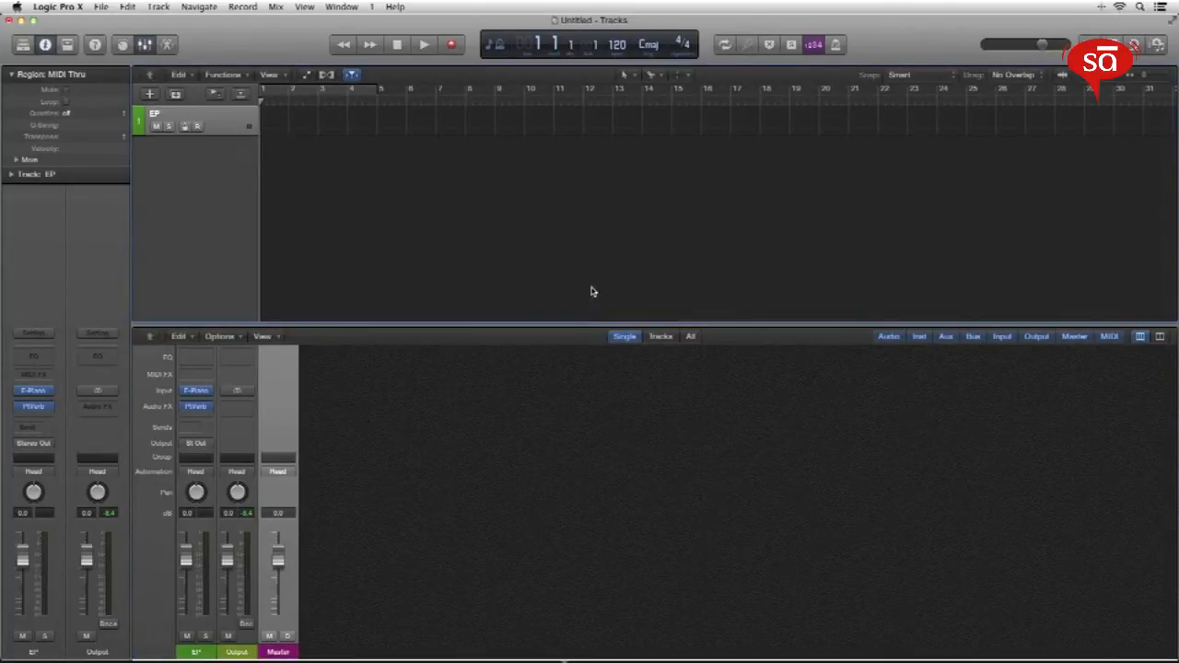
Step: Set the mixer filter to Tracks after briefly viewing All strips, showing only EP and Output
click(660, 337)
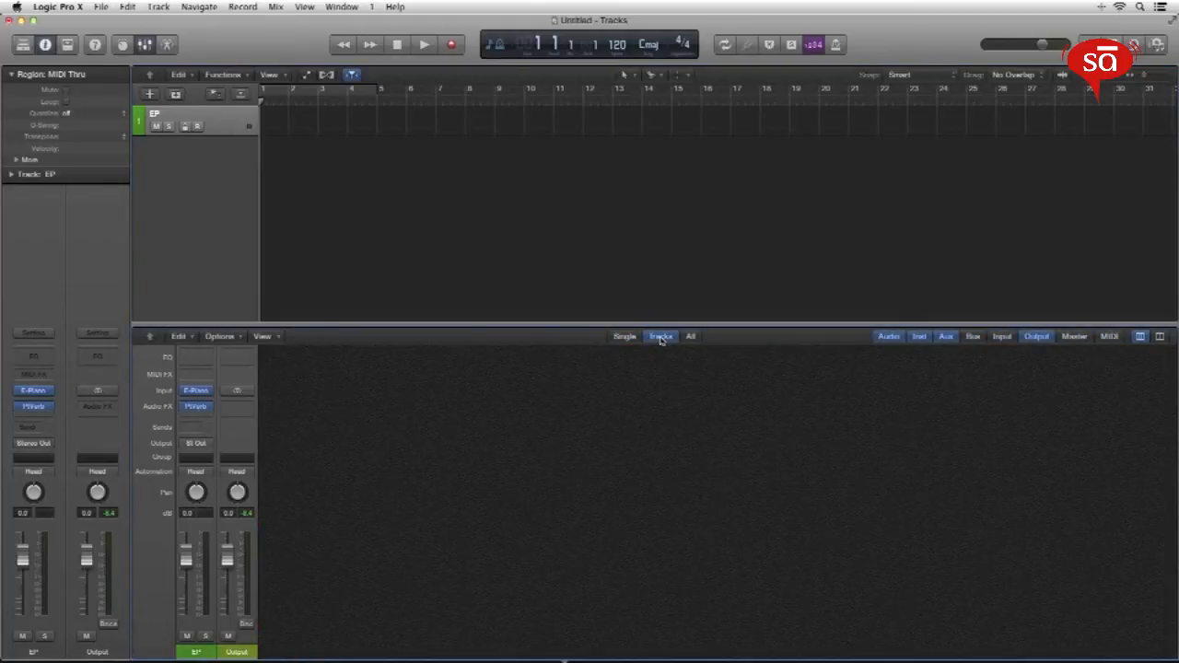
mouse_move(502, 227)
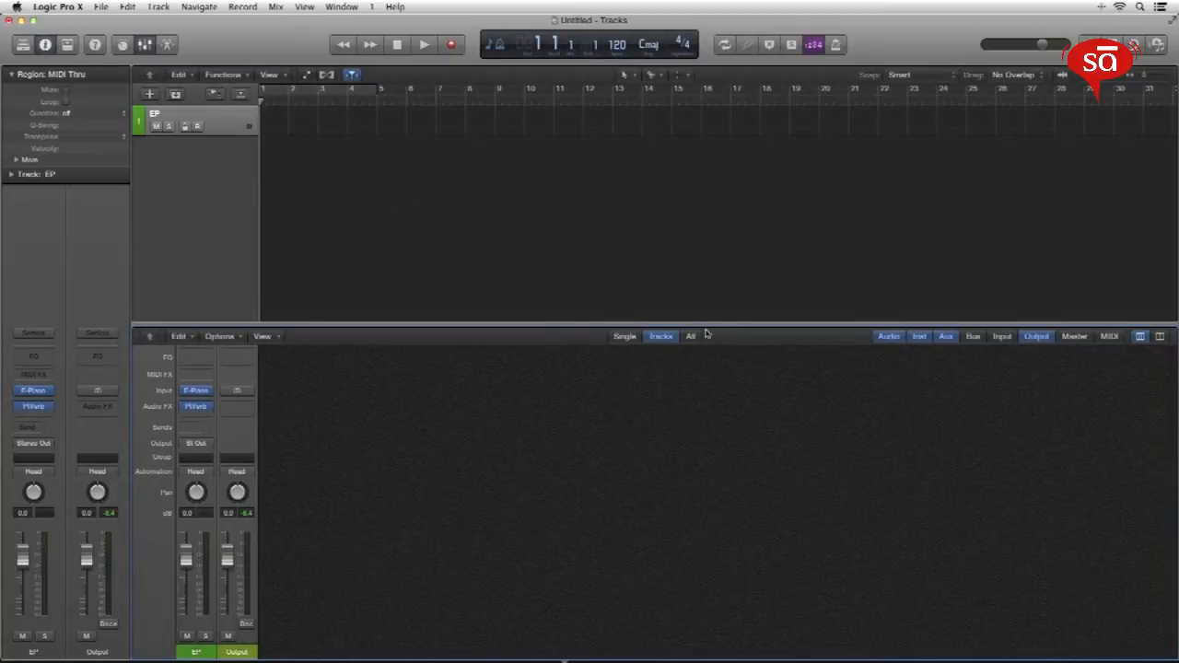
click(691, 335)
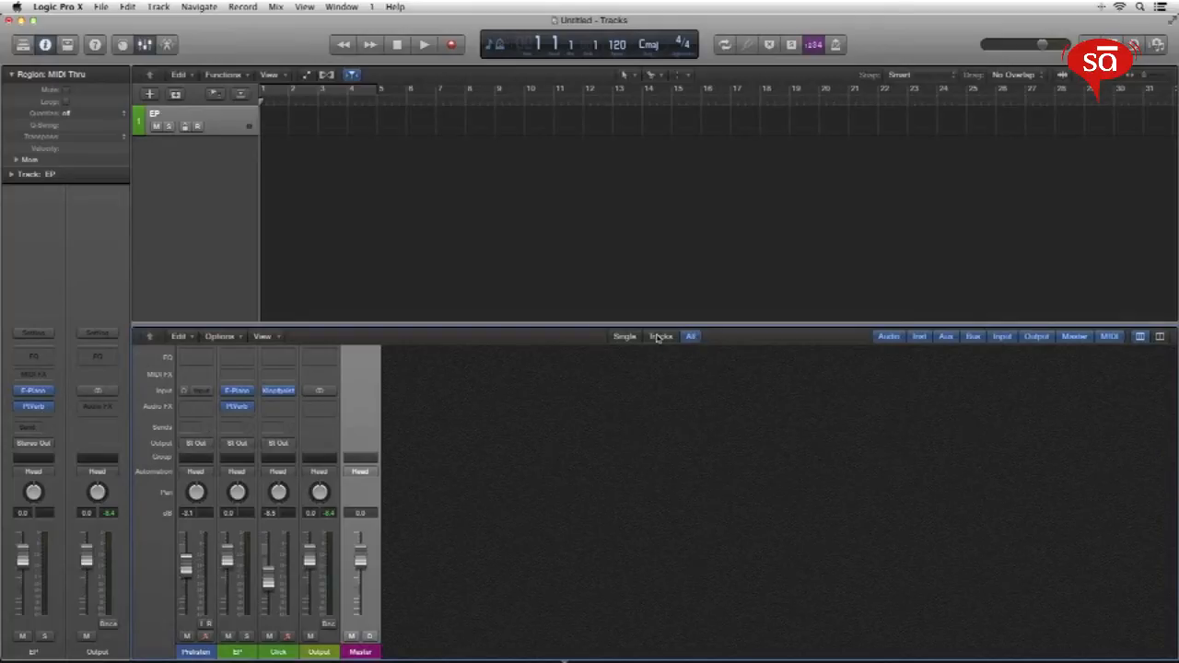
mouse_move(660, 336)
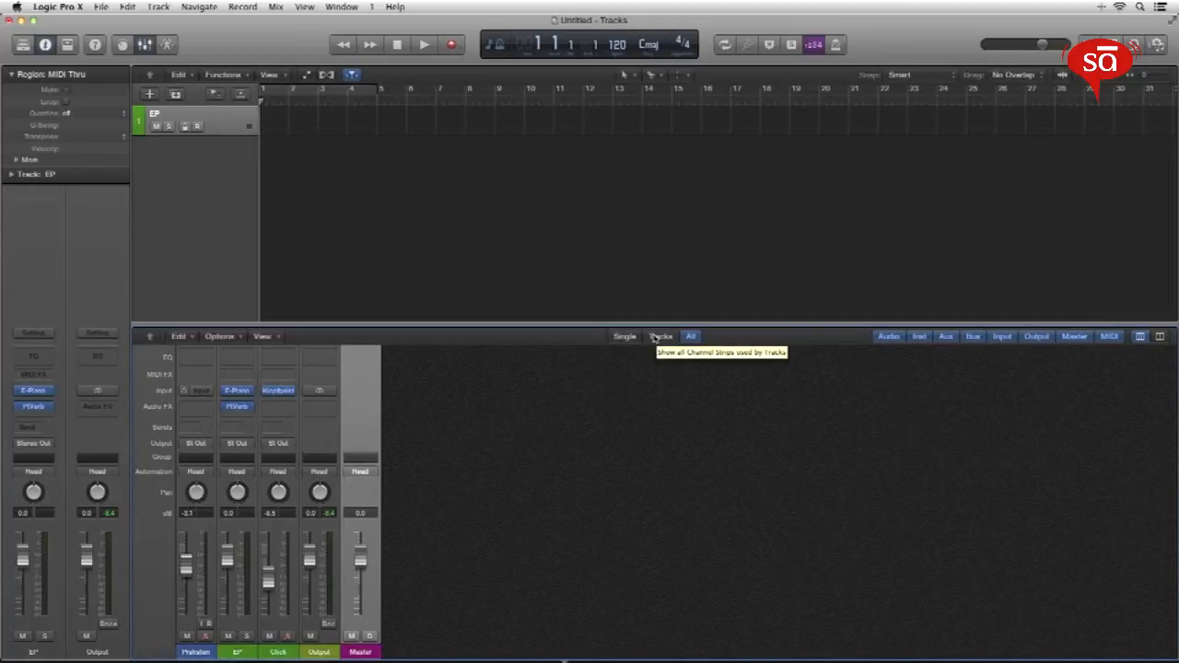
click(660, 335)
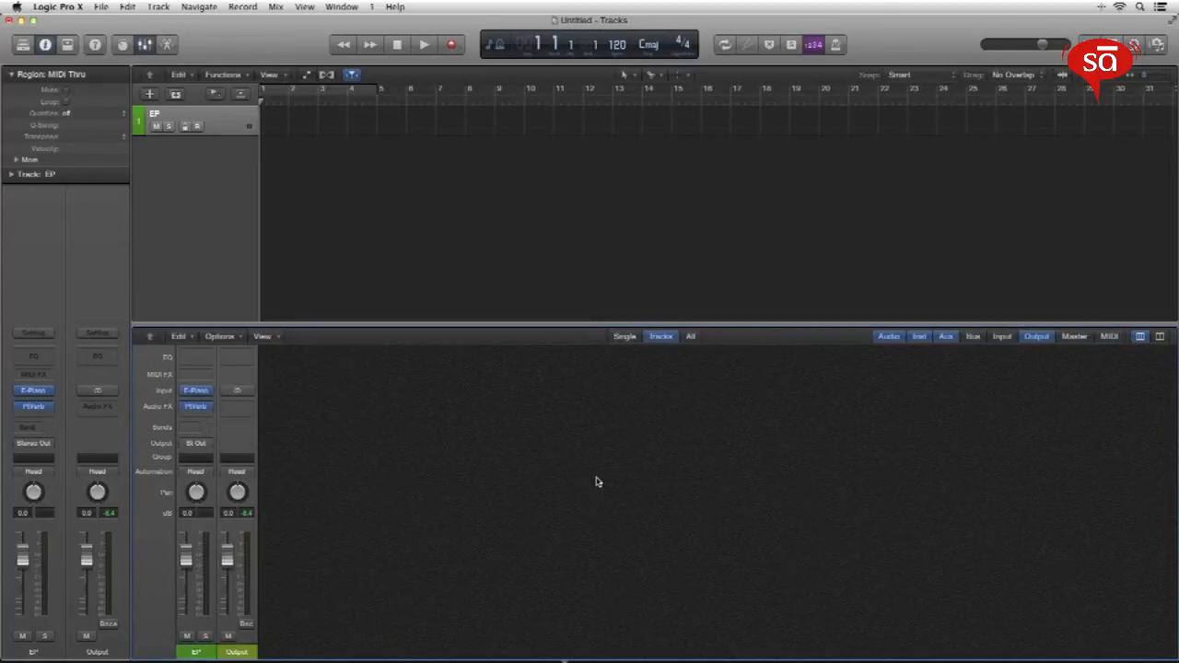
mouse_move(1130, 347)
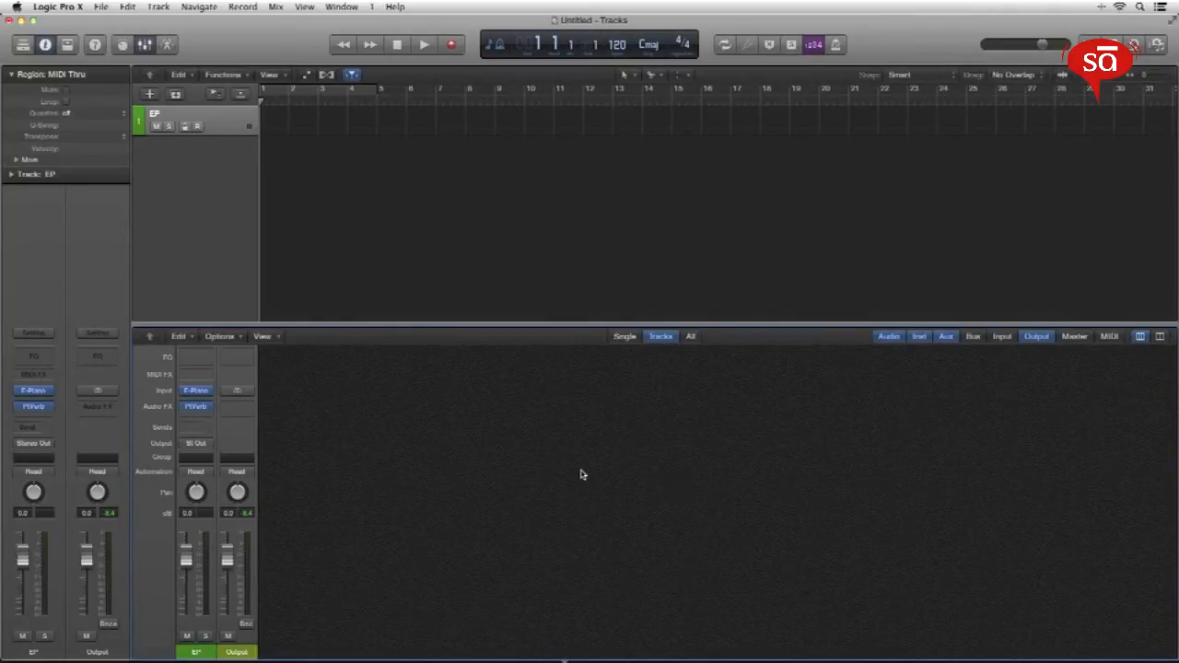
mouse_move(378, 264)
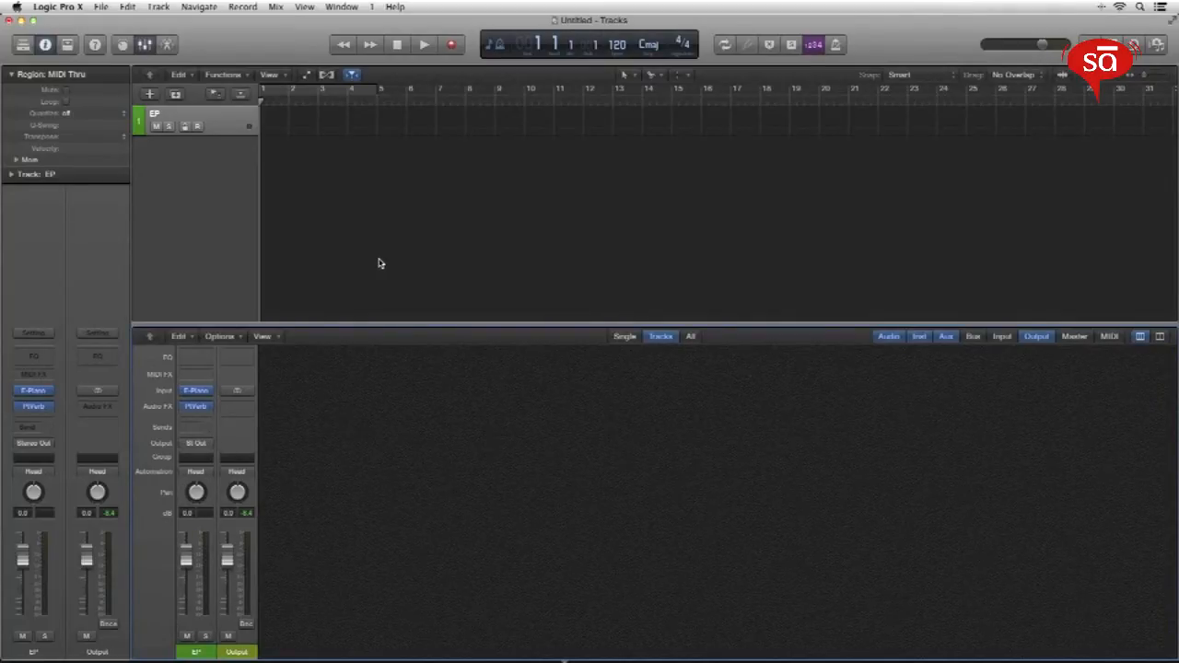
mouse_move(374, 473)
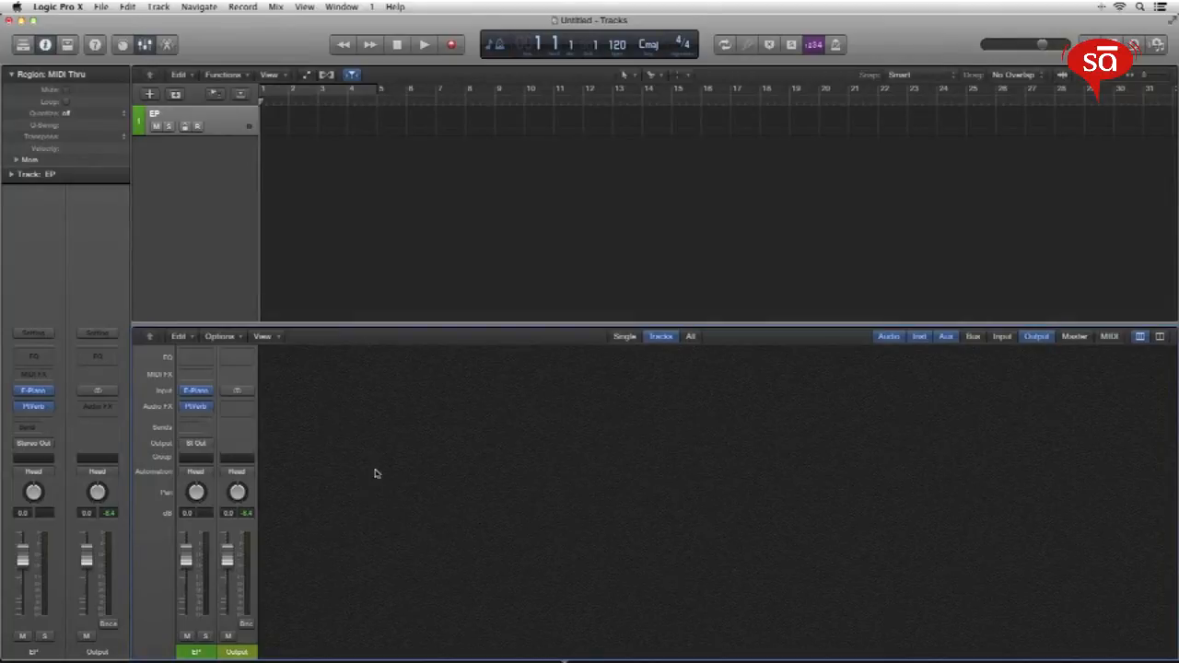
mouse_move(264, 636)
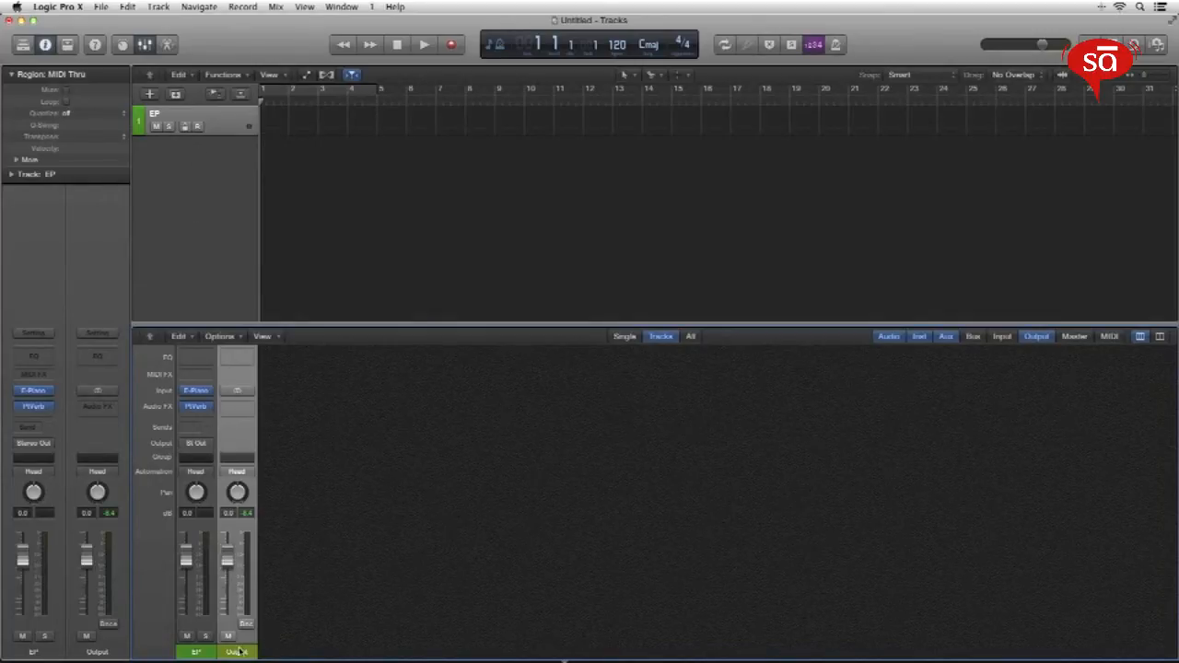
Step: Create a track for the Output channel strip, then hide the mixer from the View menu
right_click(237, 651)
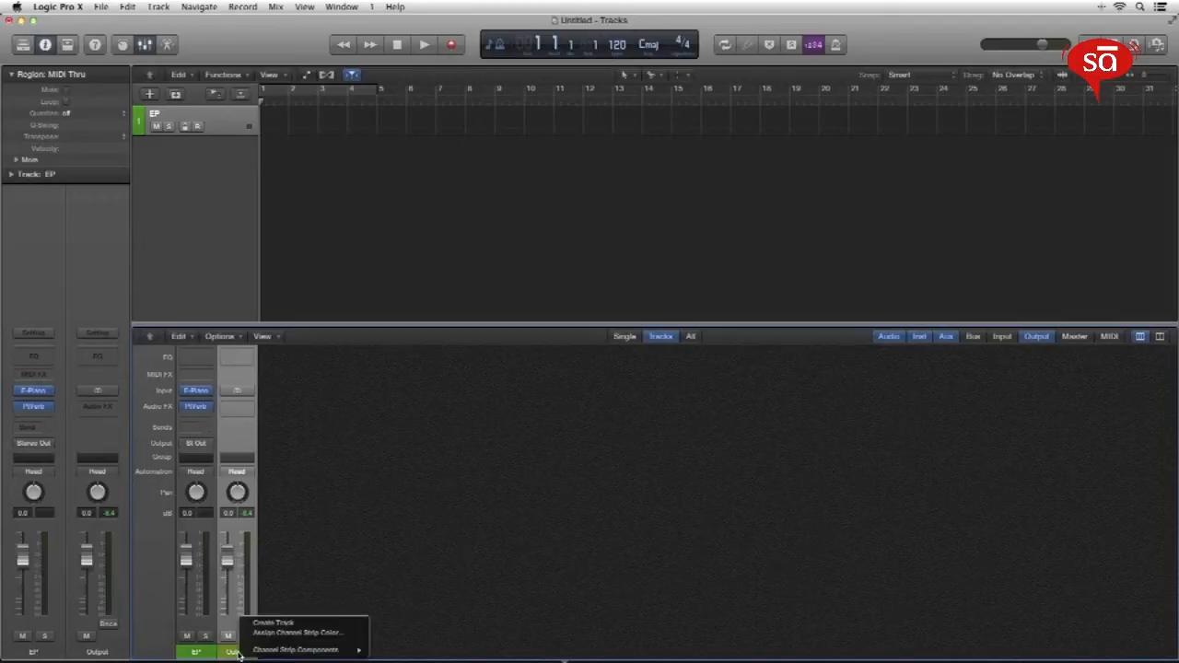
mouse_move(272, 624)
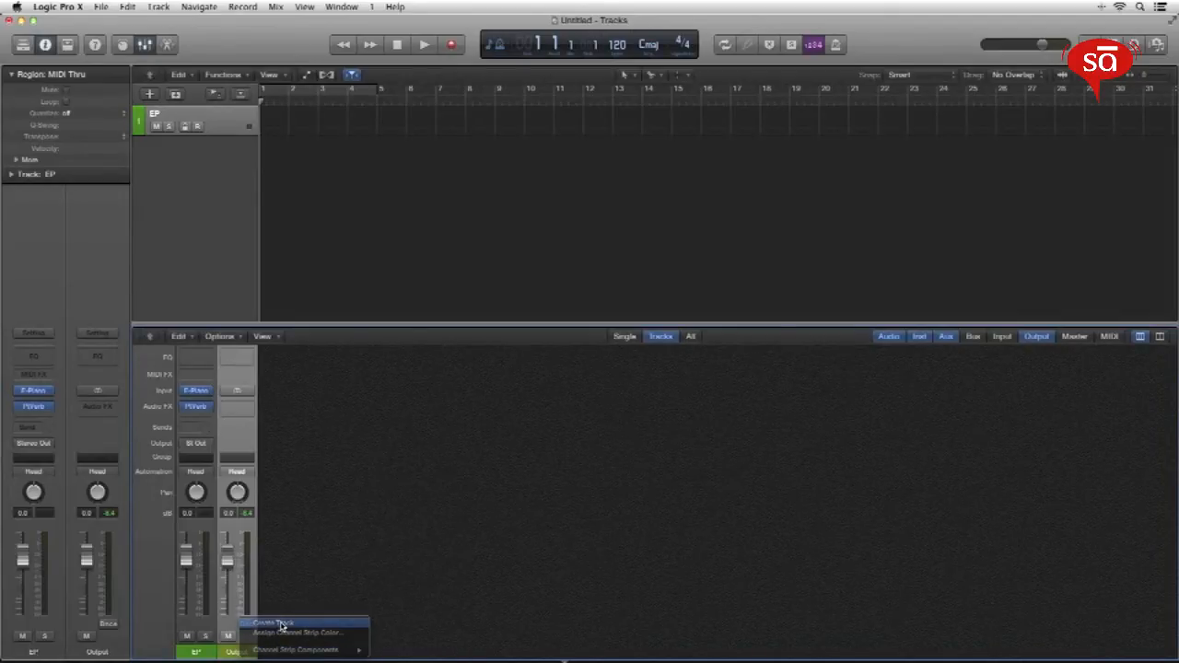
click(272, 624)
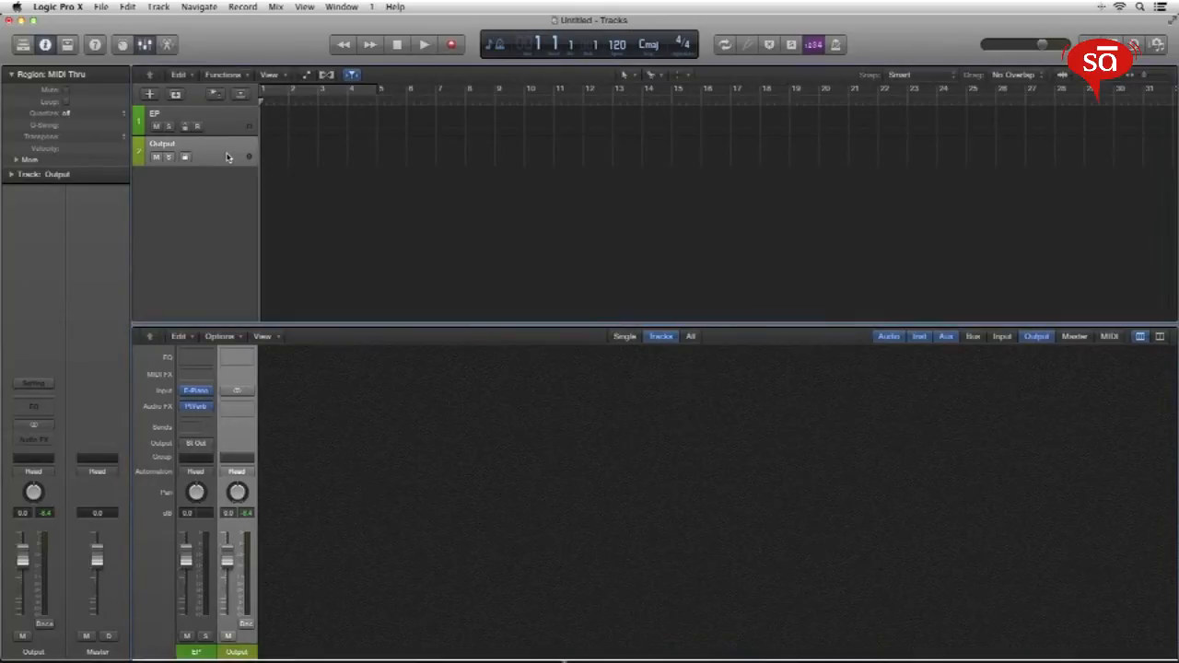
mouse_move(262, 152)
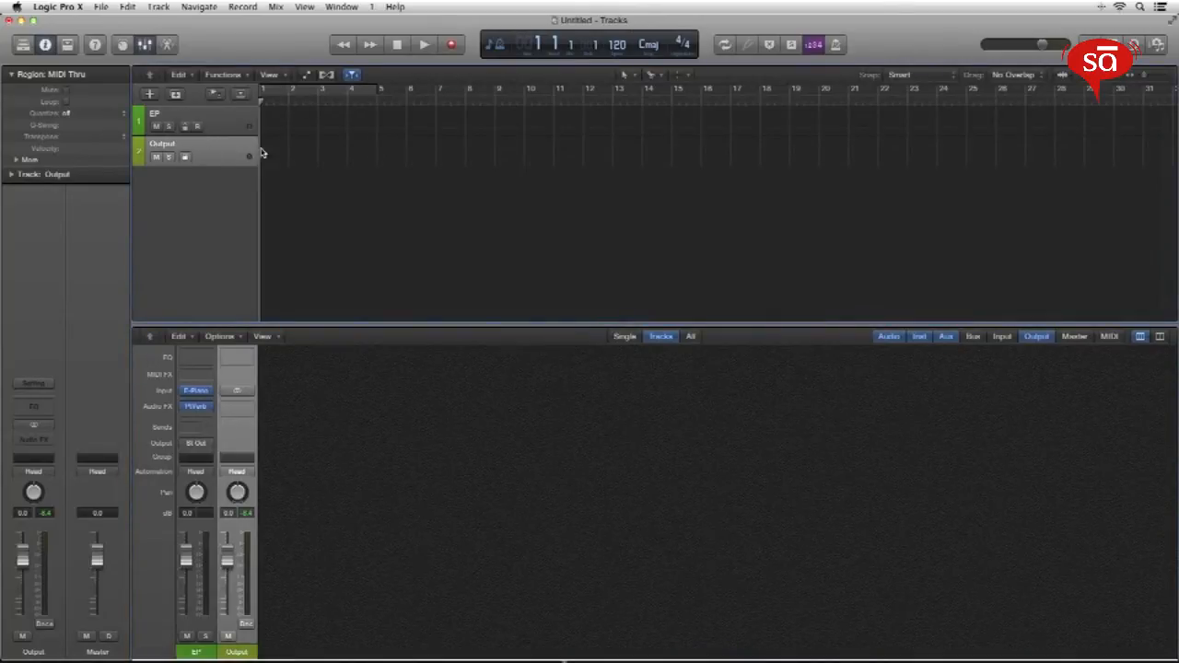
click(303, 7)
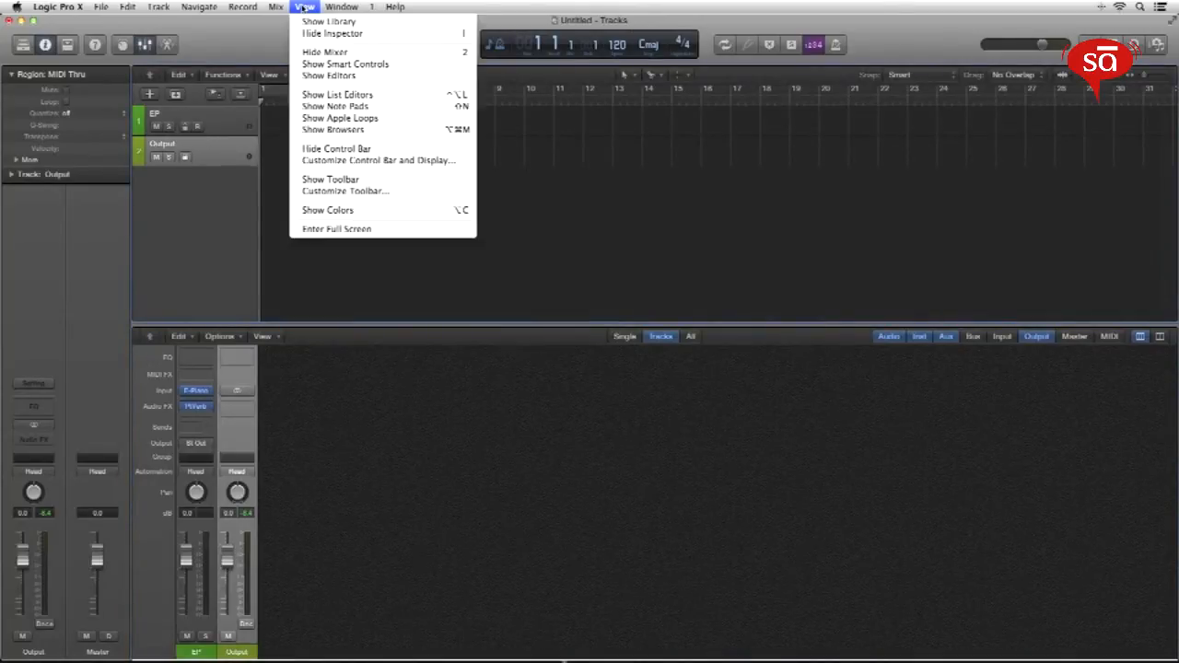
click(324, 51)
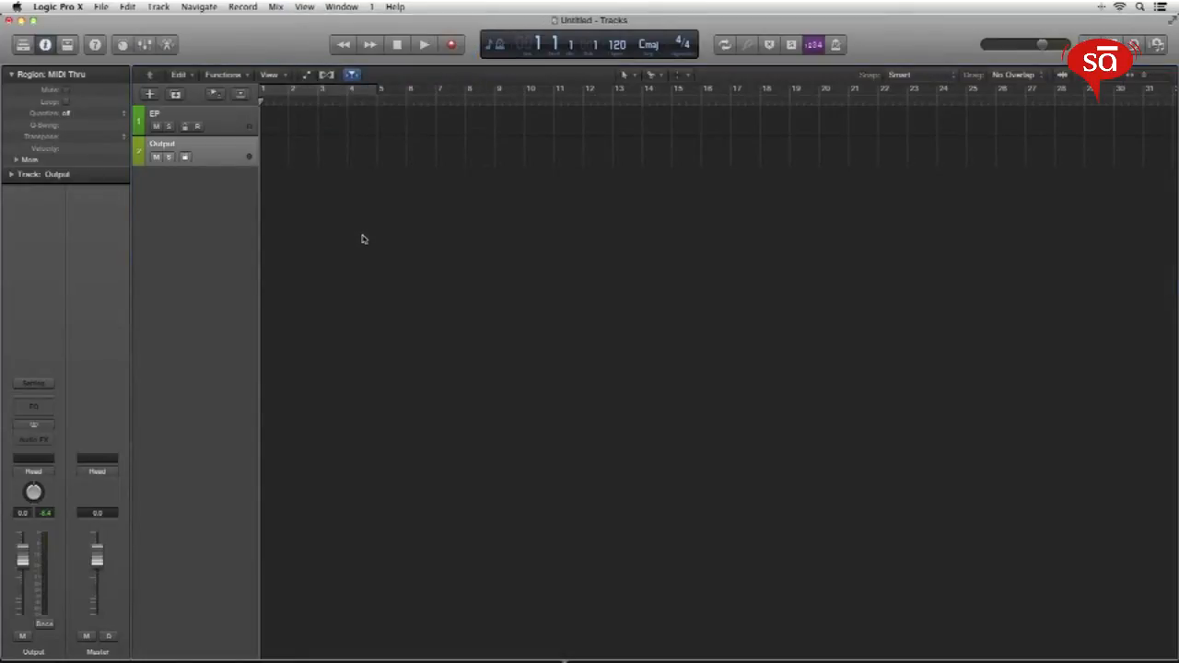
mouse_move(259, 364)
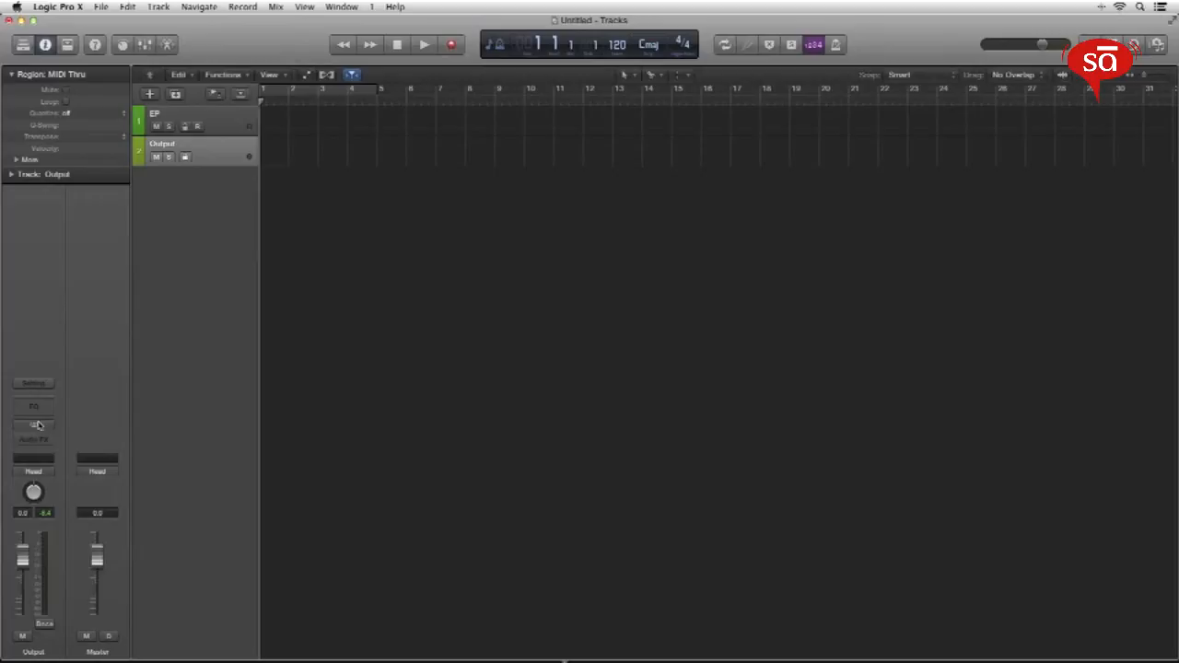
Step: Insert a stereo MultiMeter in the Output strip's Audio FX slot and close its window
click(34, 424)
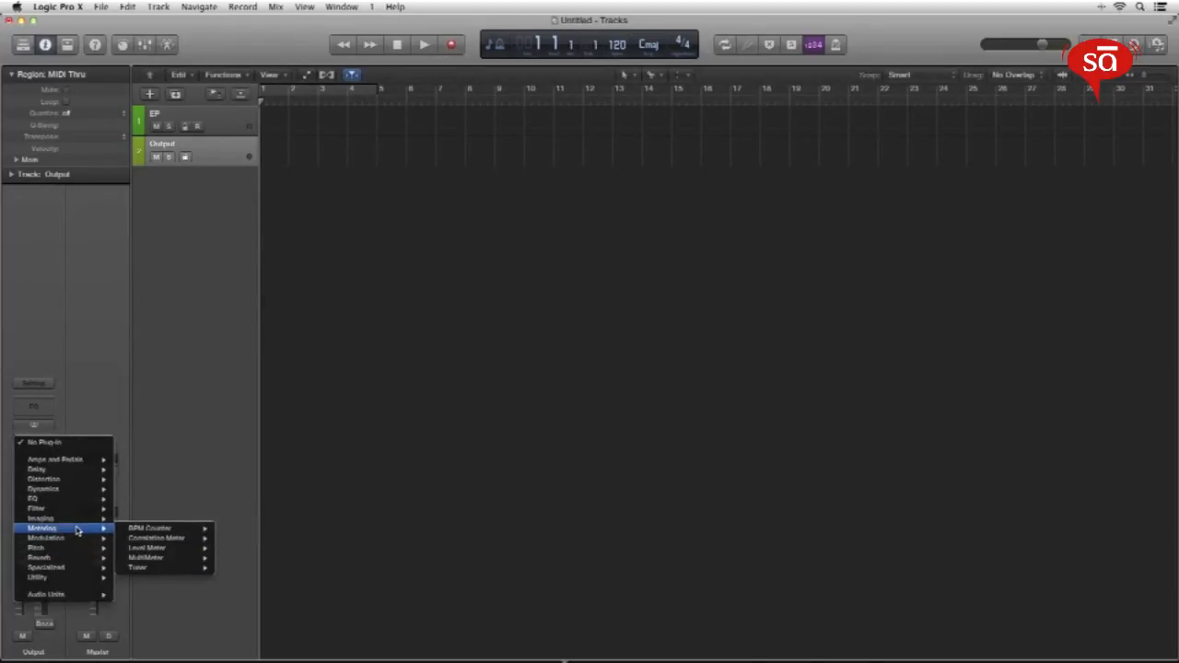
mouse_move(156, 558)
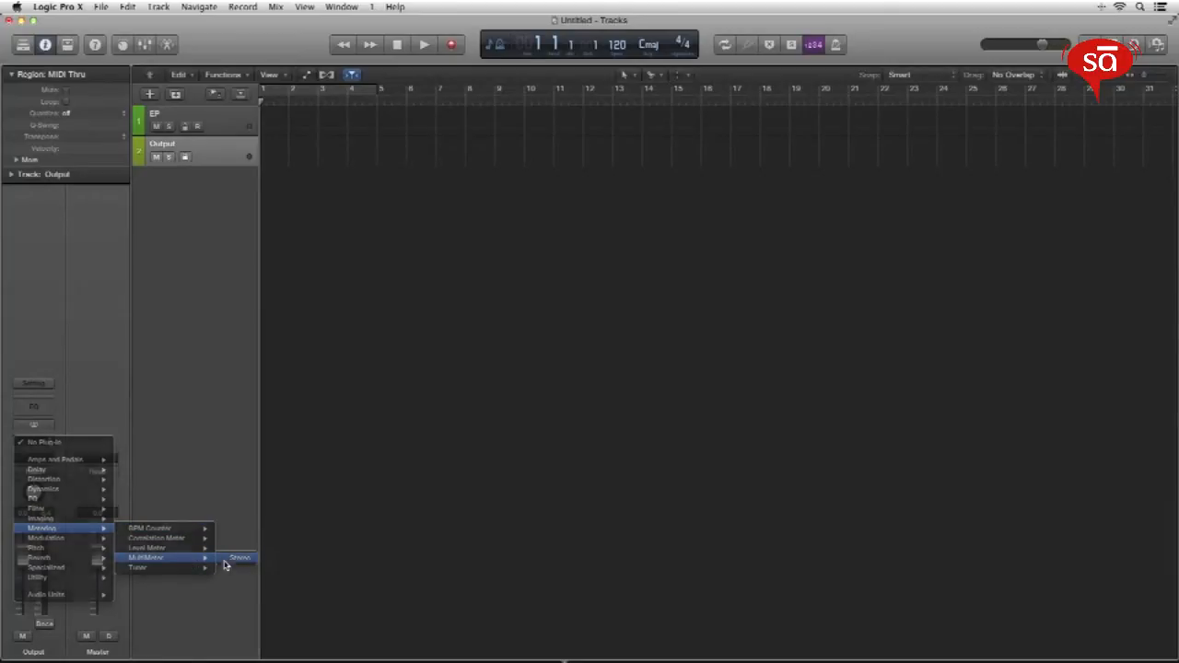
click(238, 557)
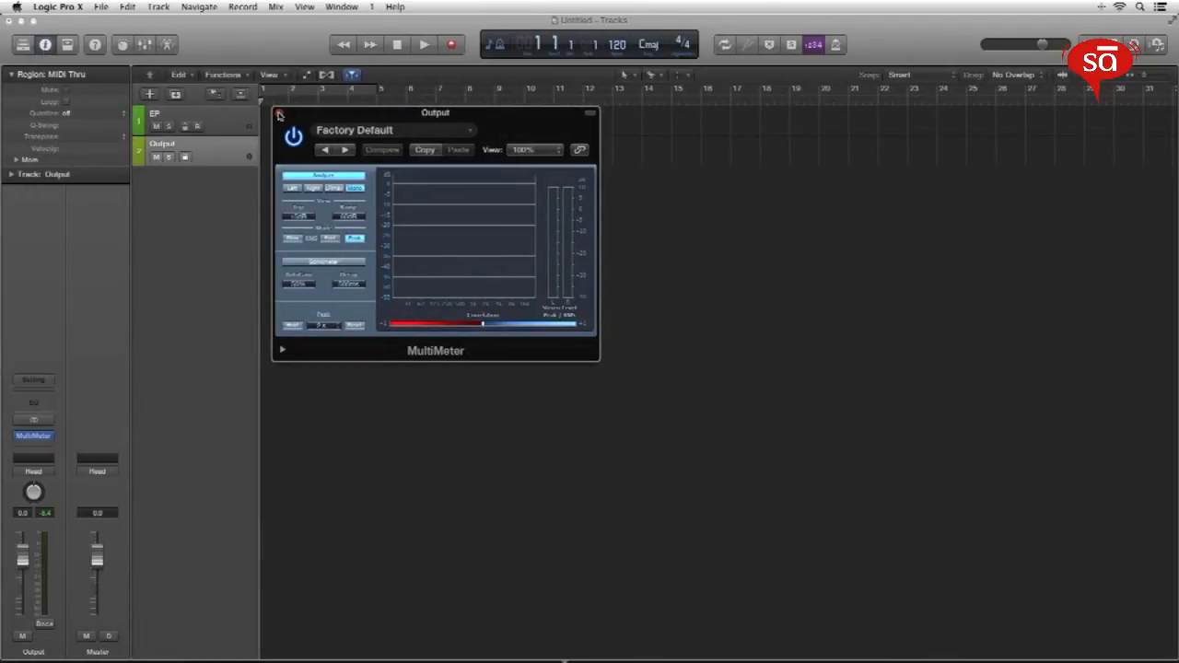
click(281, 114)
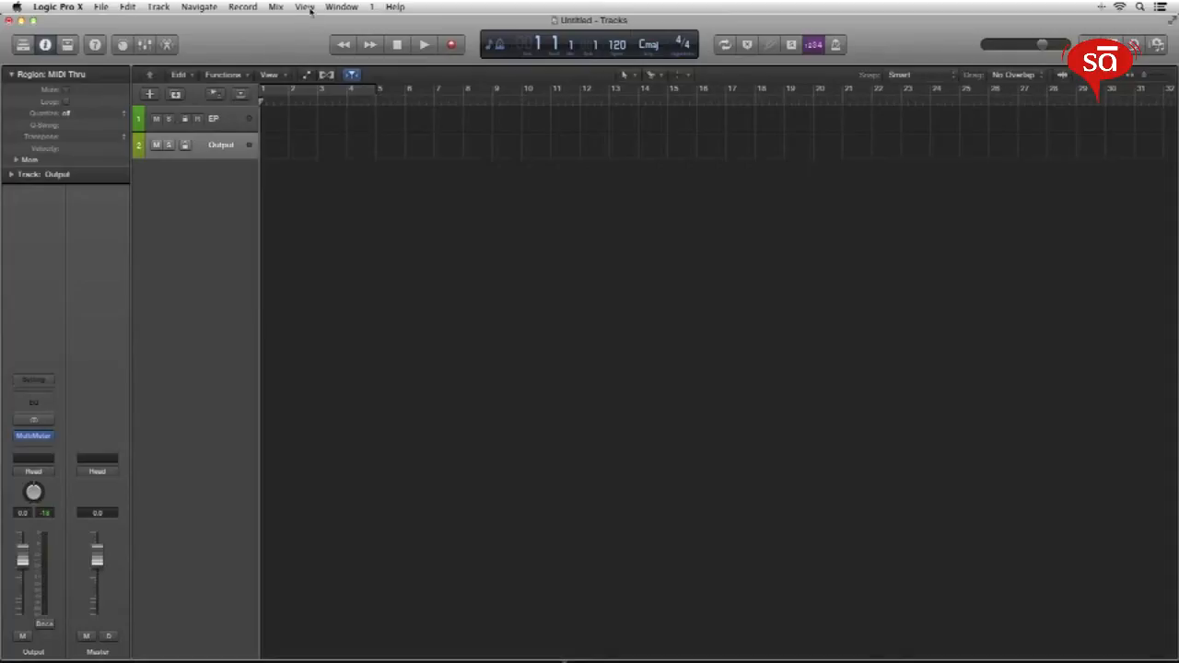
Step: Remove the Views items, Replace and Master Volume from the control bar via Customize Control Bar
click(305, 6)
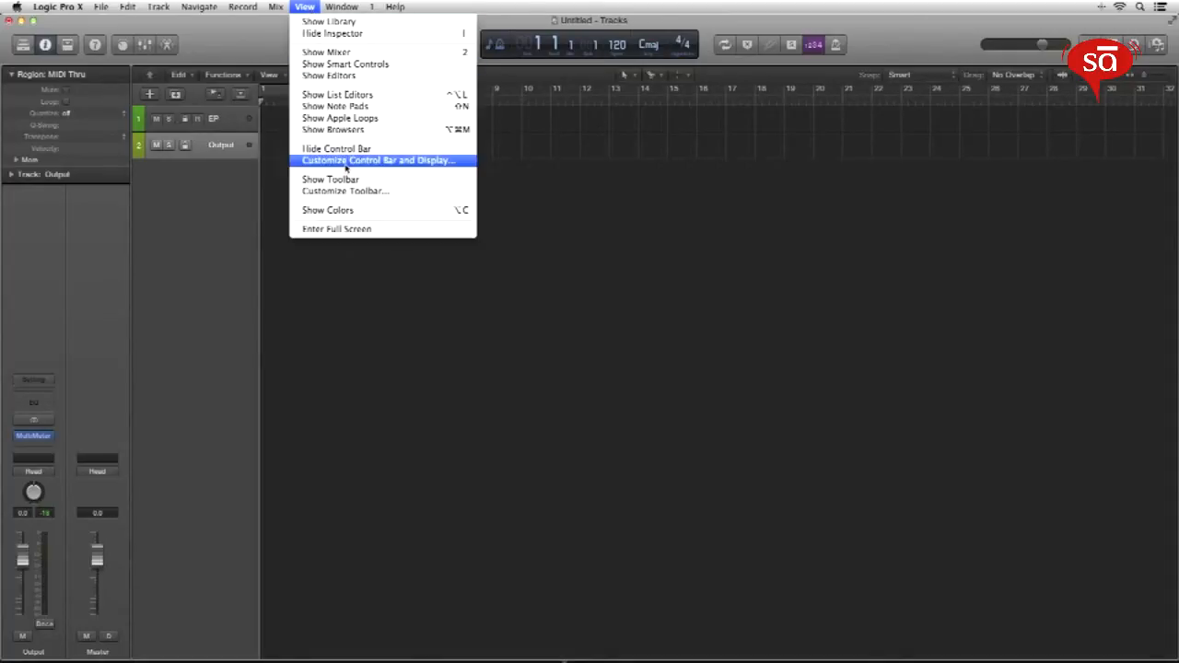
click(377, 161)
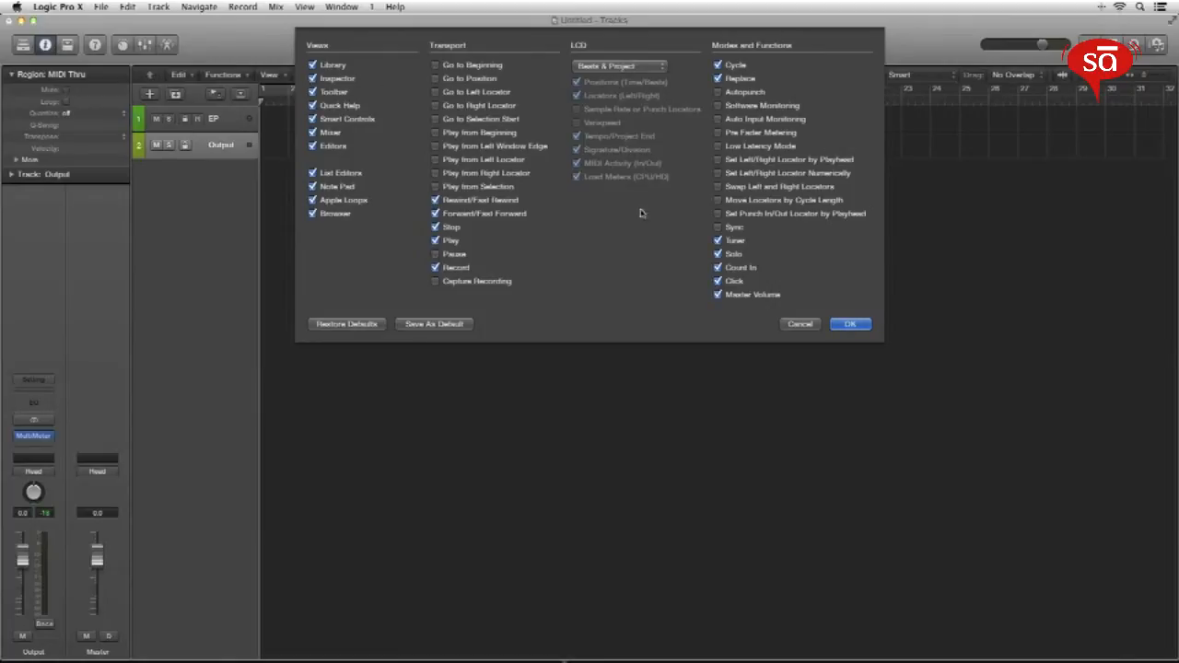
mouse_move(742, 152)
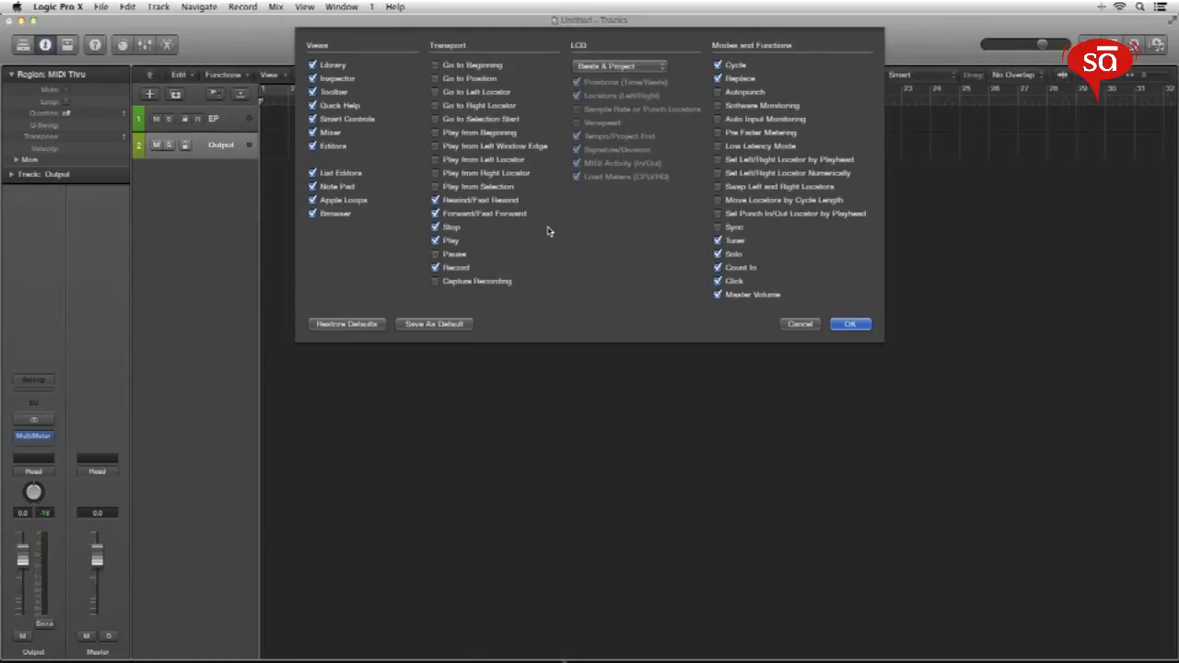
mouse_move(408, 139)
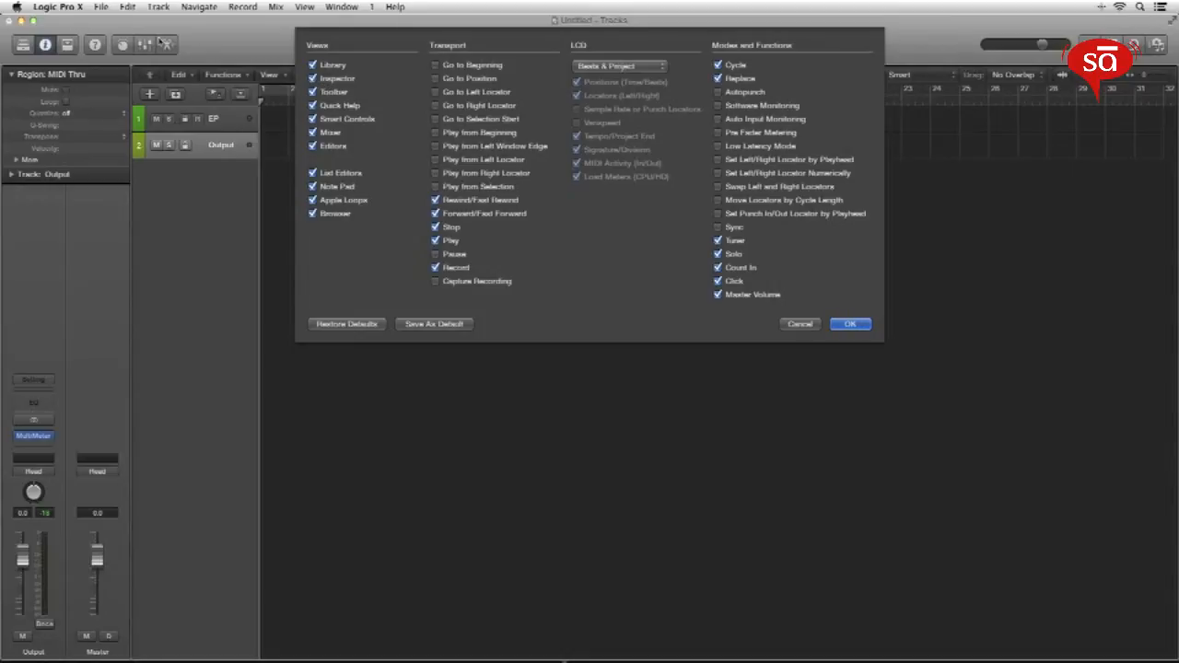
mouse_move(981, 67)
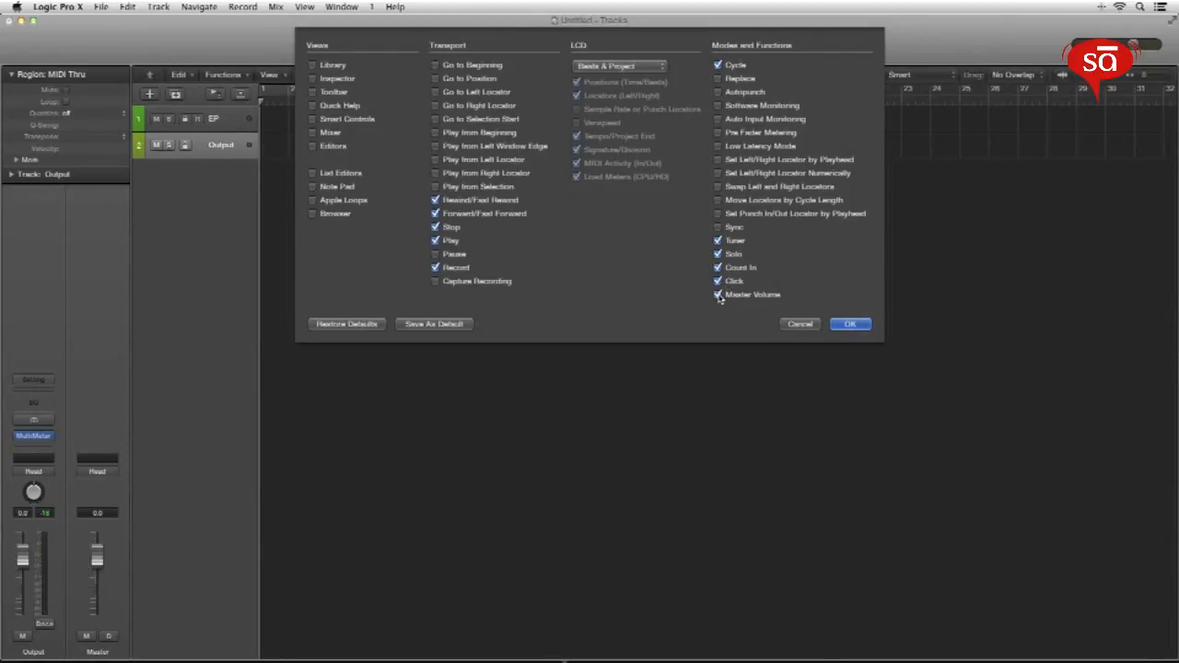
click(718, 294)
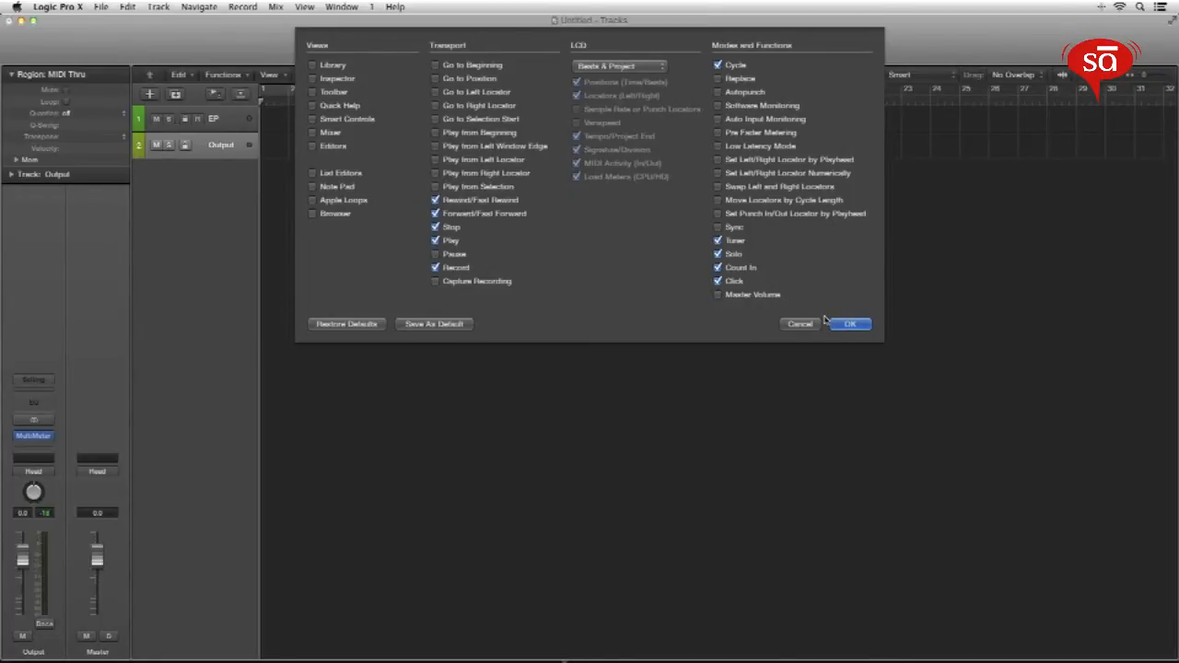
click(848, 323)
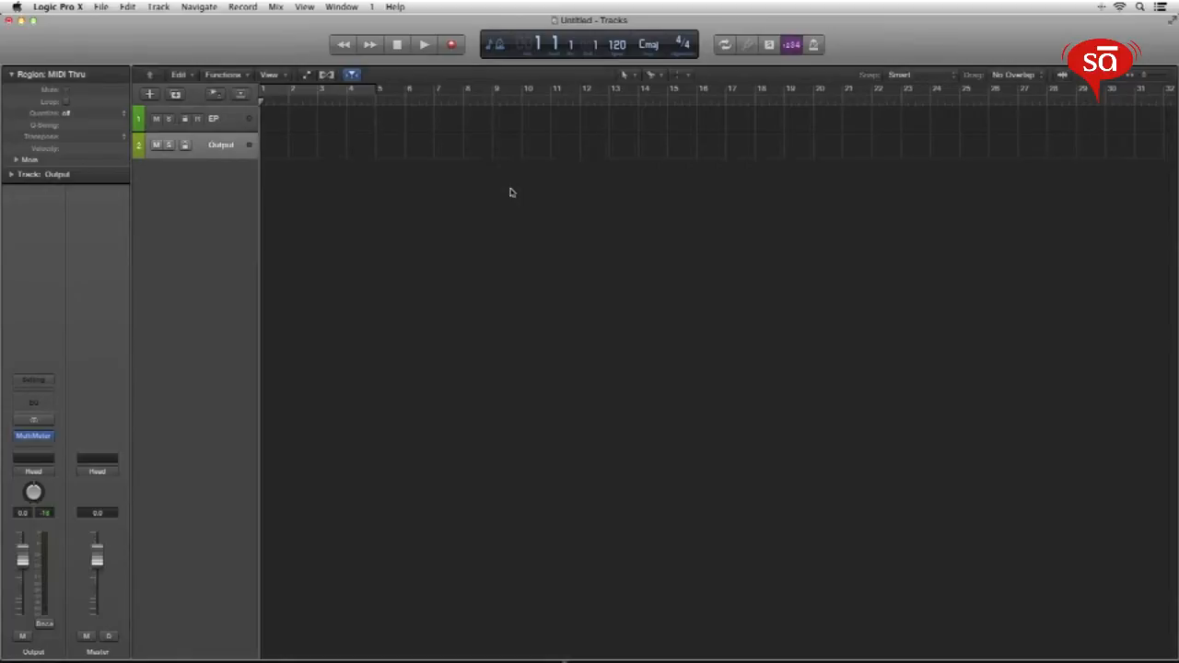
mouse_move(443, 201)
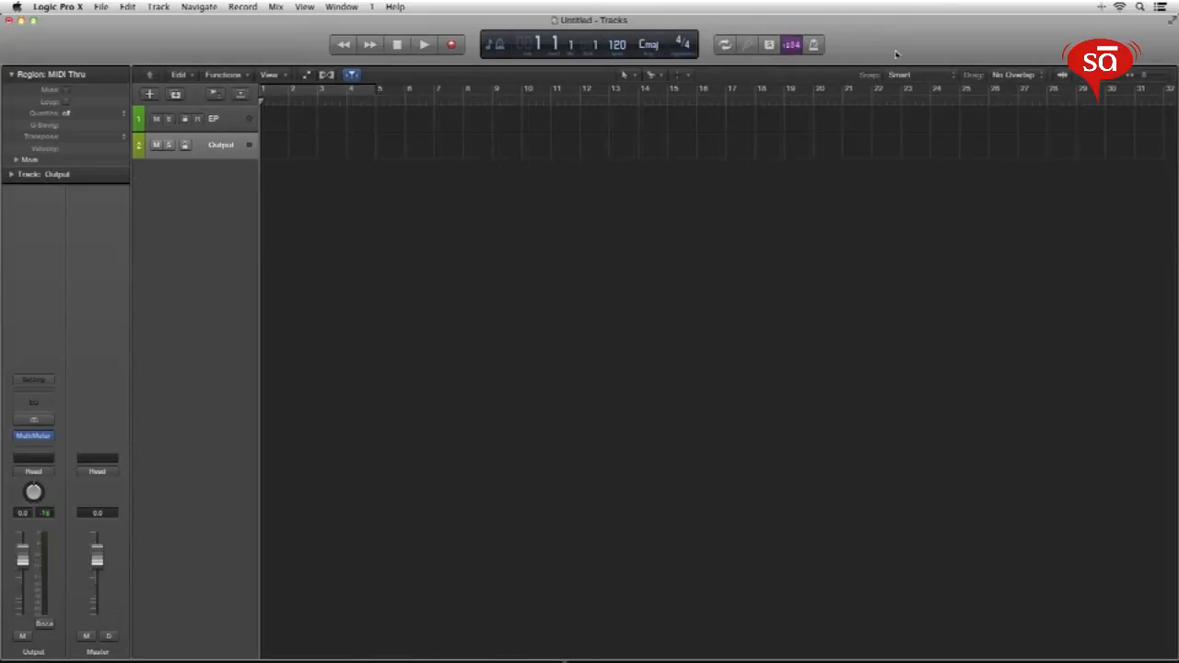
mouse_move(248, 46)
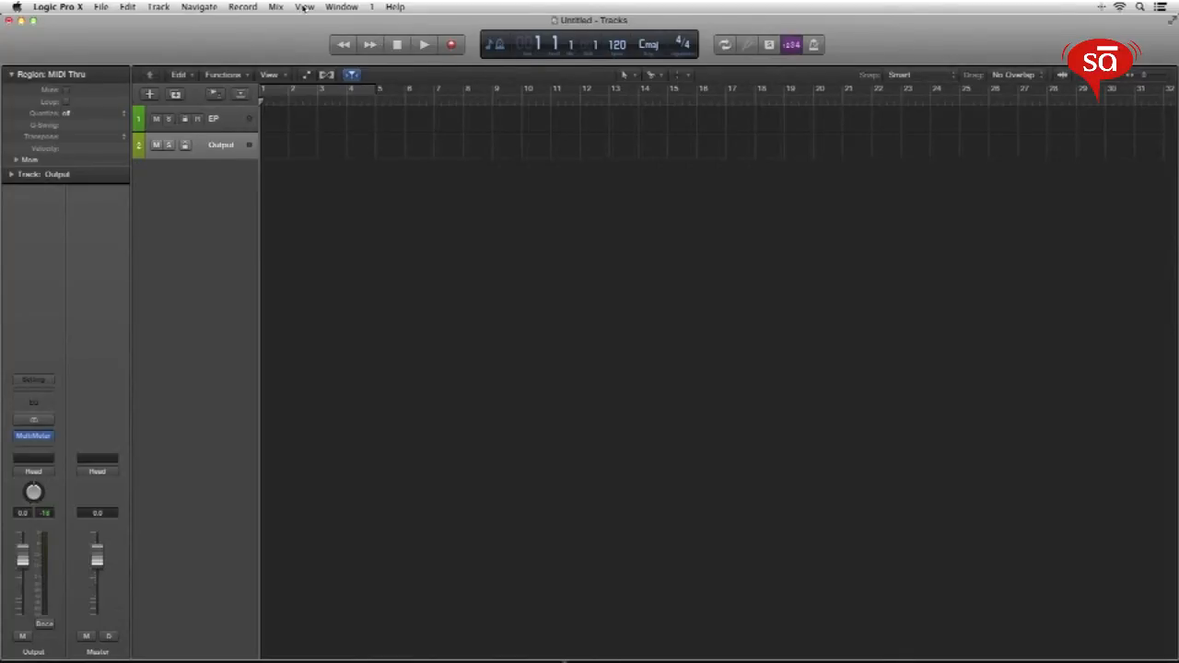
Step: Choose Hide Control Bar from the View menu
click(304, 7)
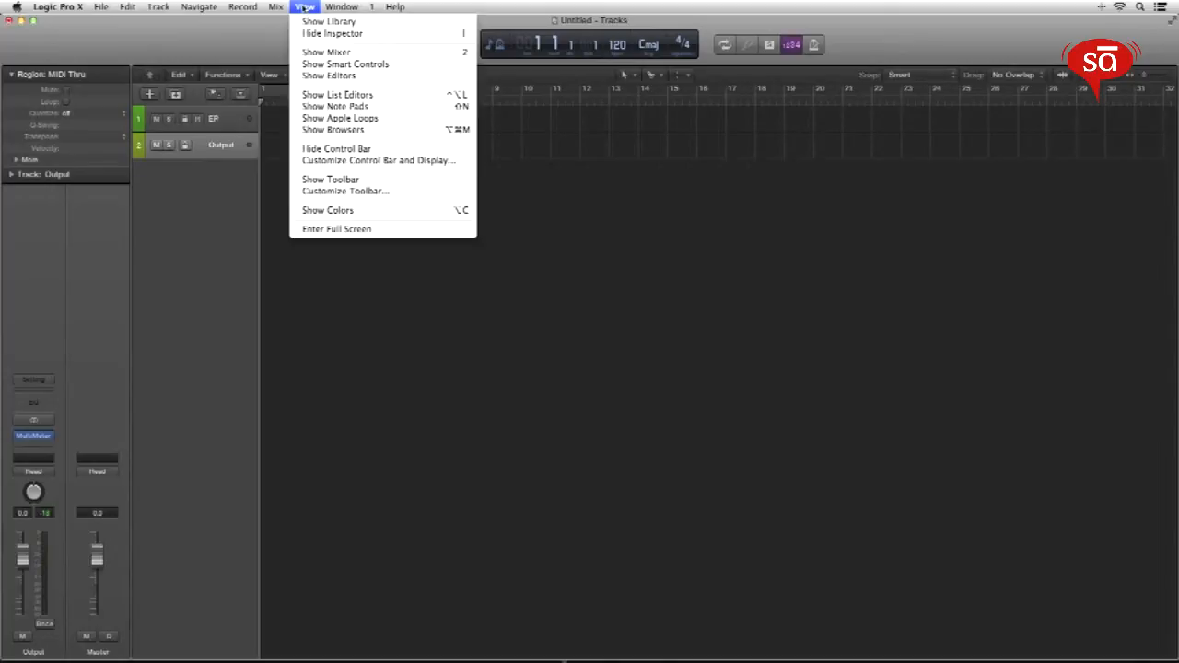
mouse_move(336, 148)
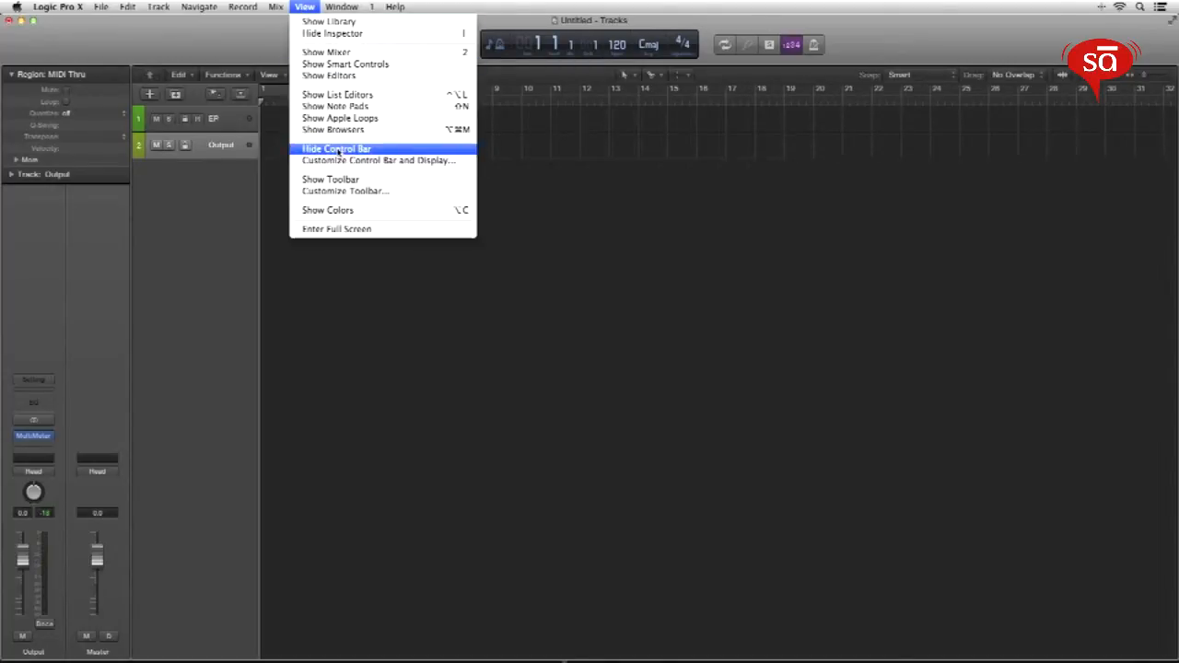
click(336, 149)
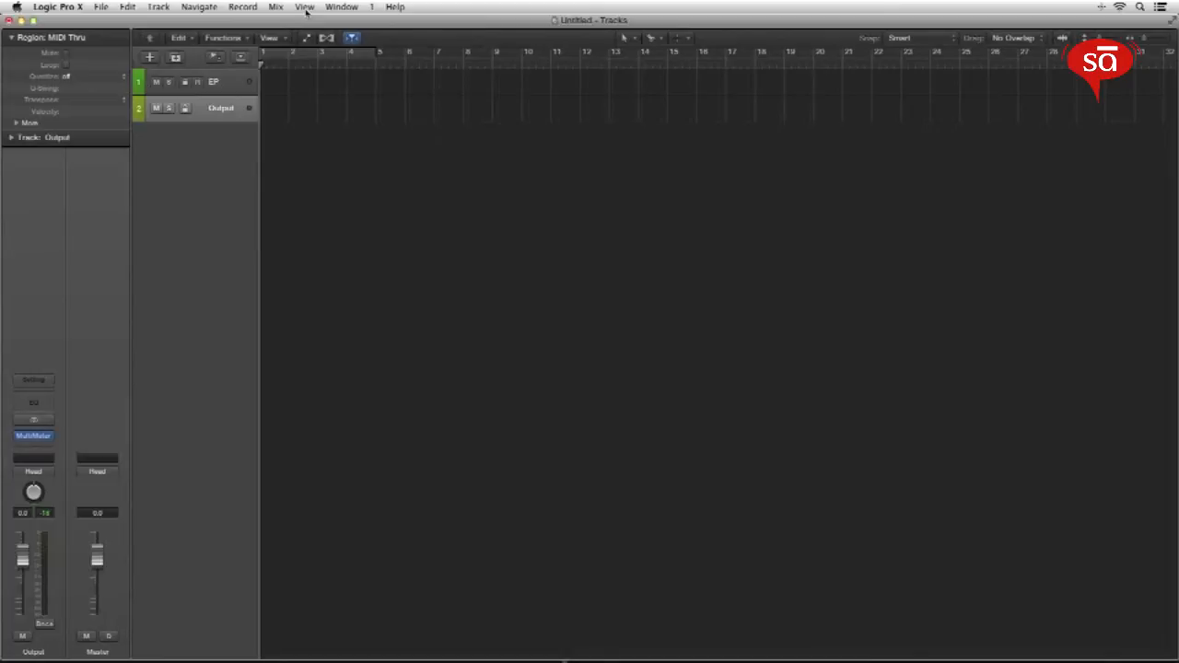
Step: Open the Transport Float window and move it toward the bottom of the screen
click(340, 7)
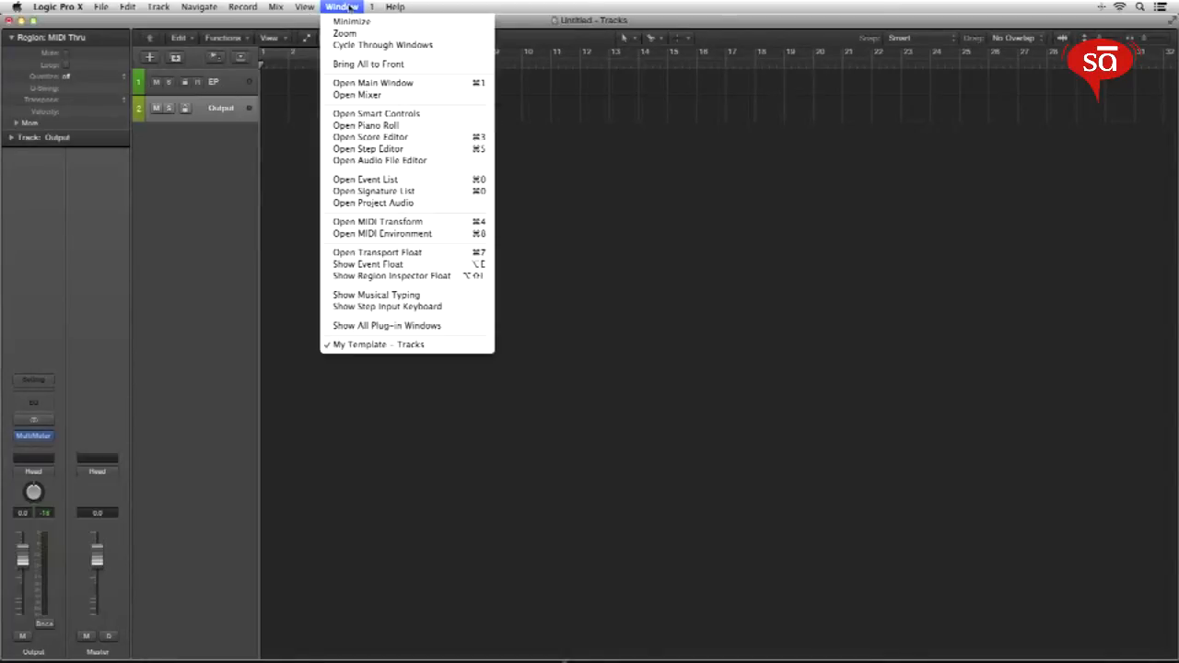
mouse_move(377, 252)
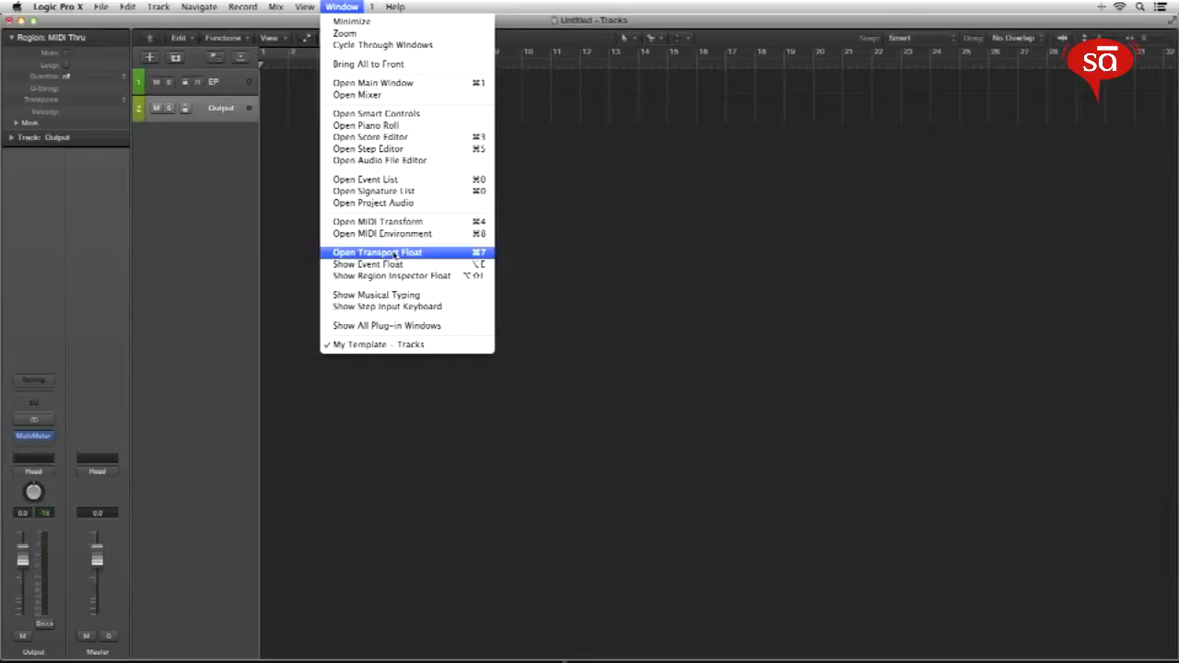
mouse_move(364, 125)
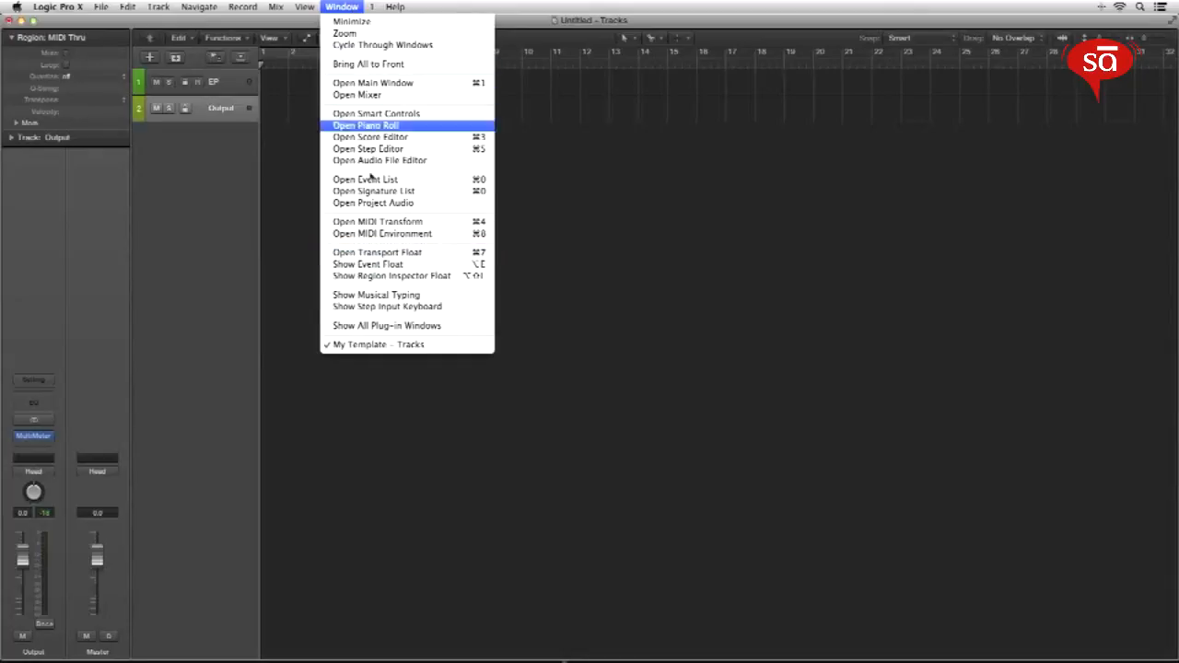
mouse_move(377, 251)
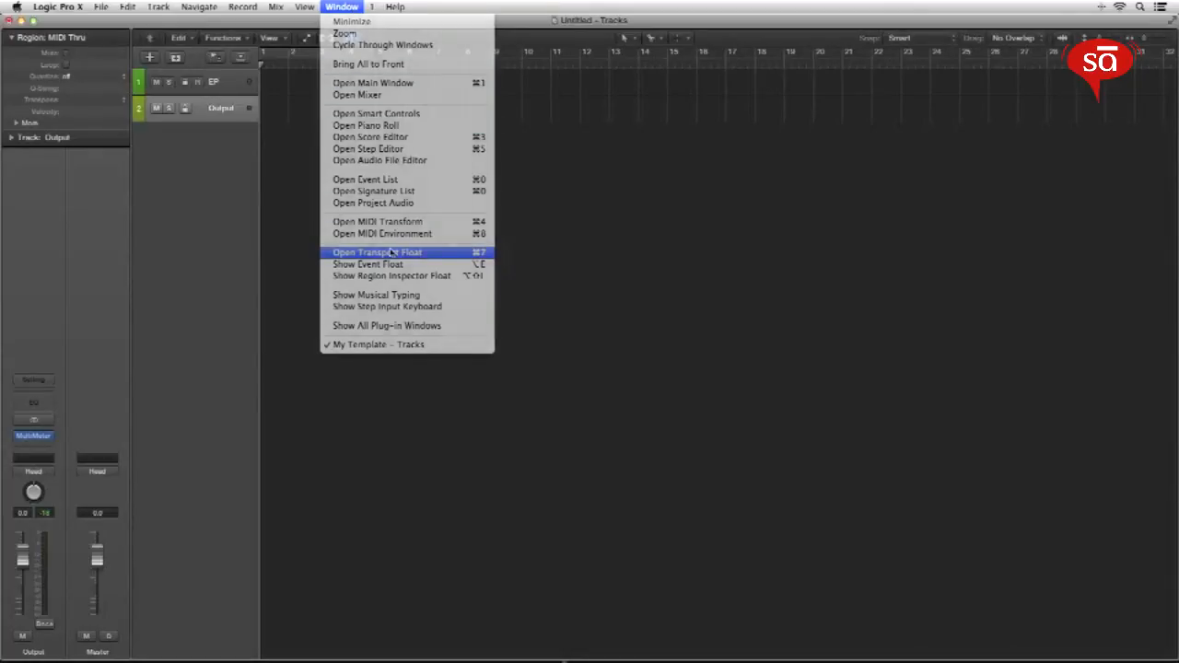
click(376, 252)
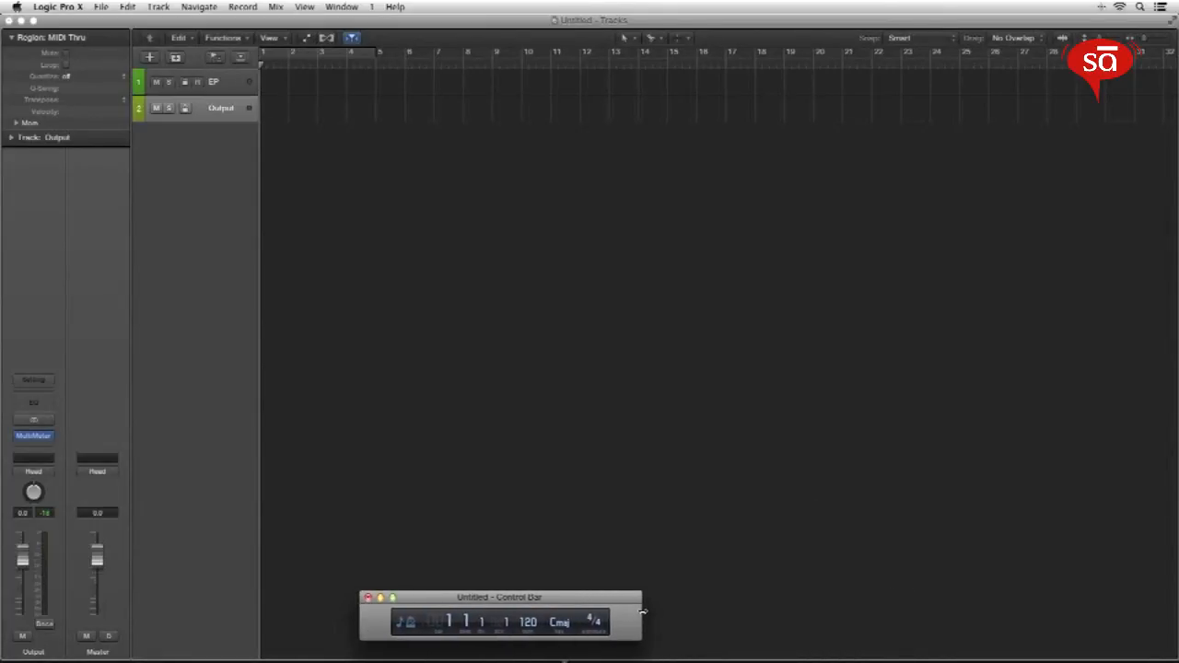
drag(500, 596, 651, 613)
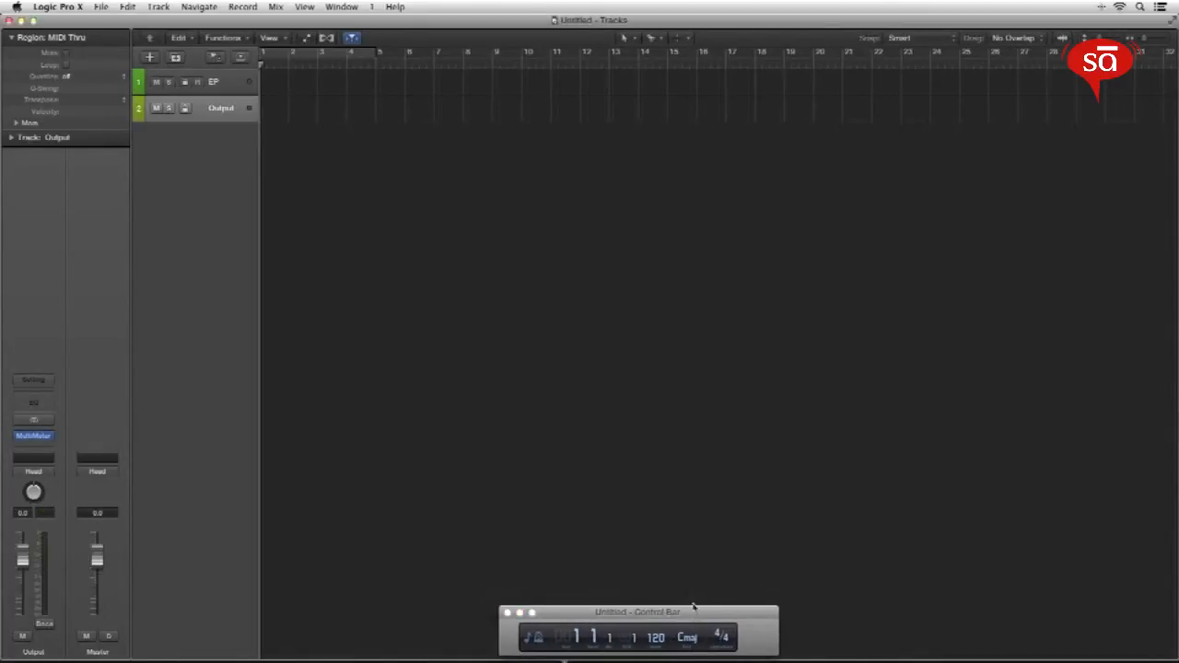
mouse_move(649, 536)
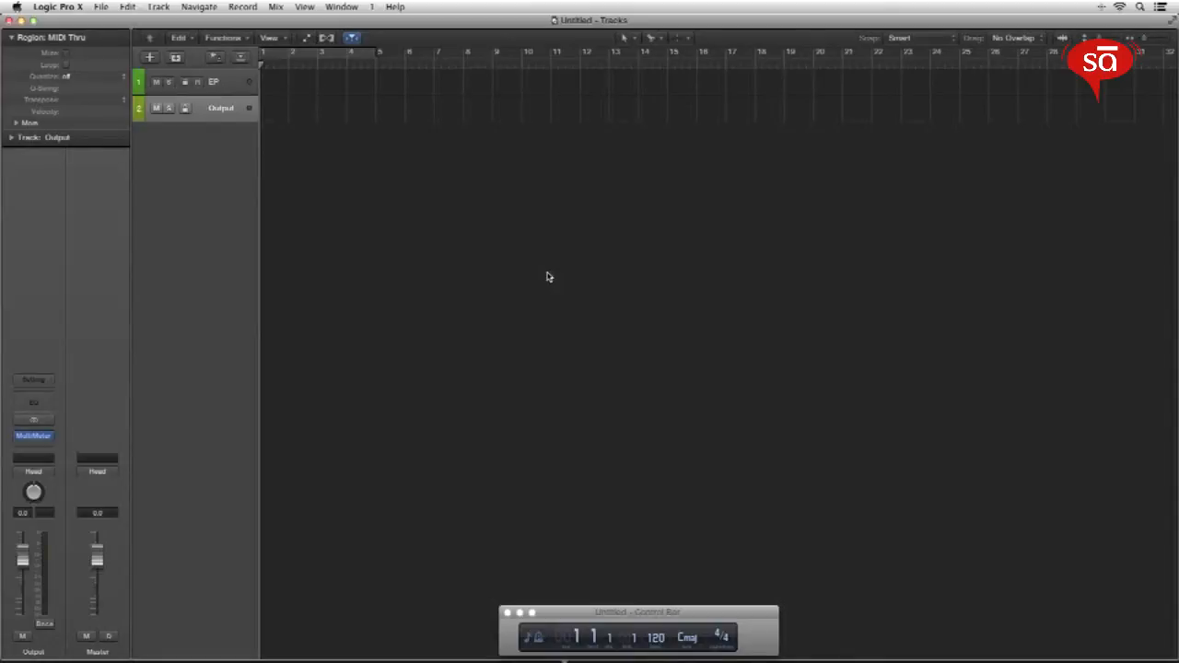
mouse_move(543, 279)
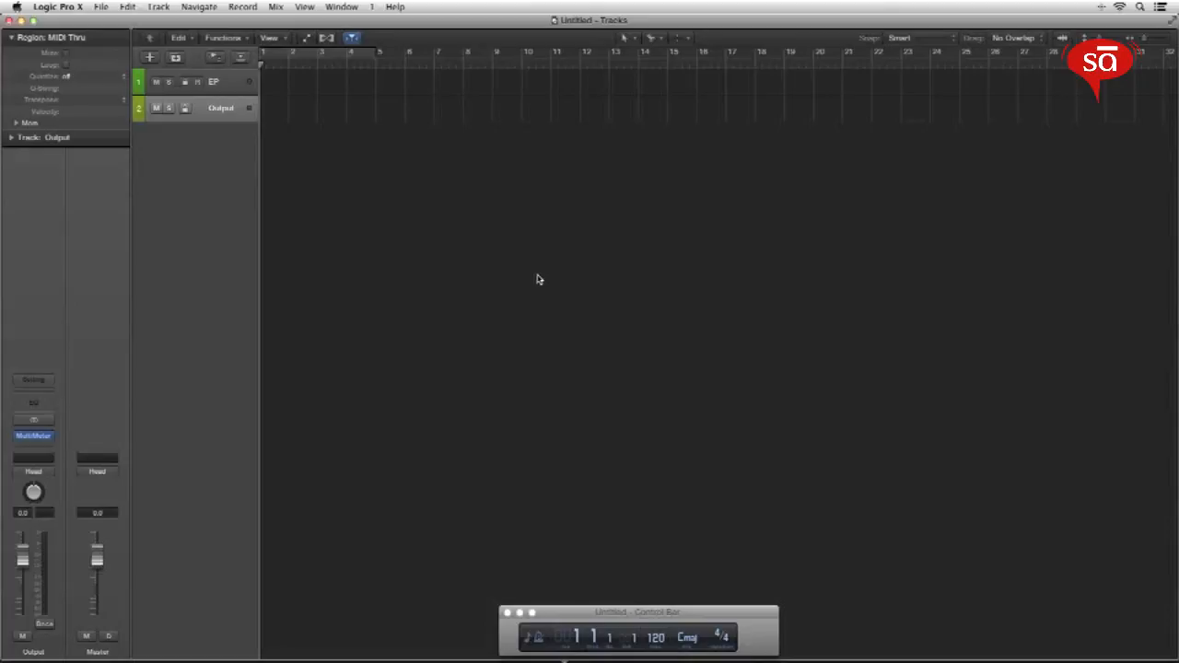
mouse_move(324, 210)
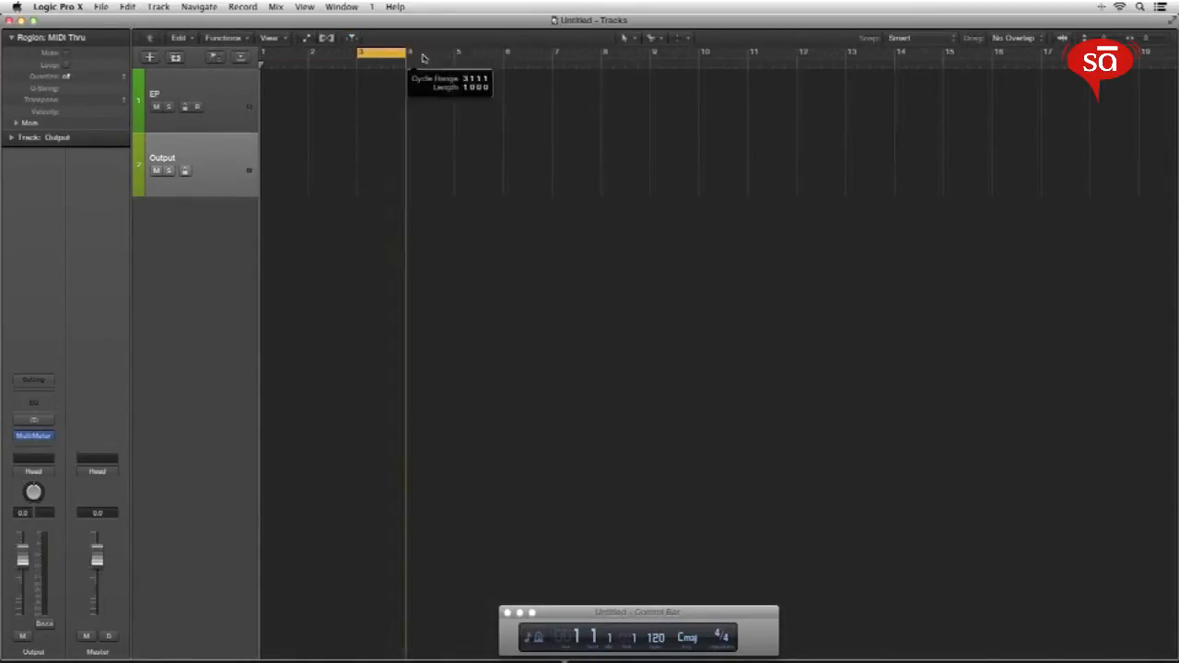
Step: Set a cycle range from bar 3 to bar 8 and record-arm the EP track
drag(409, 52, 594, 53)
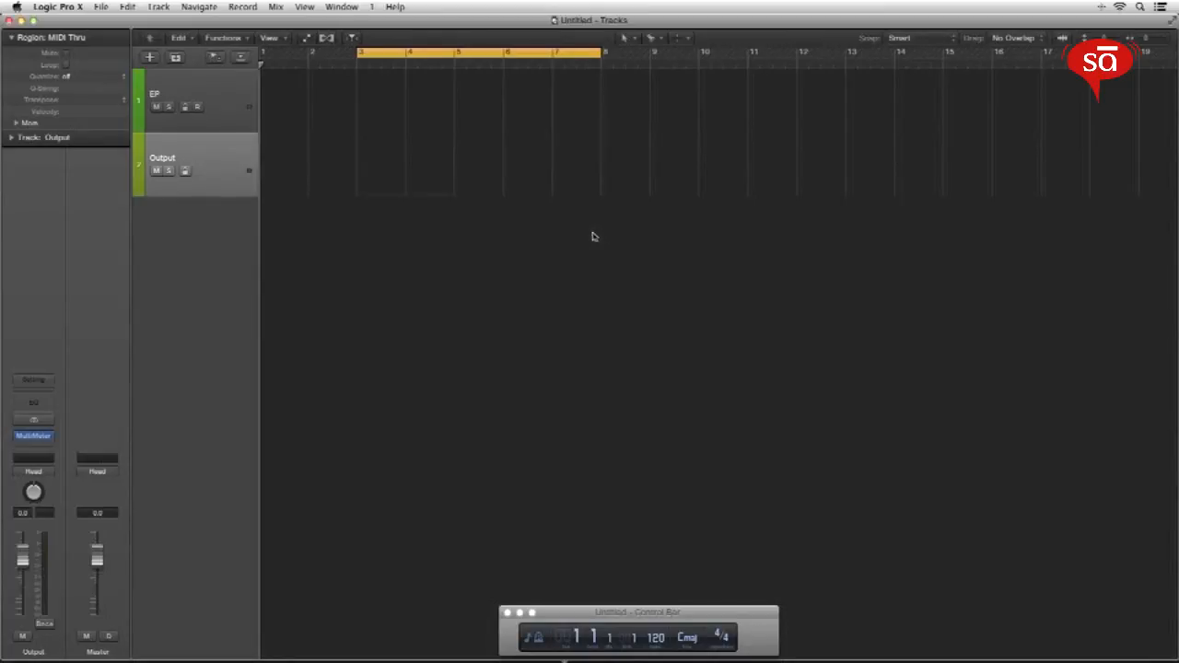
mouse_move(225, 118)
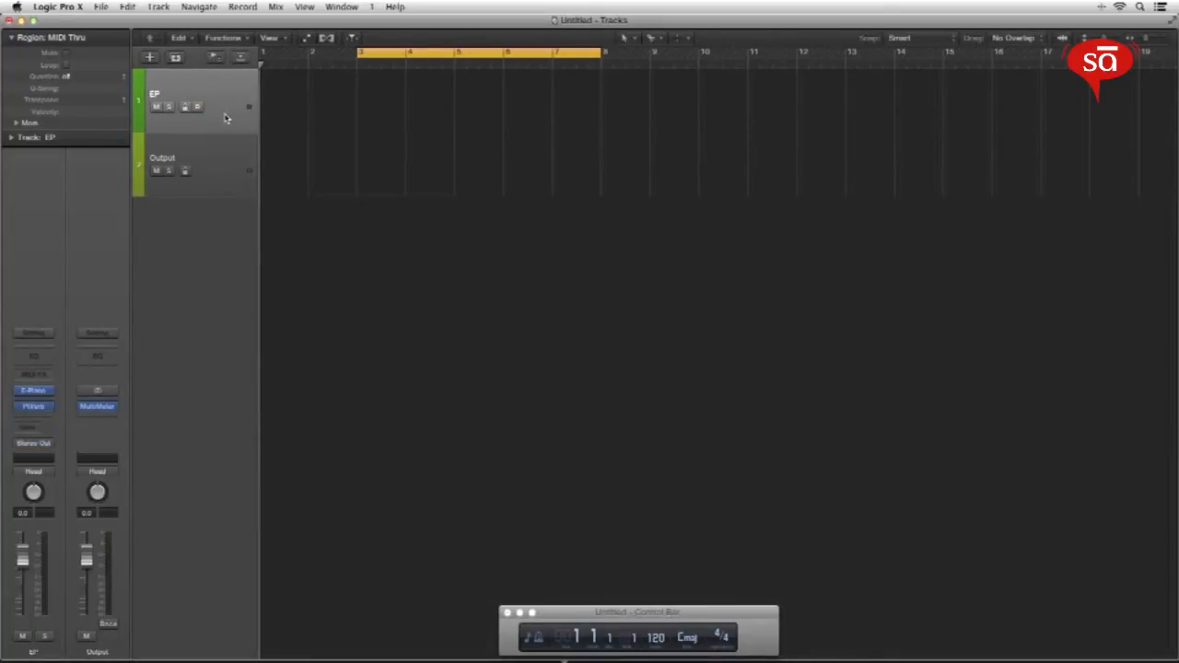
click(197, 107)
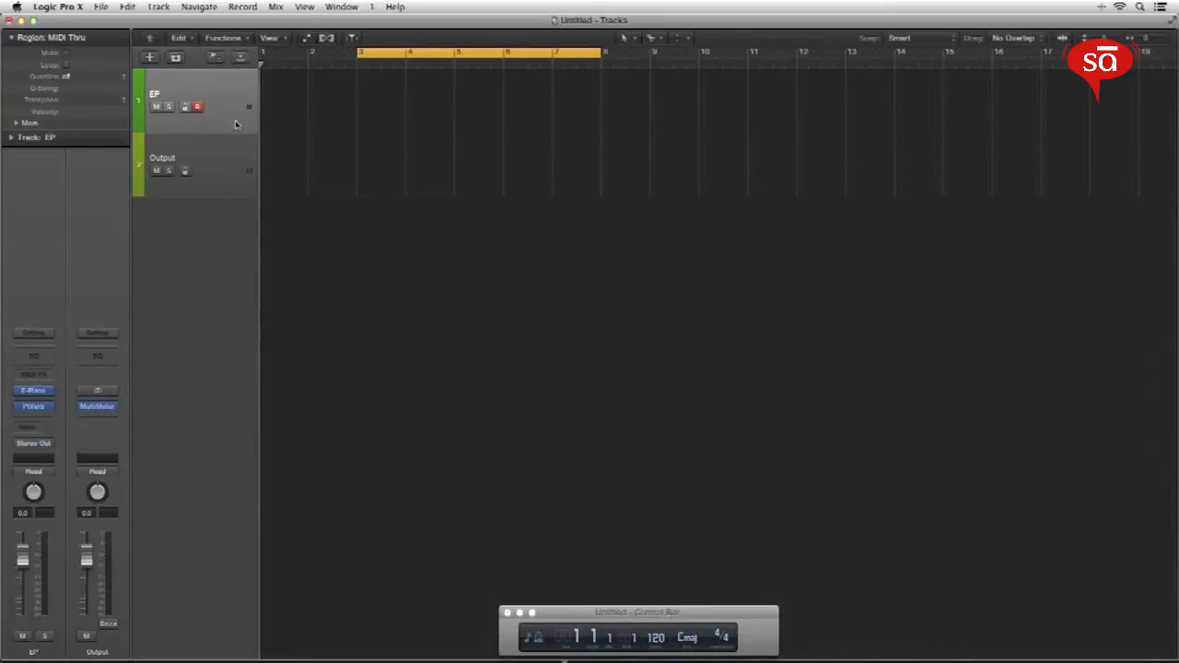
mouse_move(236, 124)
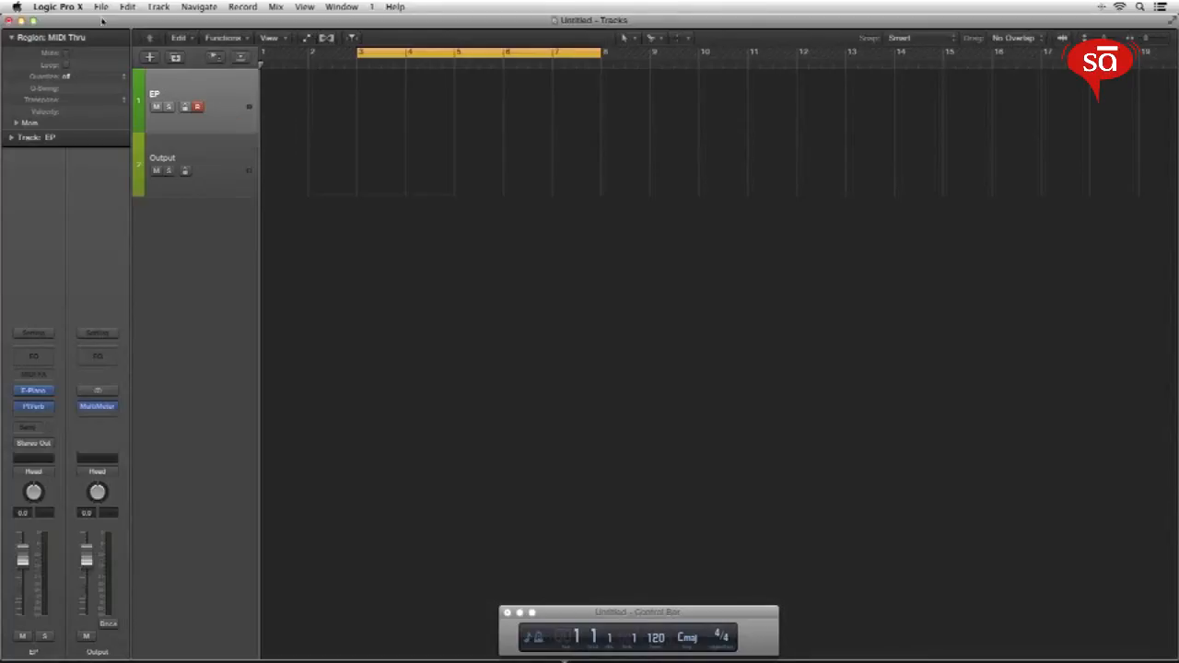
Step: Save as Template under the name 'My Template', confirming Replace for the existing one
click(100, 6)
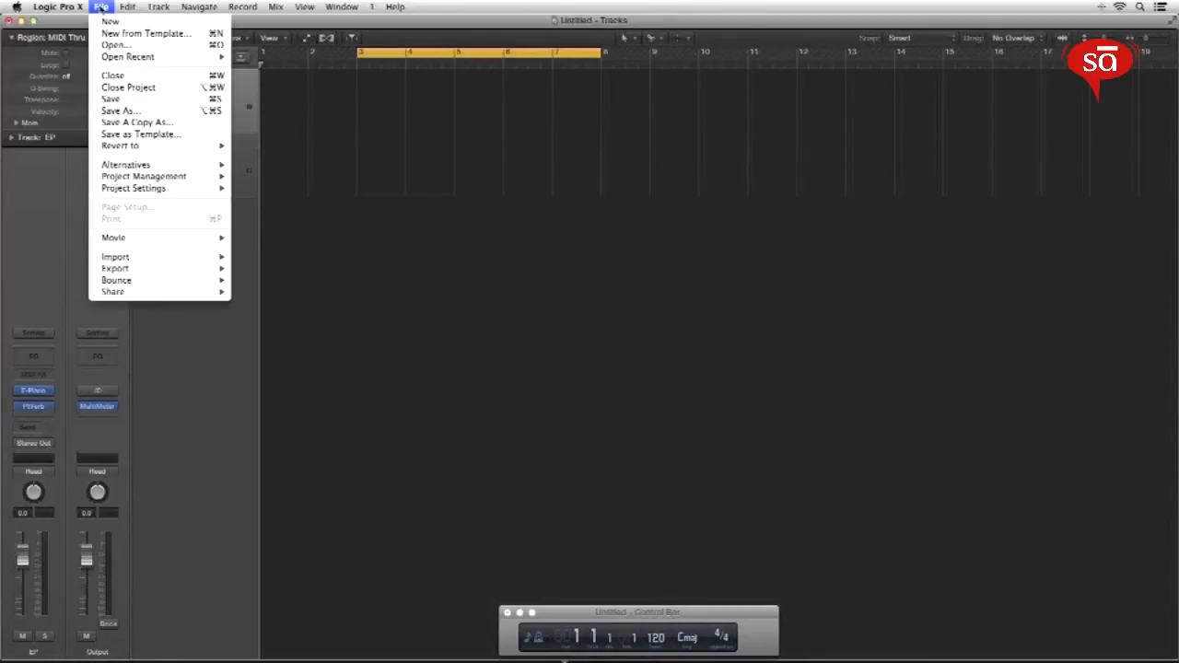
mouse_move(136, 134)
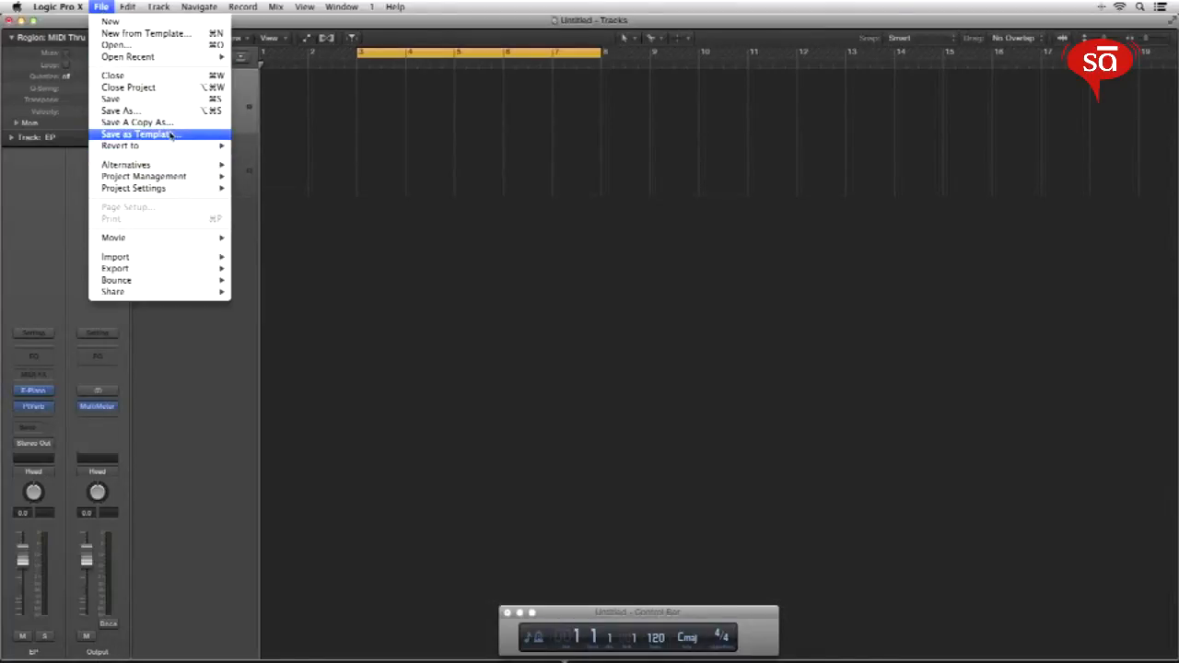
click(137, 134)
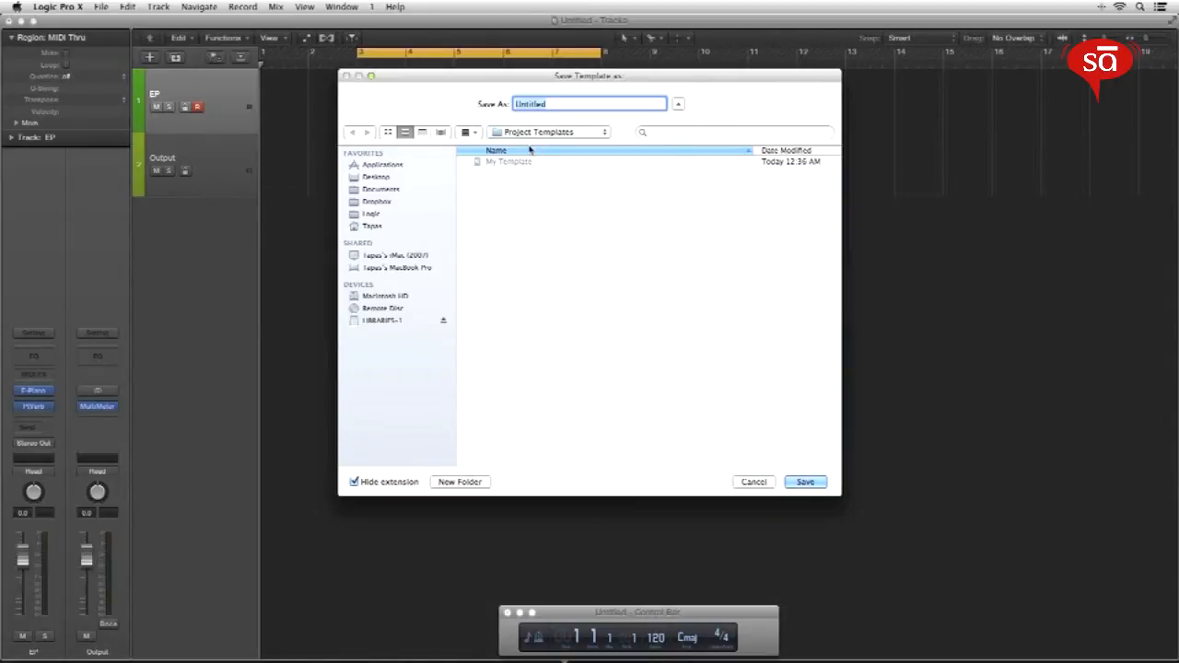
text(My Template)
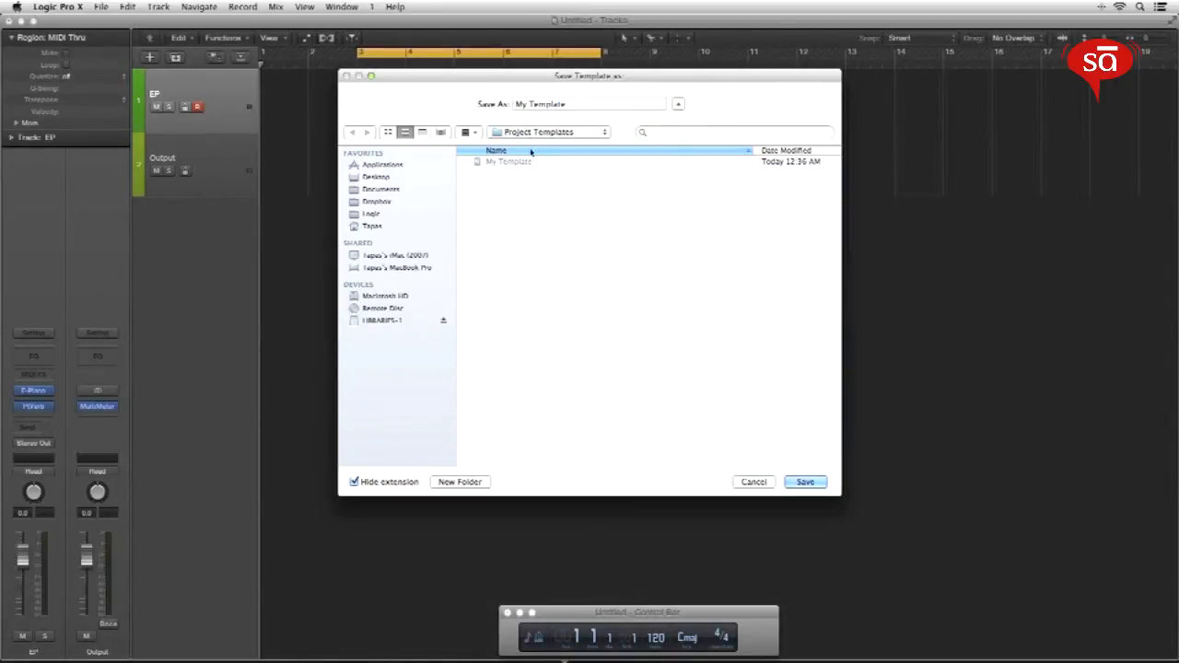
click(804, 482)
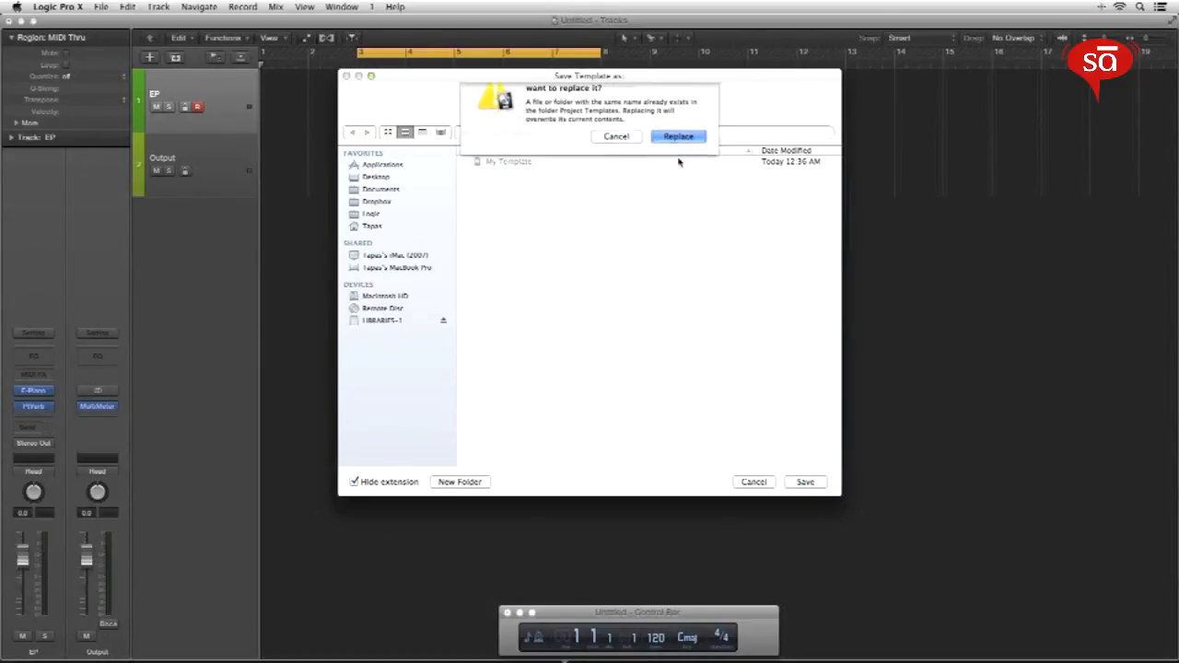
click(677, 137)
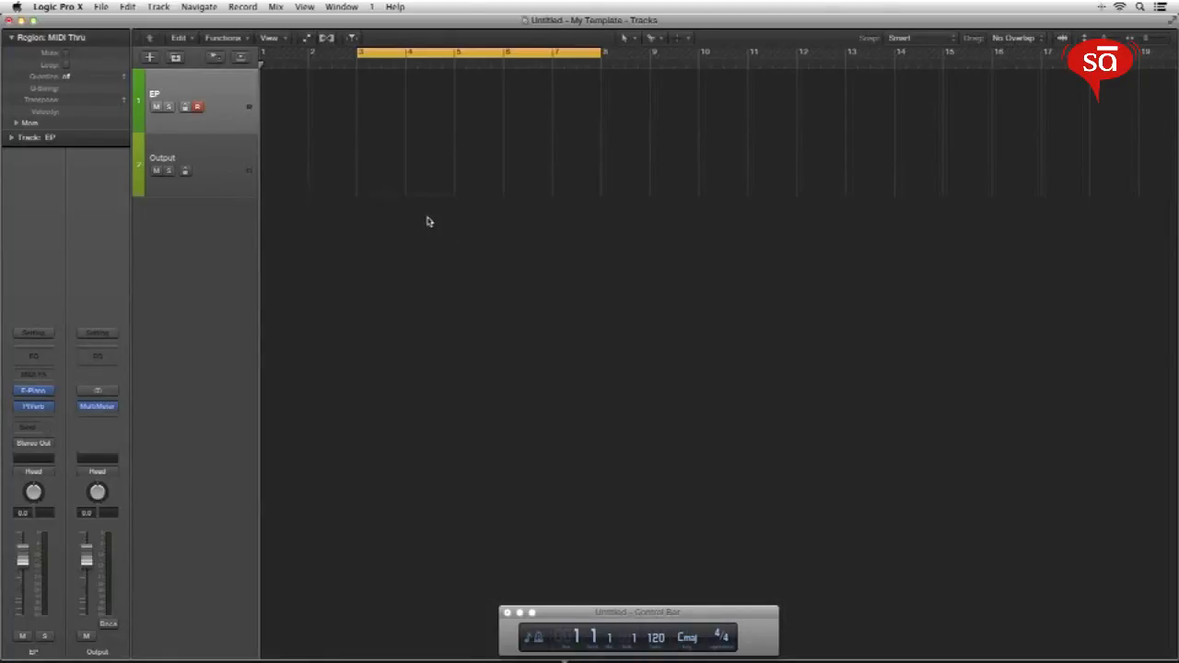
Step: Close the untitled project via File > Close Project, choosing Don't Save
click(100, 6)
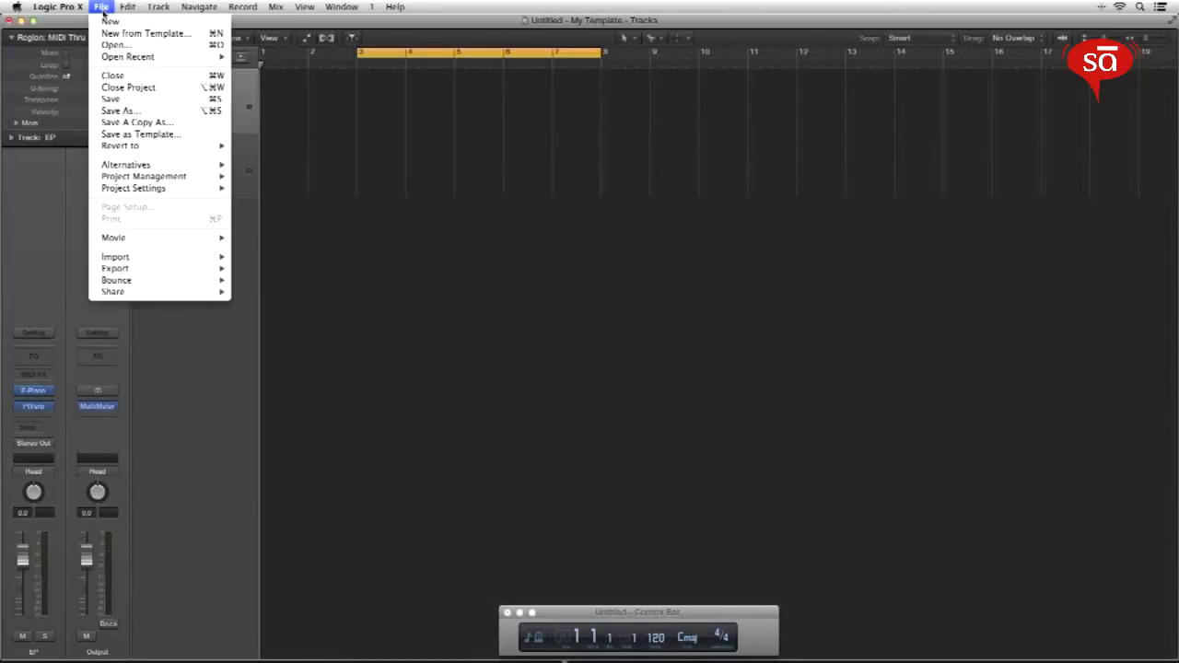
mouse_move(109, 99)
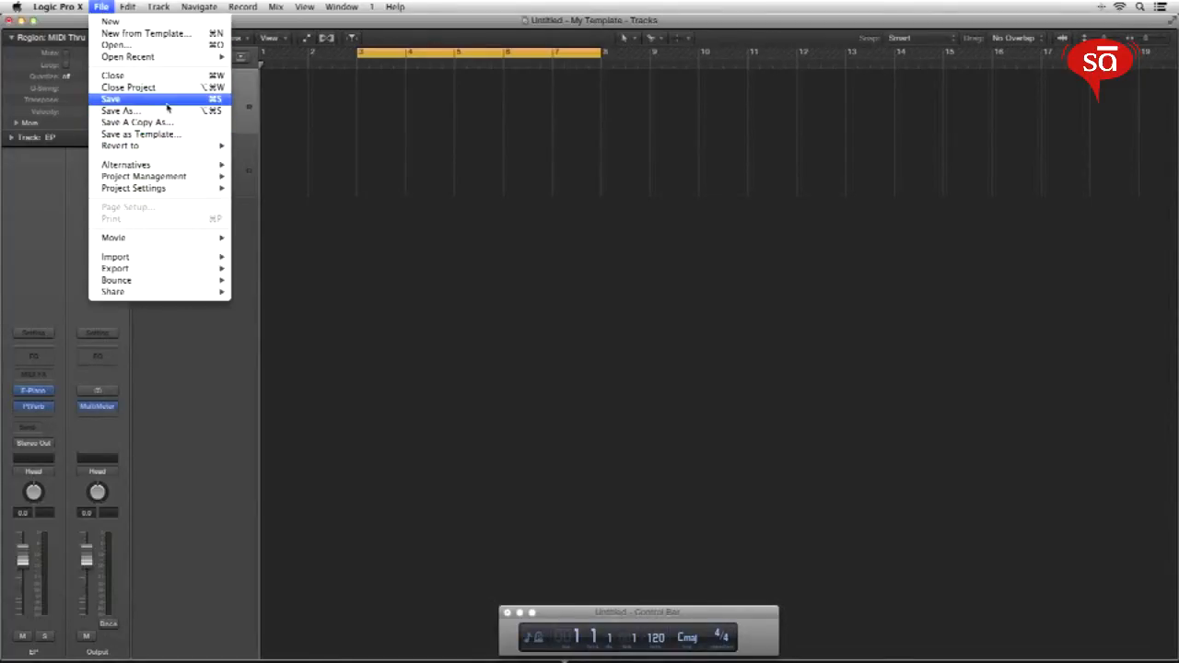
mouse_move(129, 86)
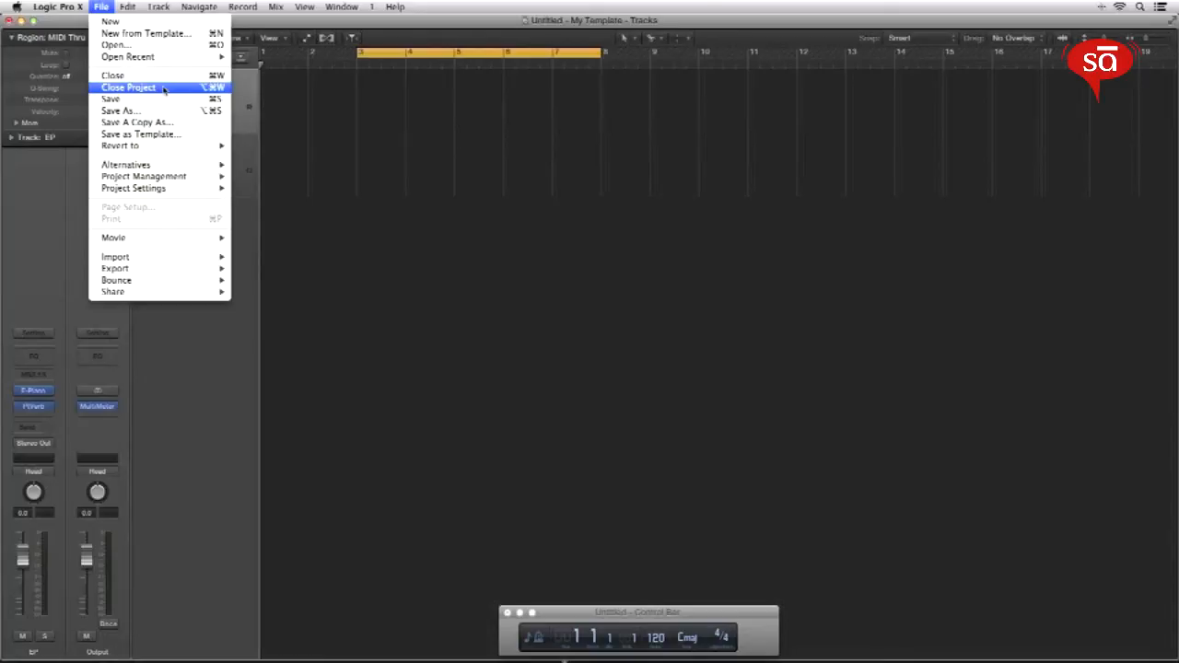
click(128, 87)
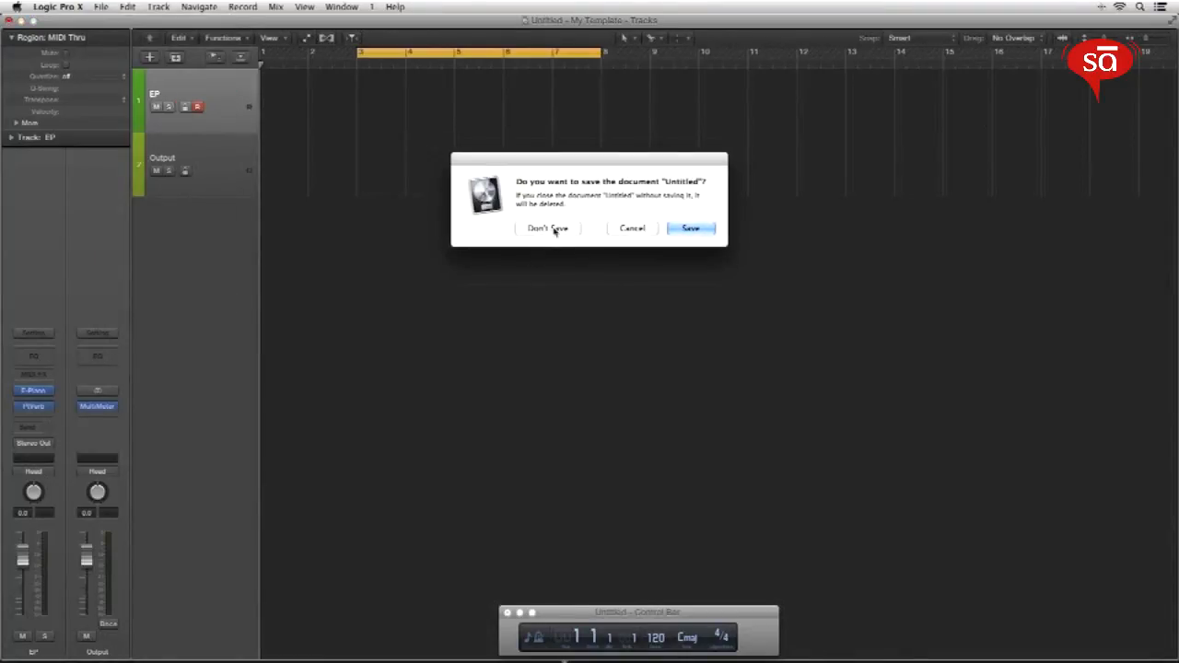
click(547, 228)
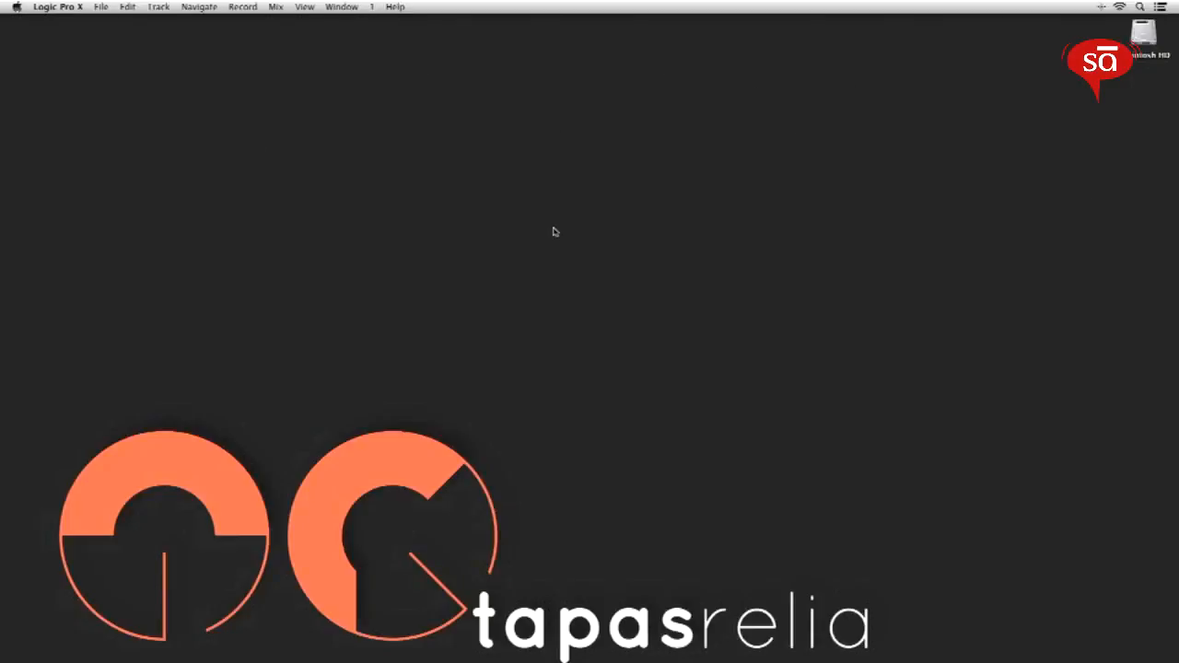
mouse_move(232, 124)
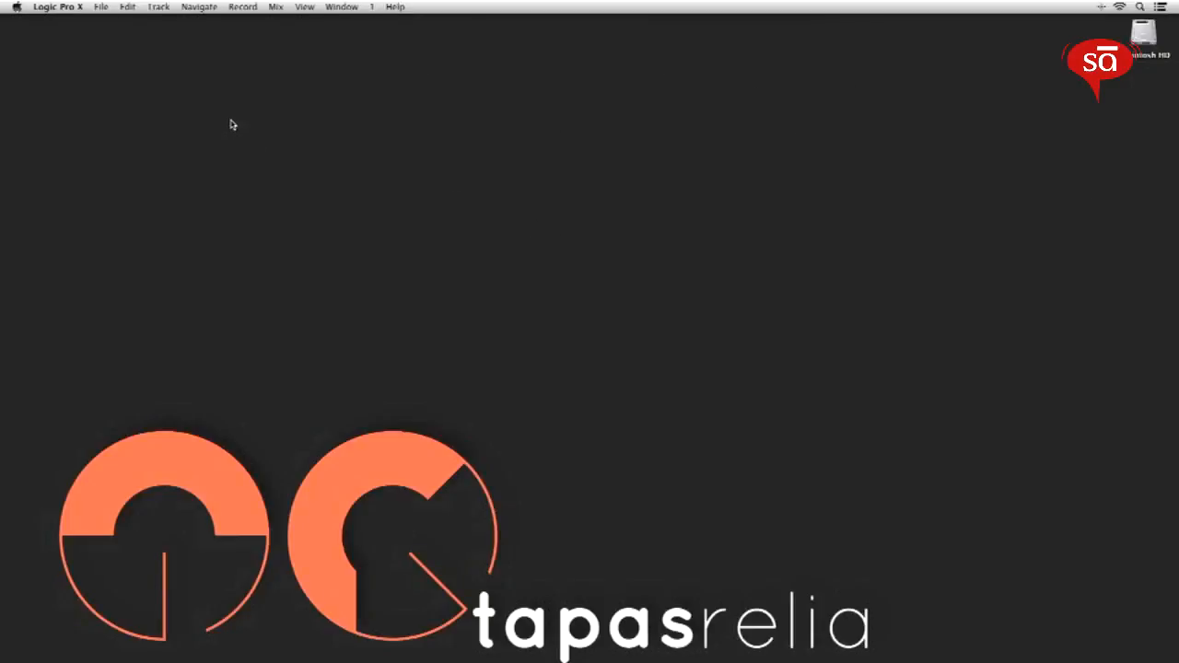
Step: Create a new project from 'My Template' in the My Templates category
click(102, 7)
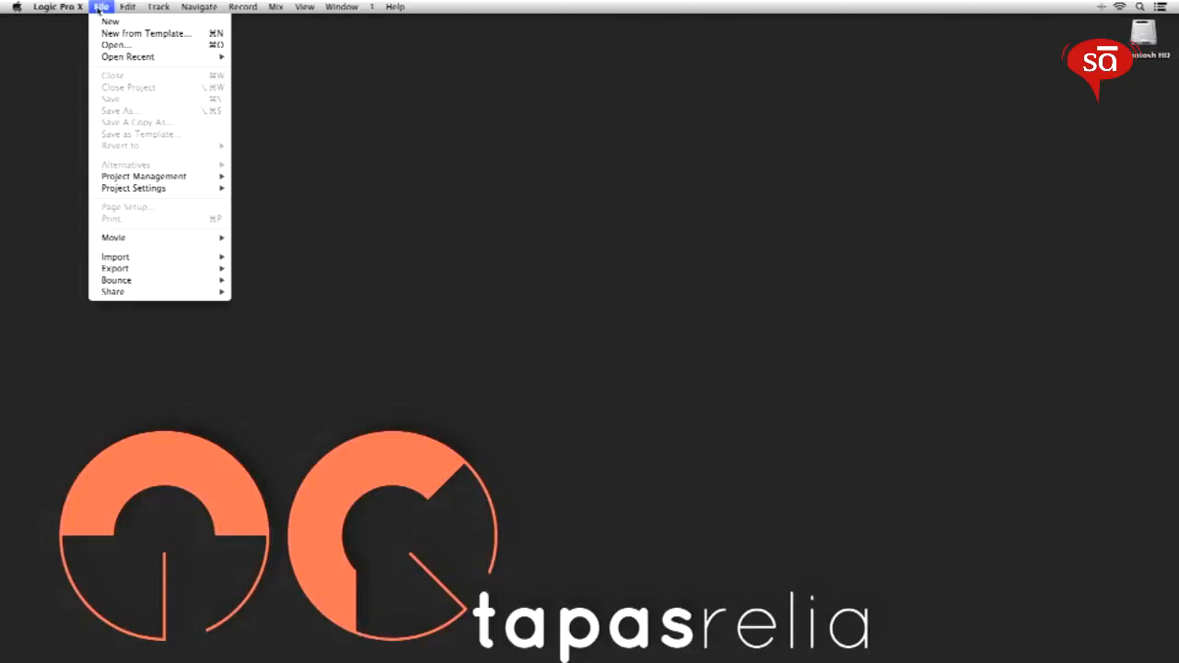
mouse_move(145, 33)
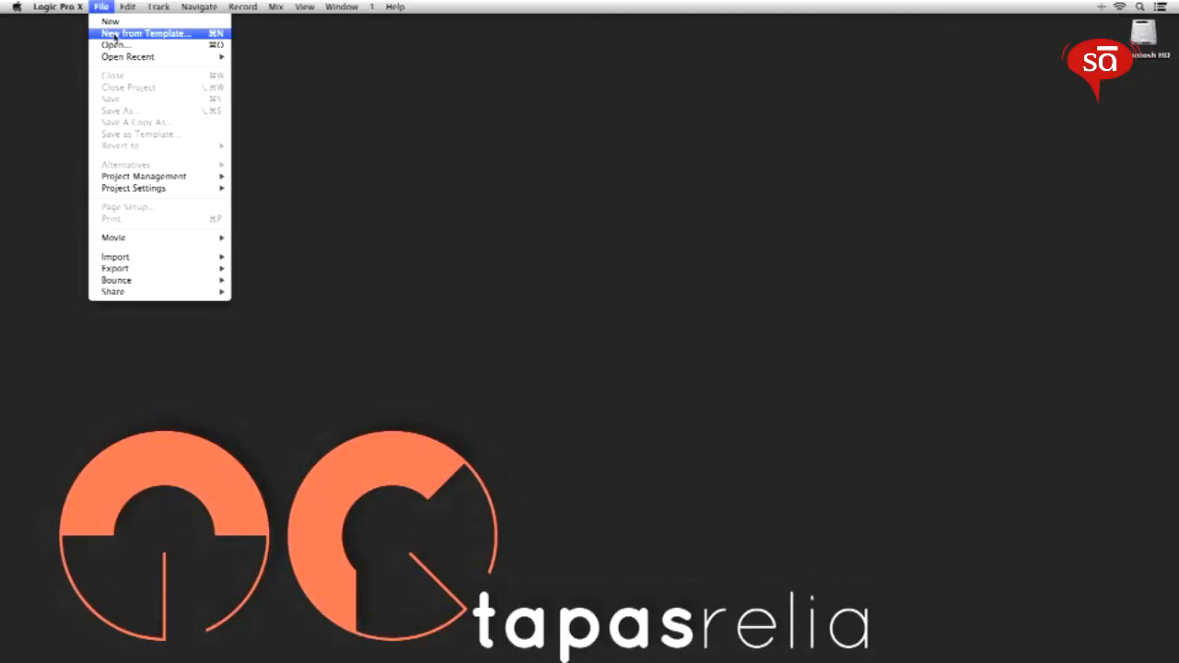
click(145, 33)
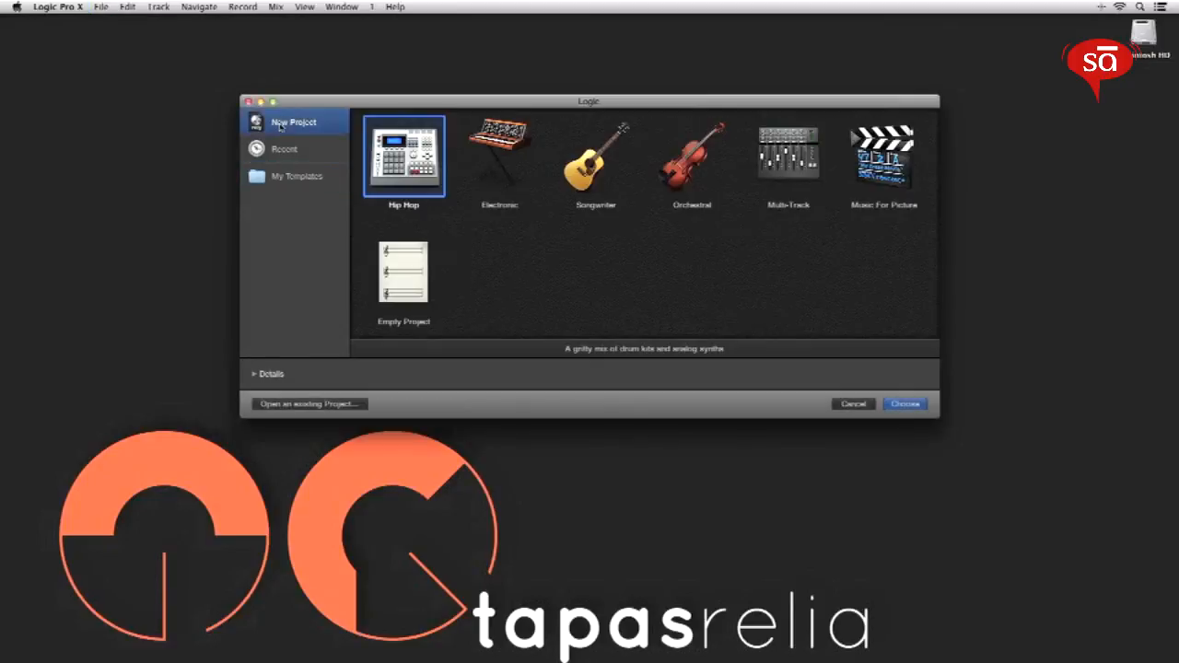
mouse_move(465, 256)
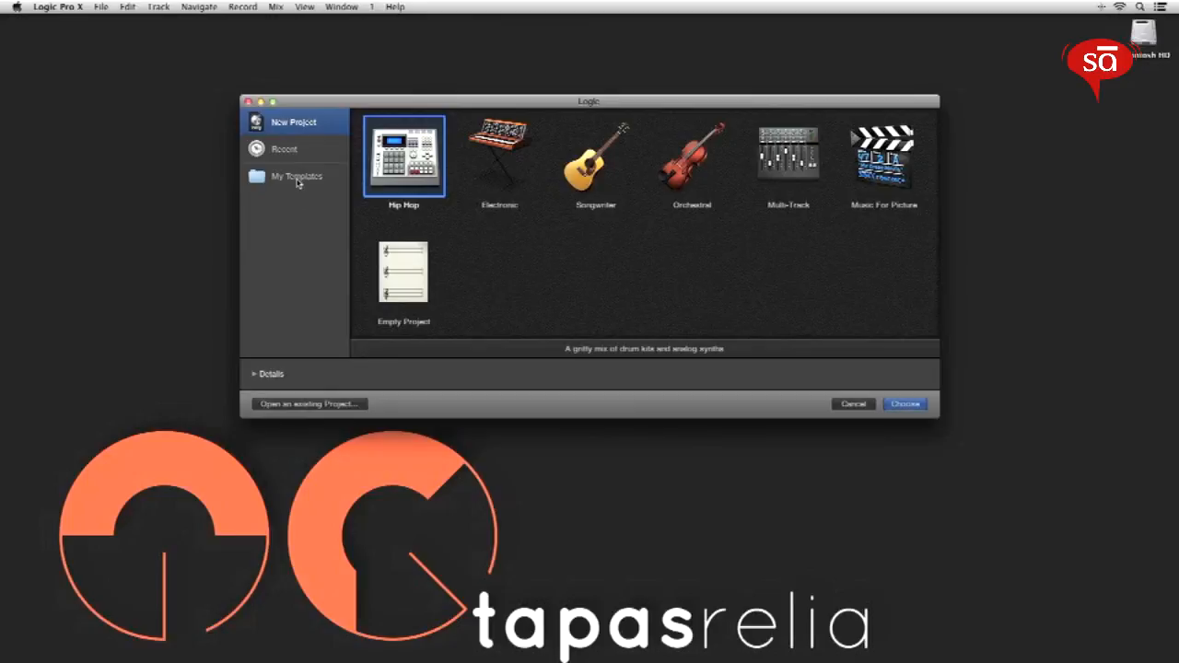
click(297, 176)
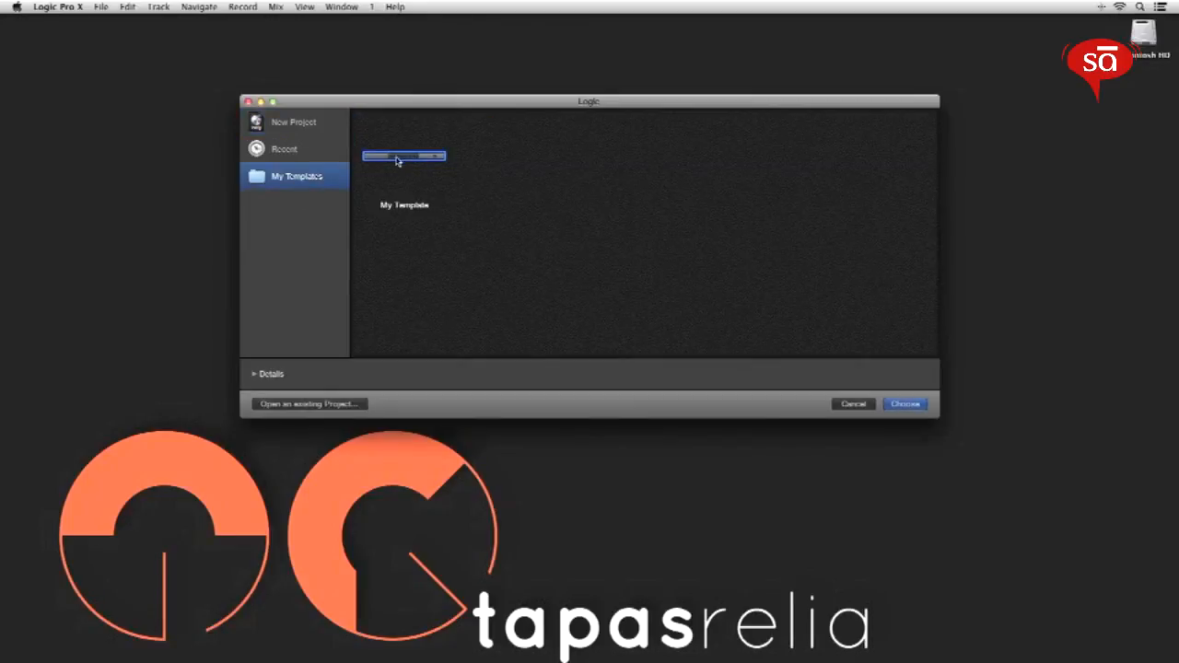
mouse_move(866, 379)
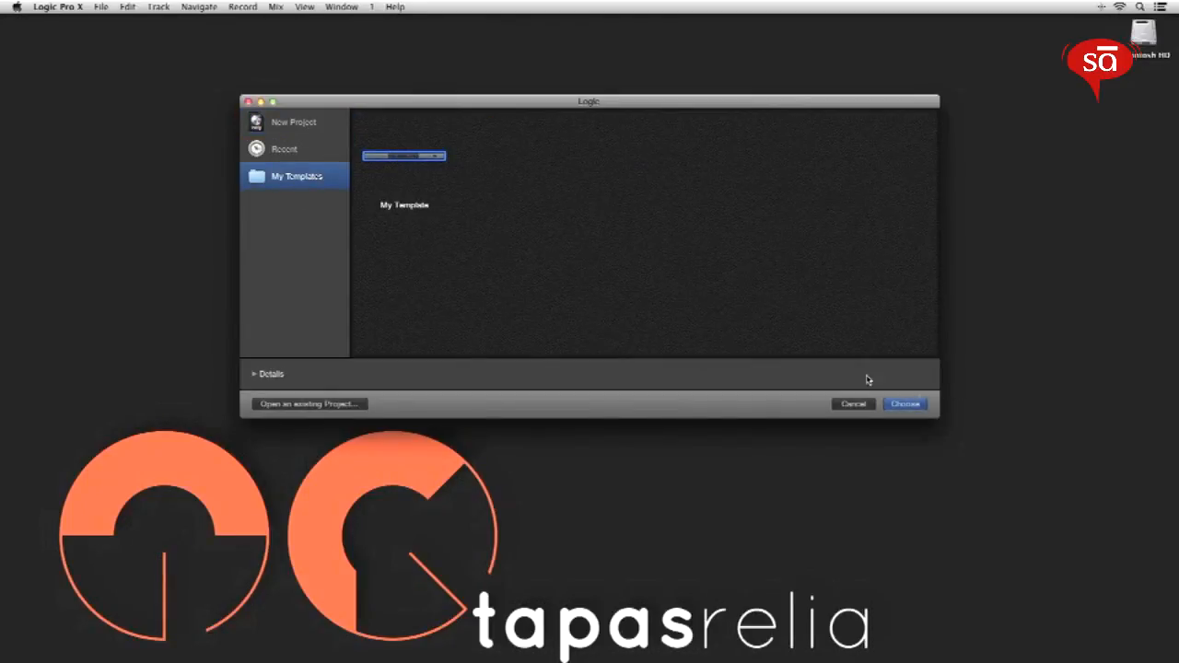
click(904, 404)
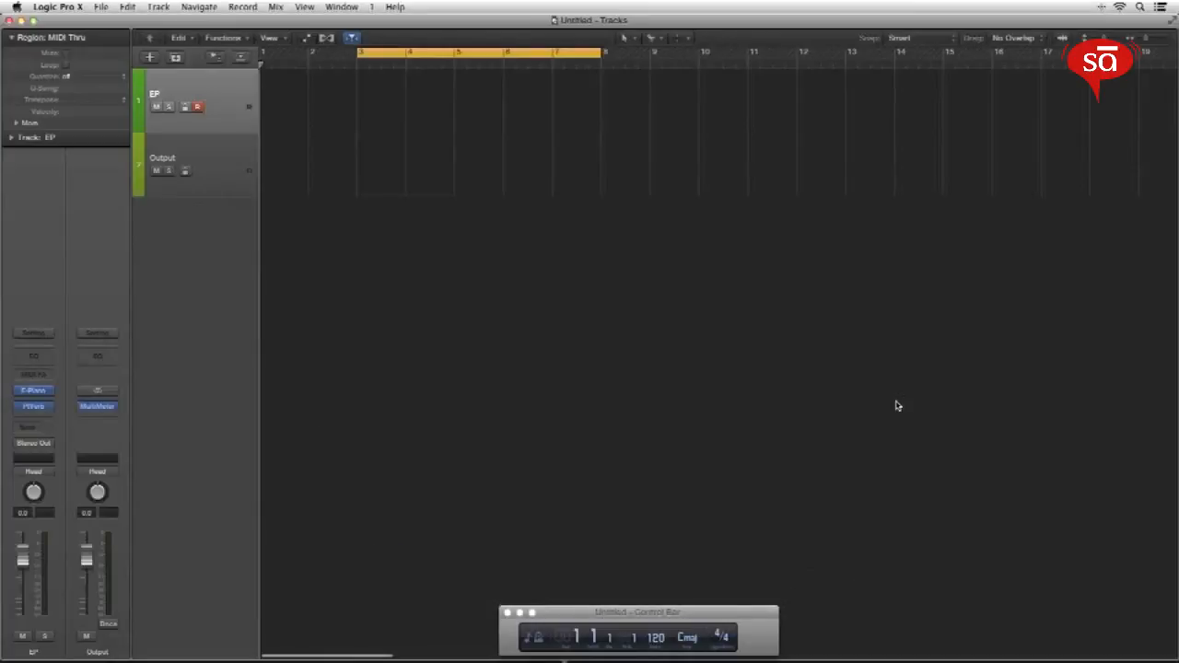
mouse_move(305, 409)
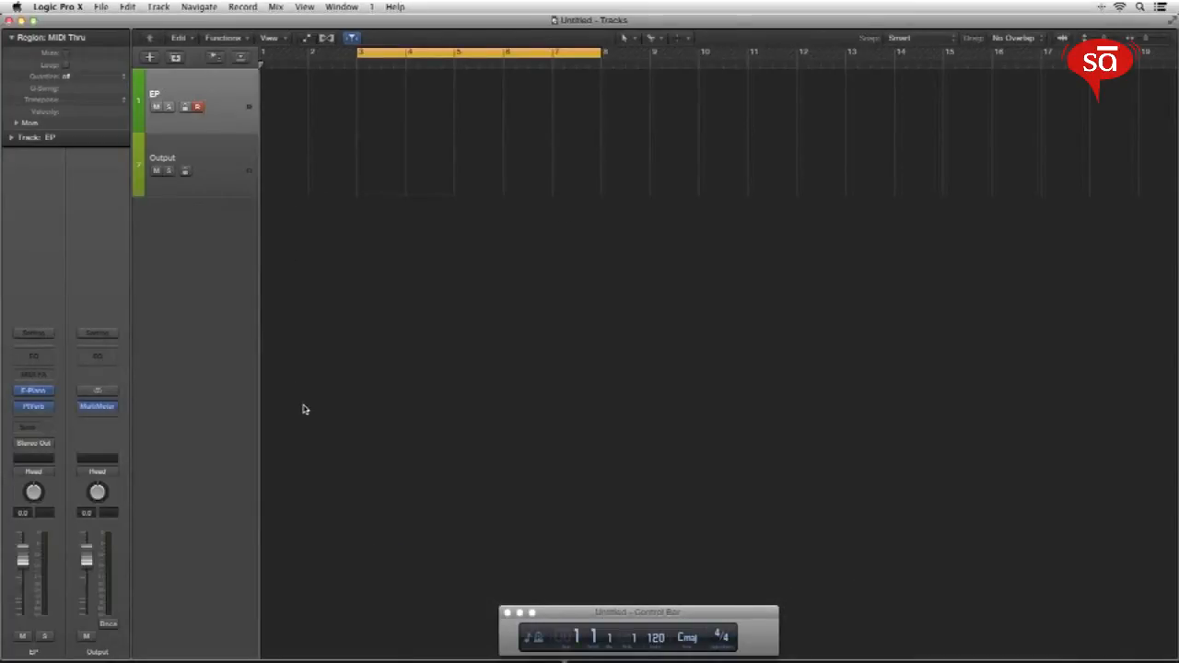
mouse_move(742, 339)
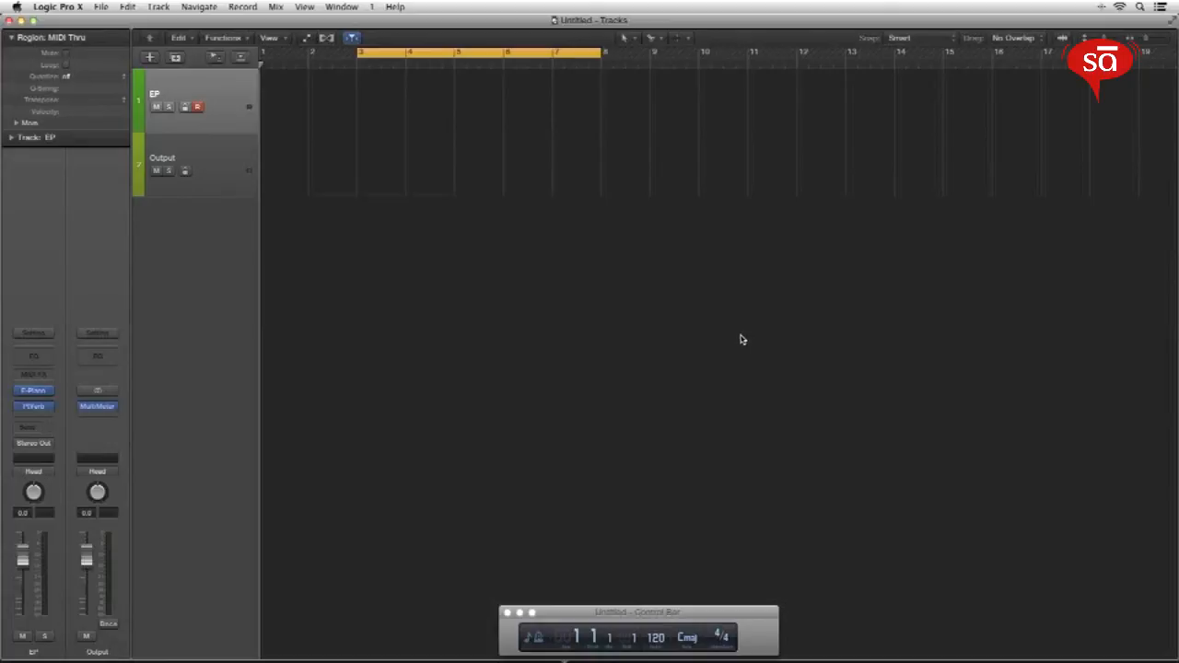
mouse_move(719, 628)
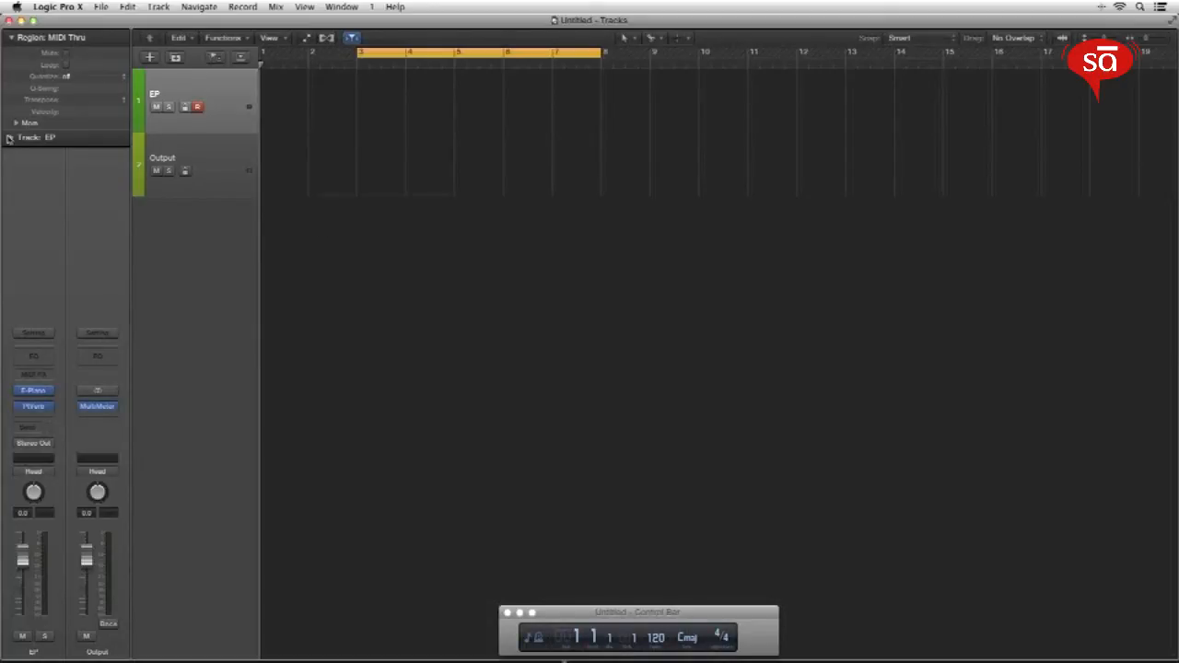
Step: Change the EP track's region Quantize from off to 1/16 Note
click(65, 76)
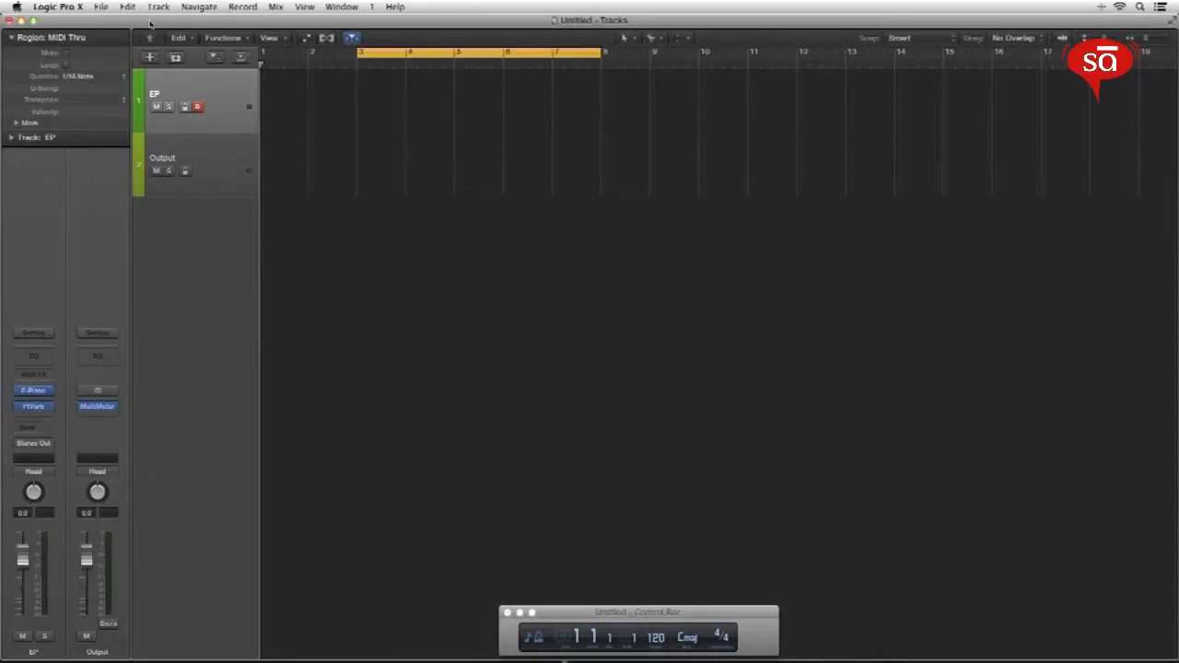
Step: Save the quantize-updated project as a template named 'My Template'
click(101, 7)
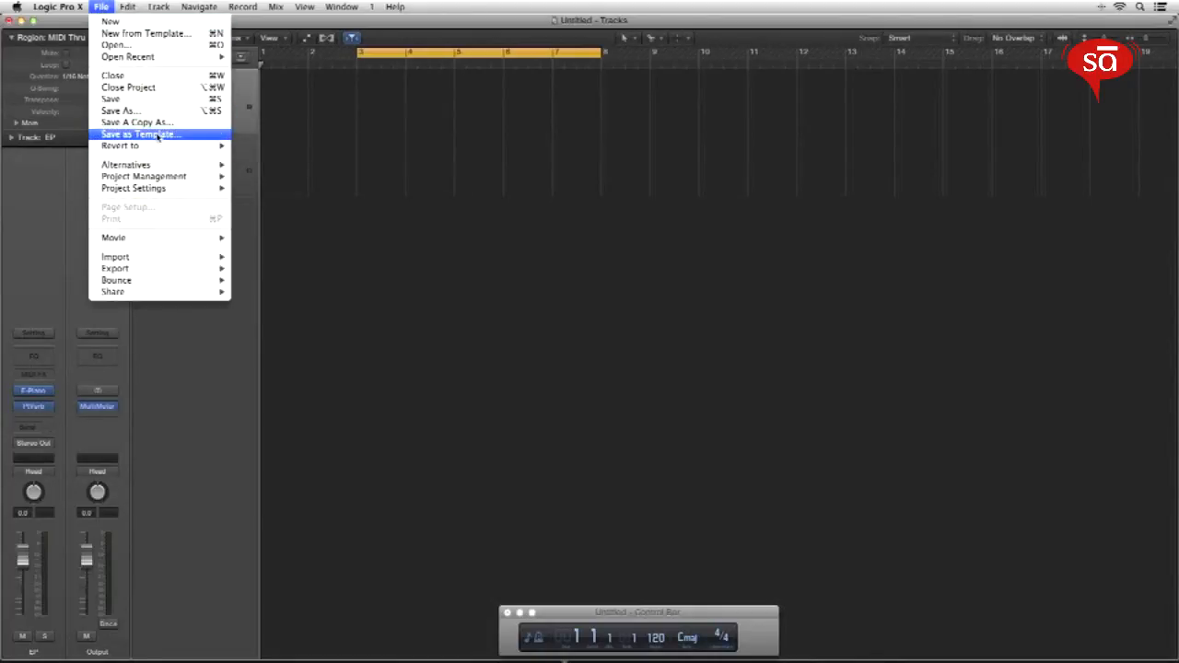
click(139, 134)
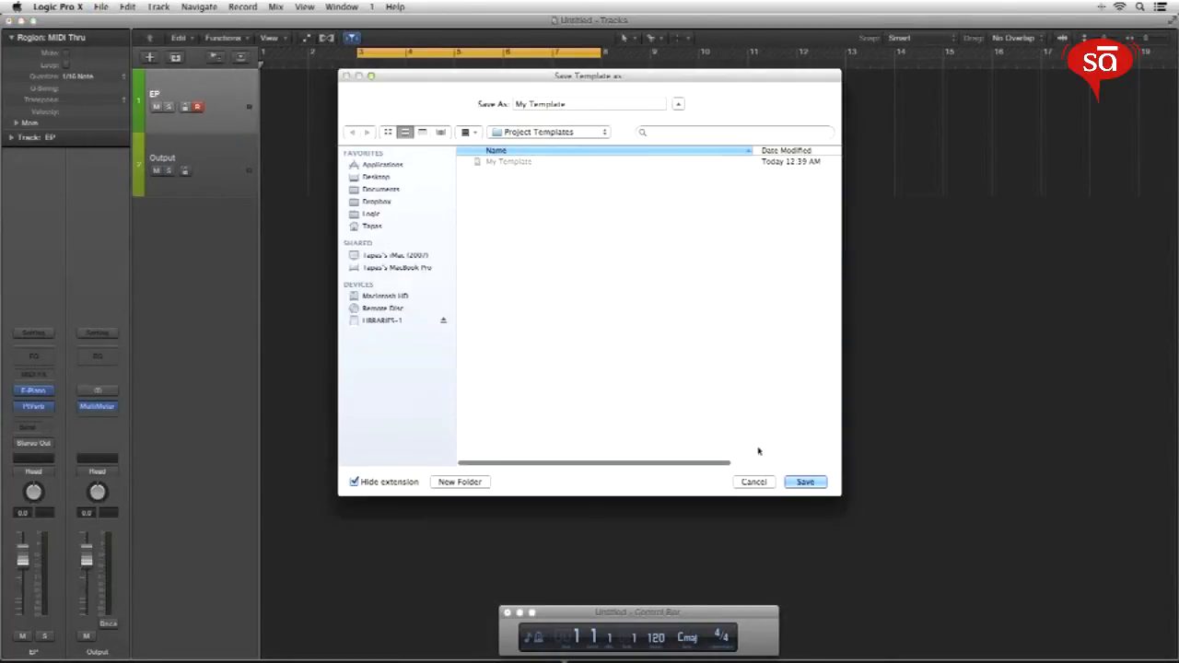
click(804, 481)
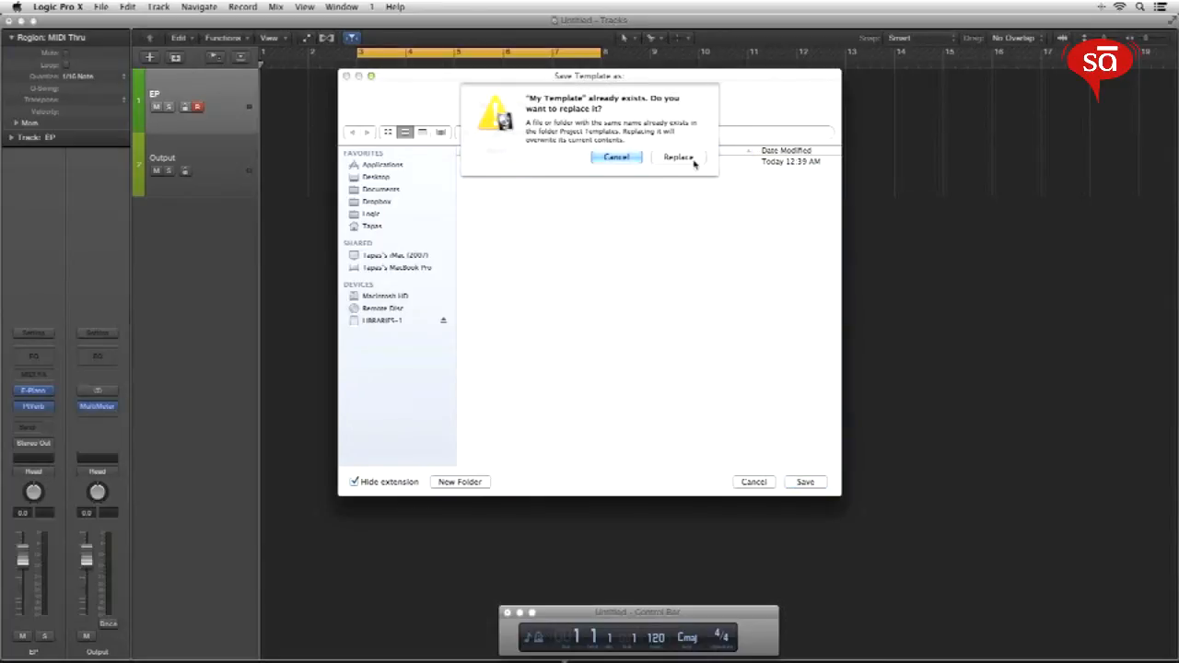